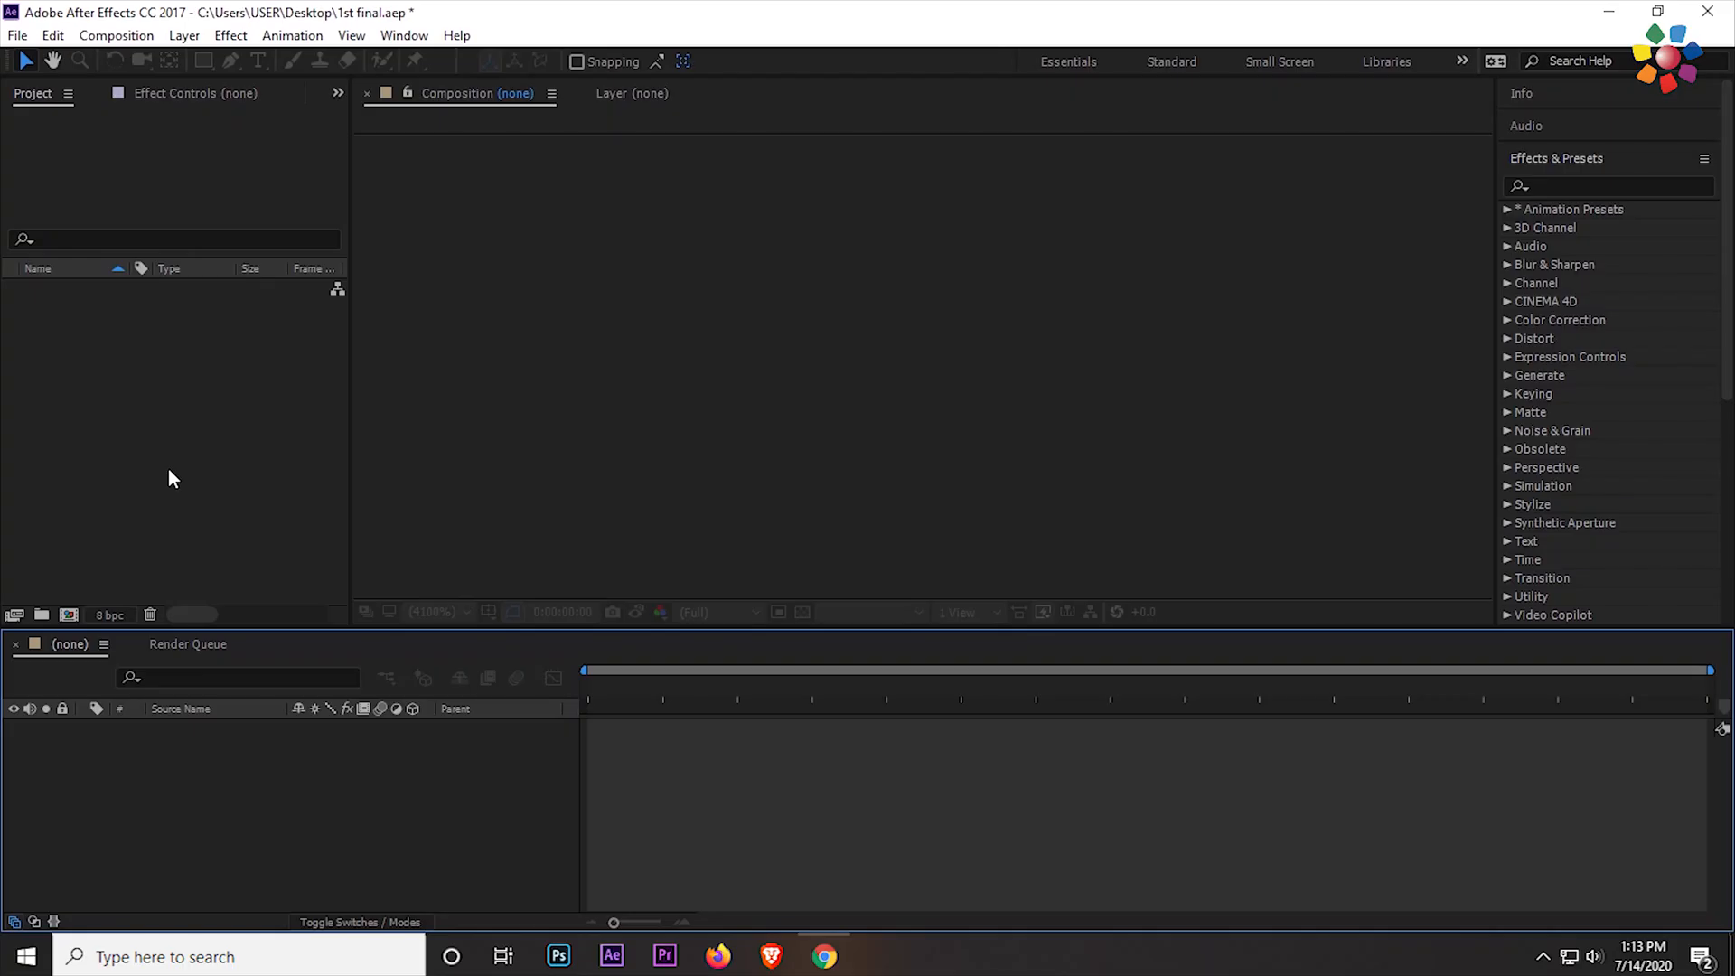
mouse_move(69, 616)
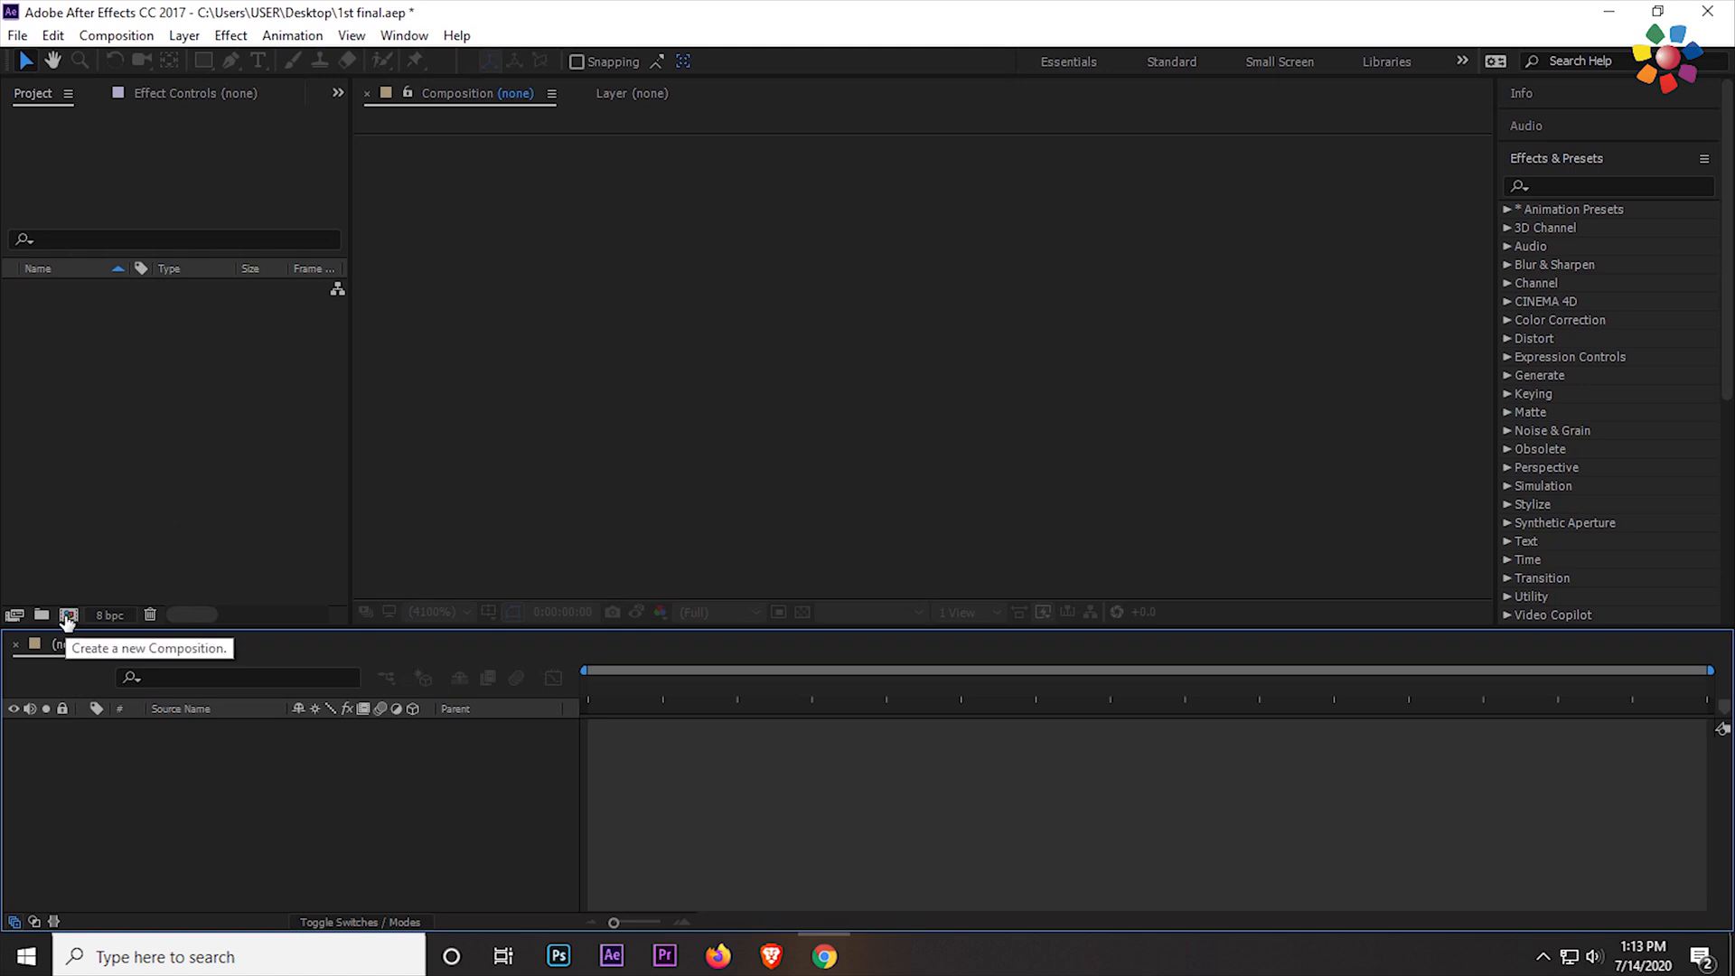
- Create a 1920×1080 composition at 30 fps and fit it in the viewer
click(68, 616)
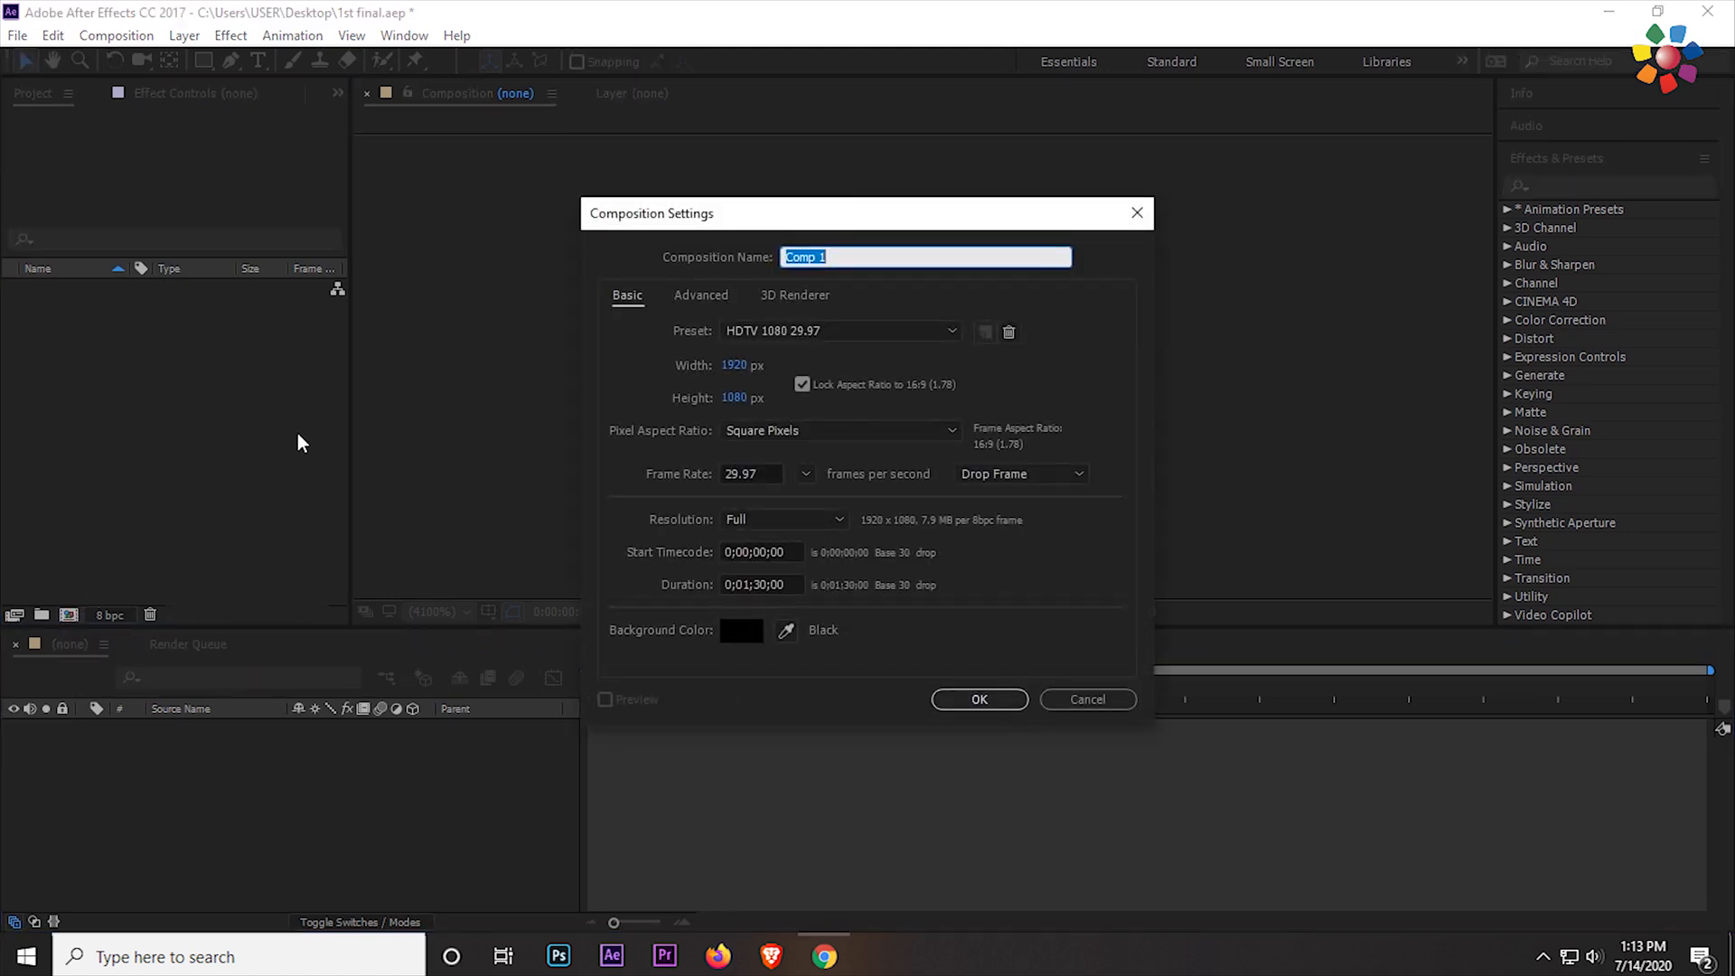
mouse_move(714, 414)
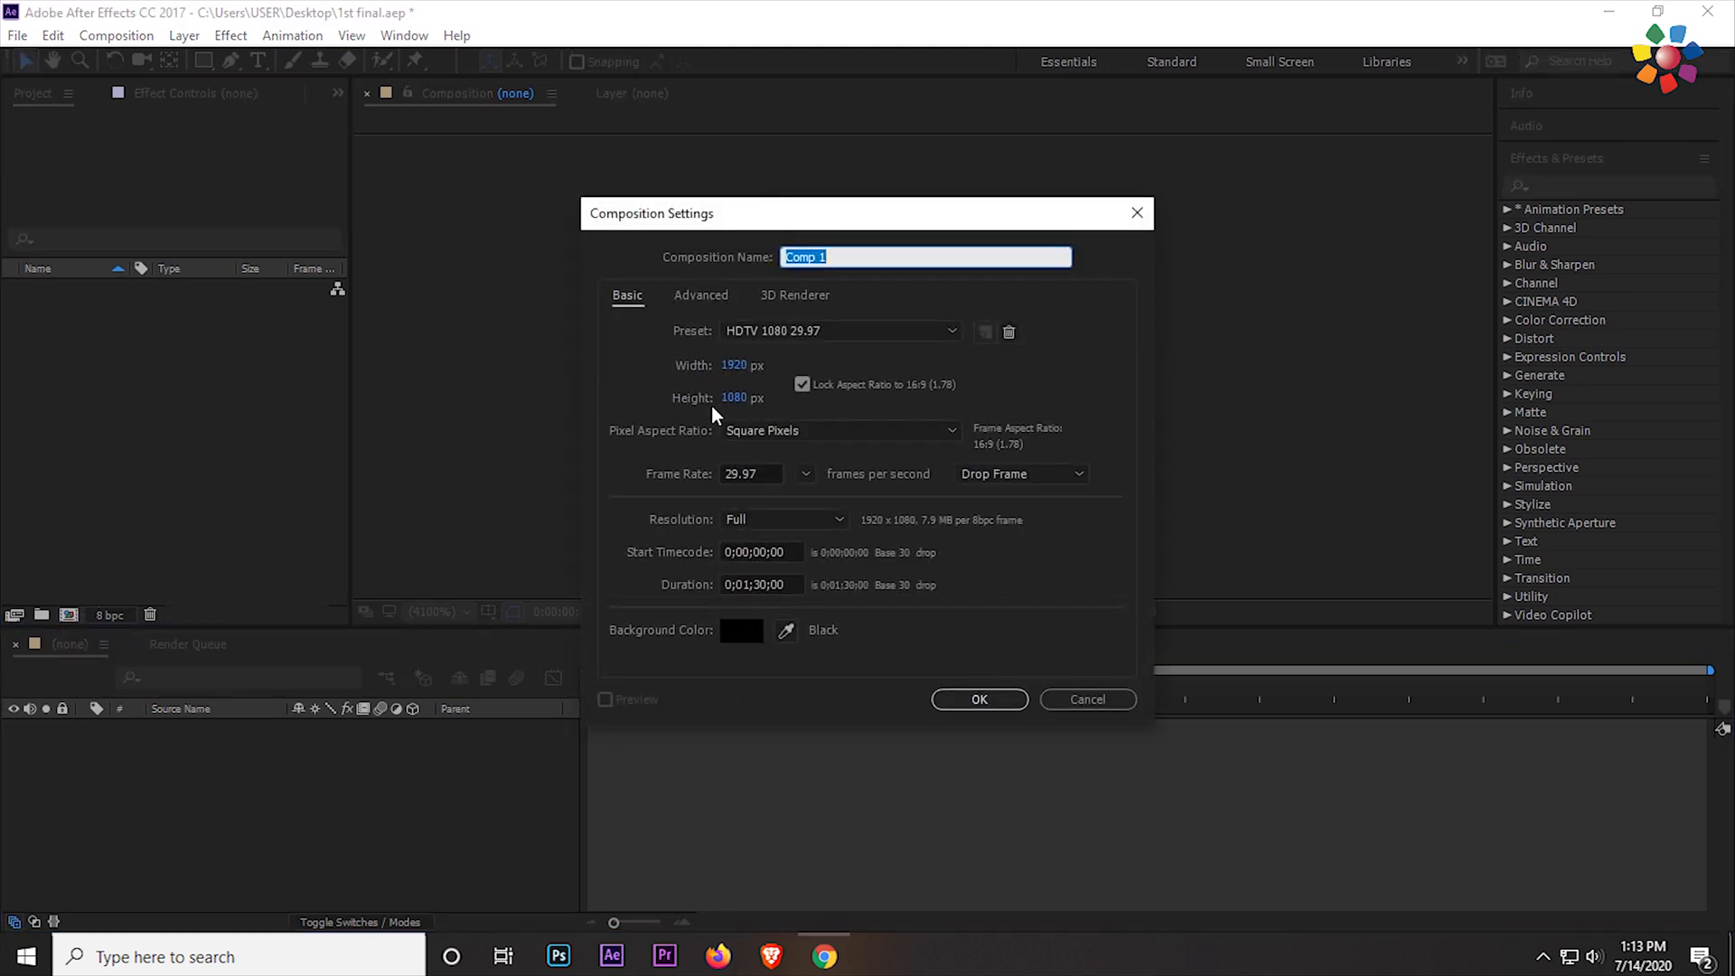
click(751, 474)
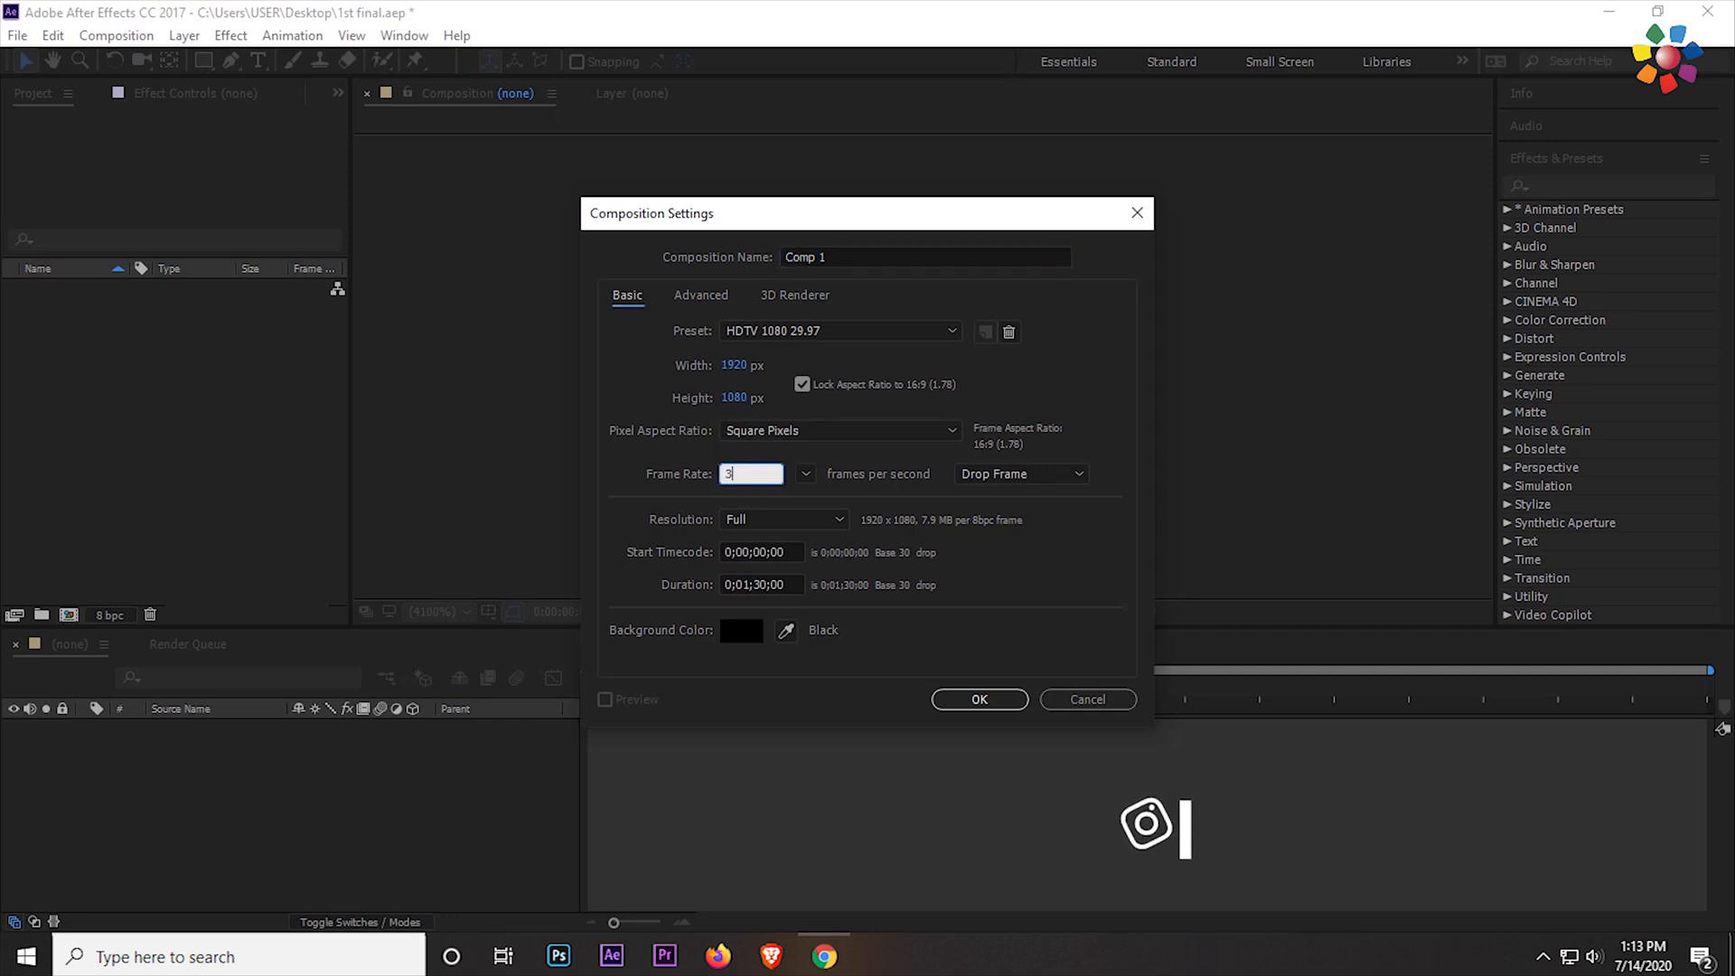
text(30)
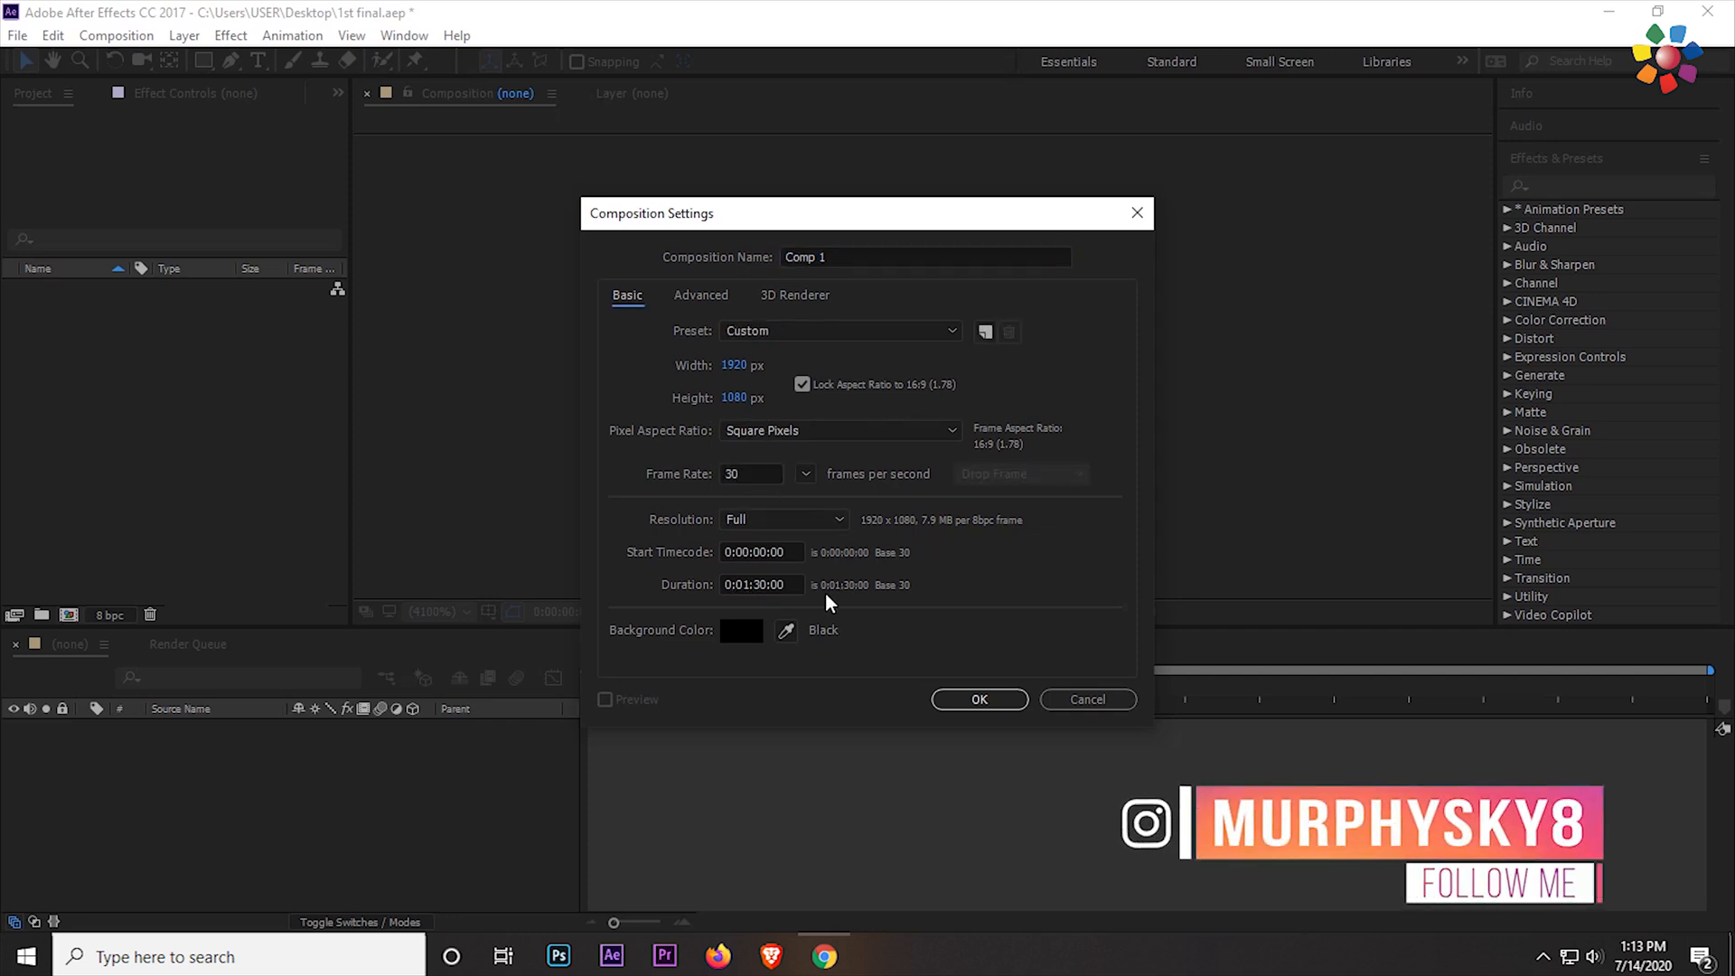
click(978, 699)
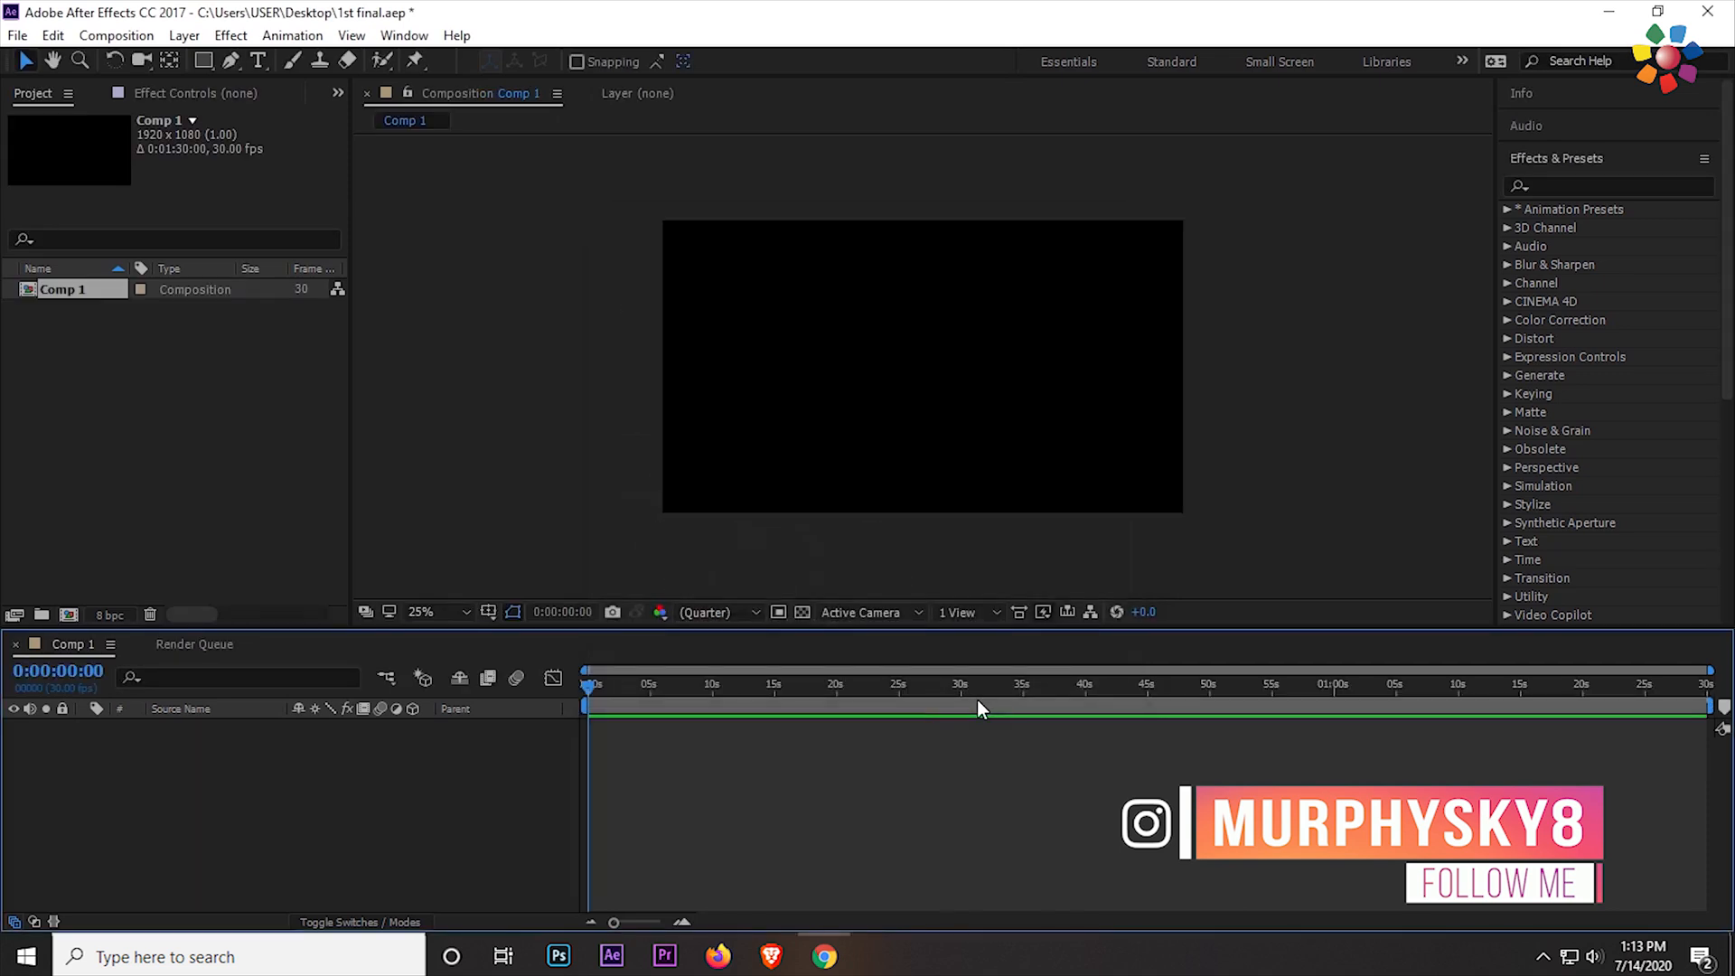
click(439, 612)
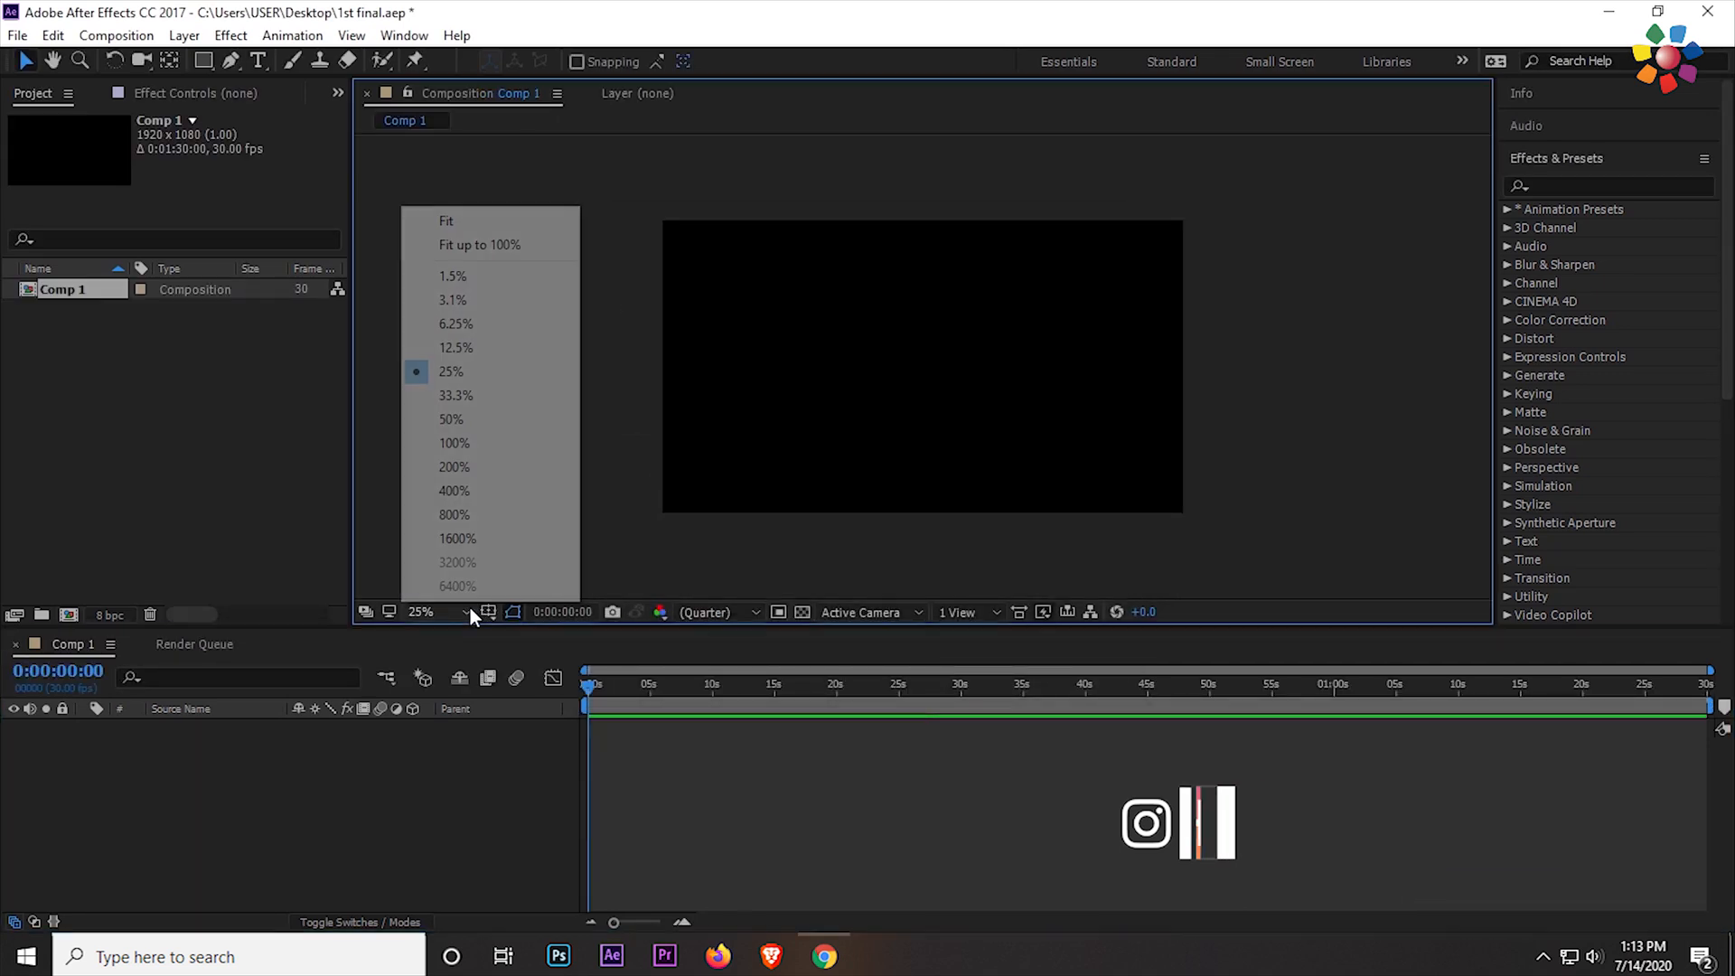
click(446, 221)
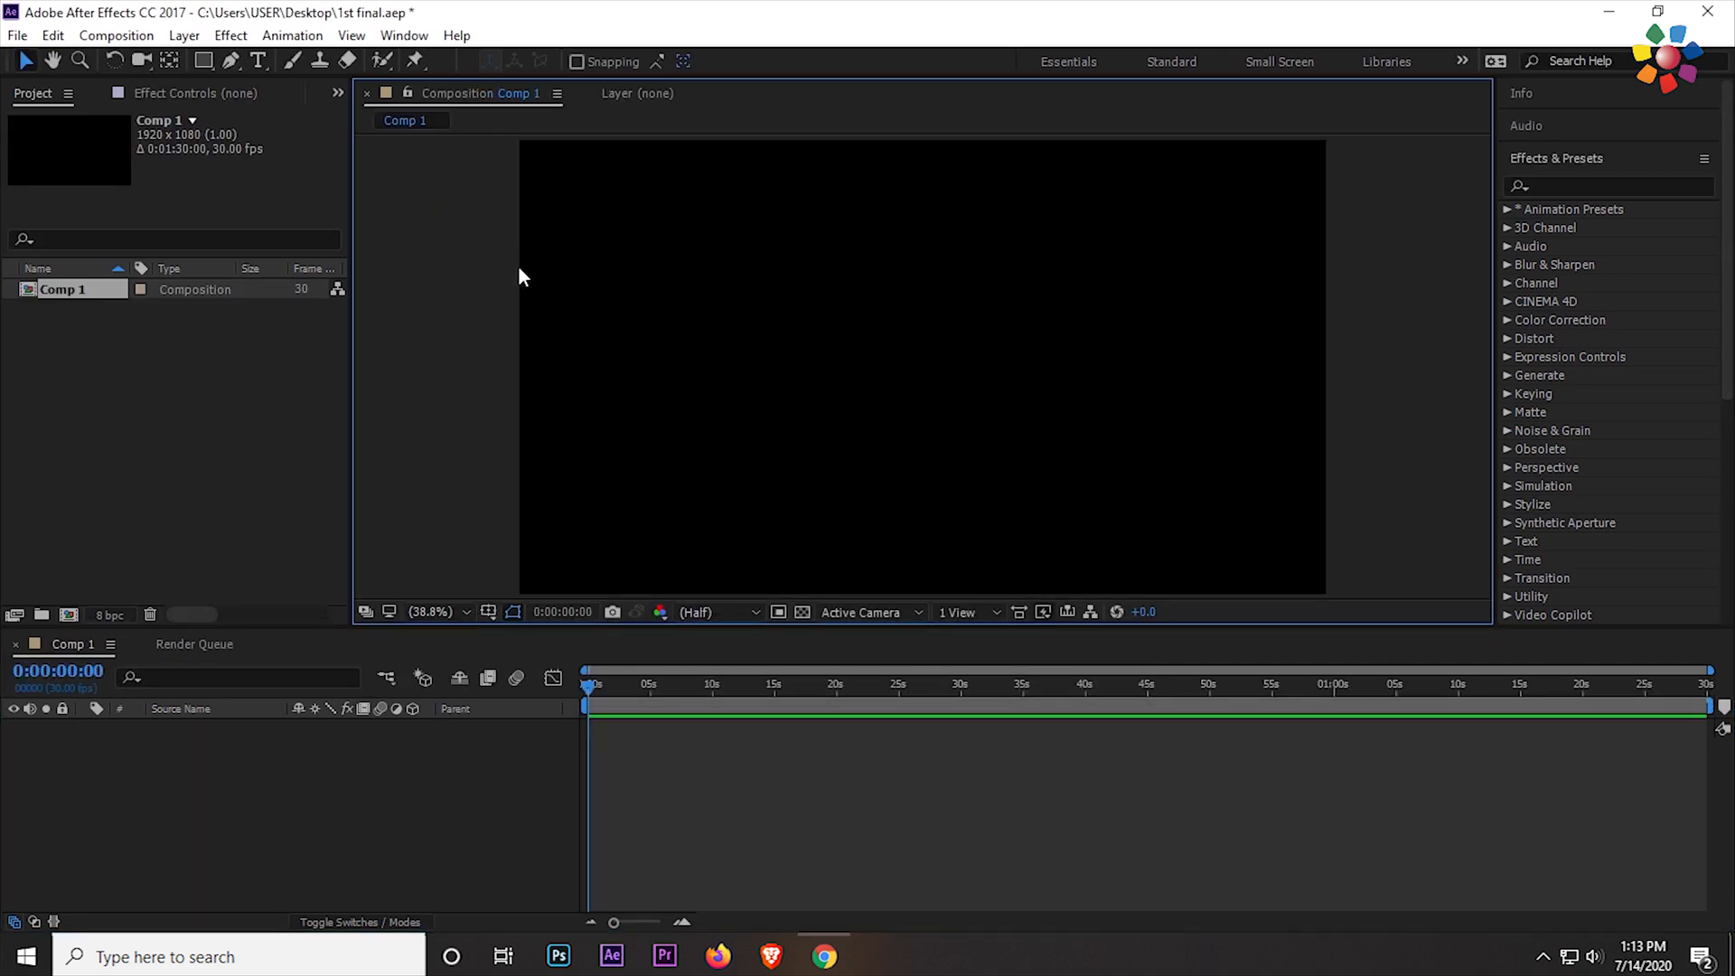
mouse_move(158, 466)
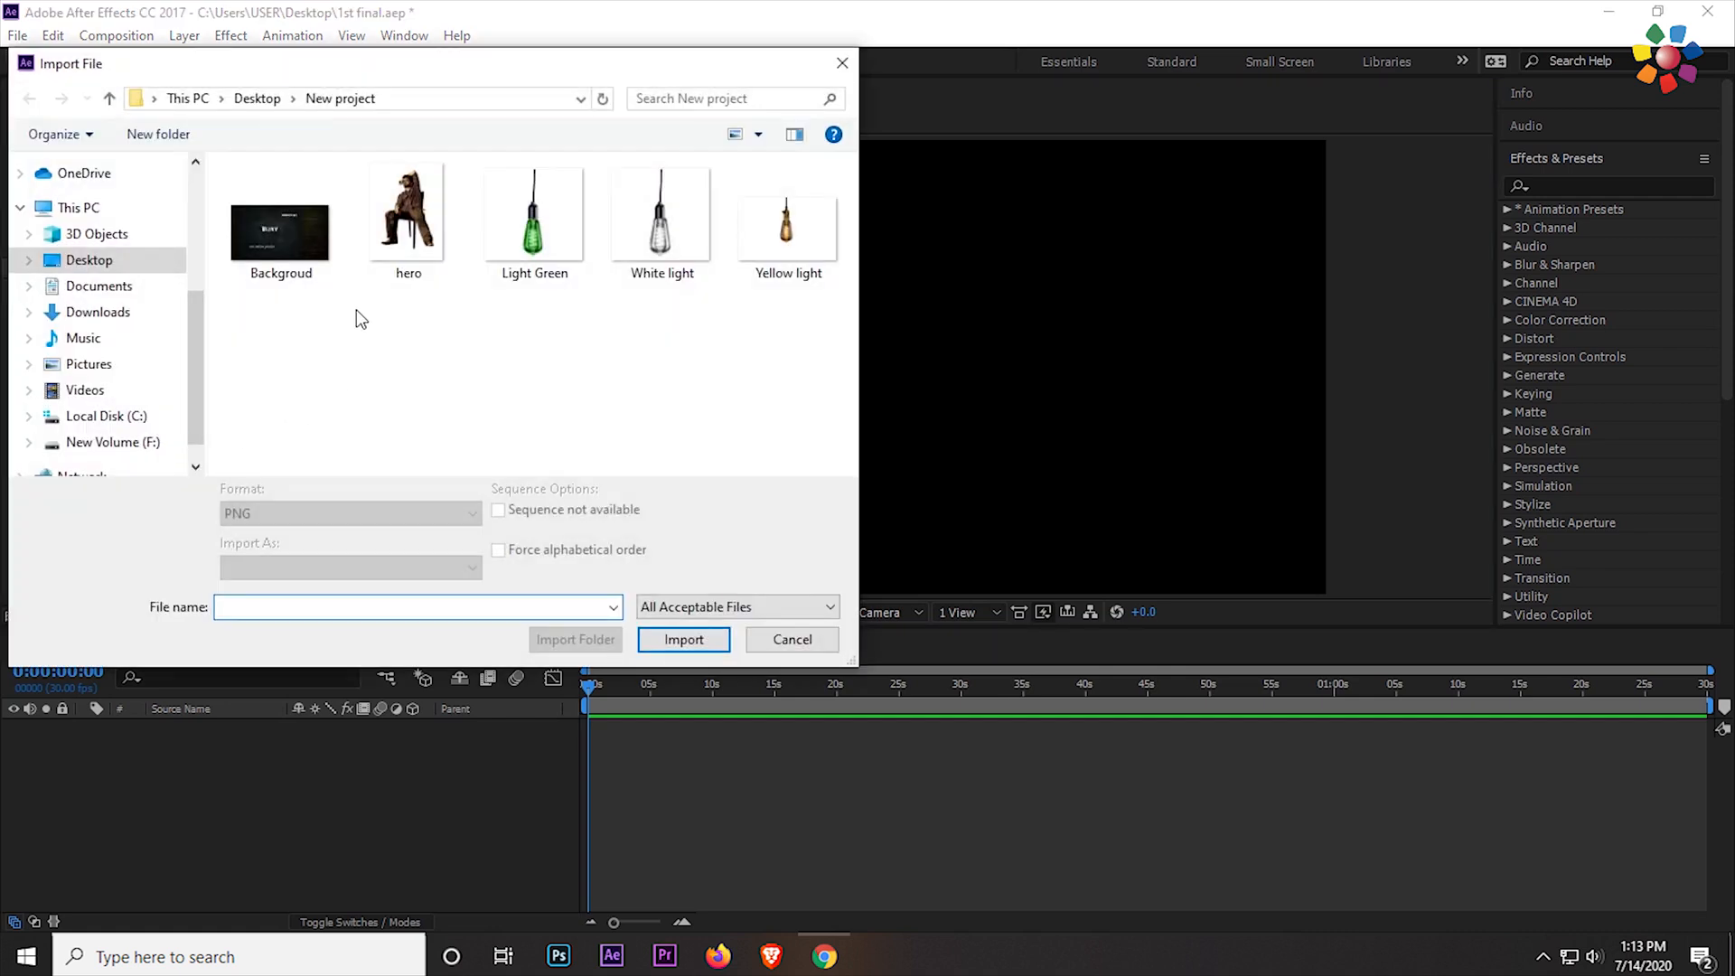
- Select hero.png in the New project folder and bring up its context menu
click(407, 210)
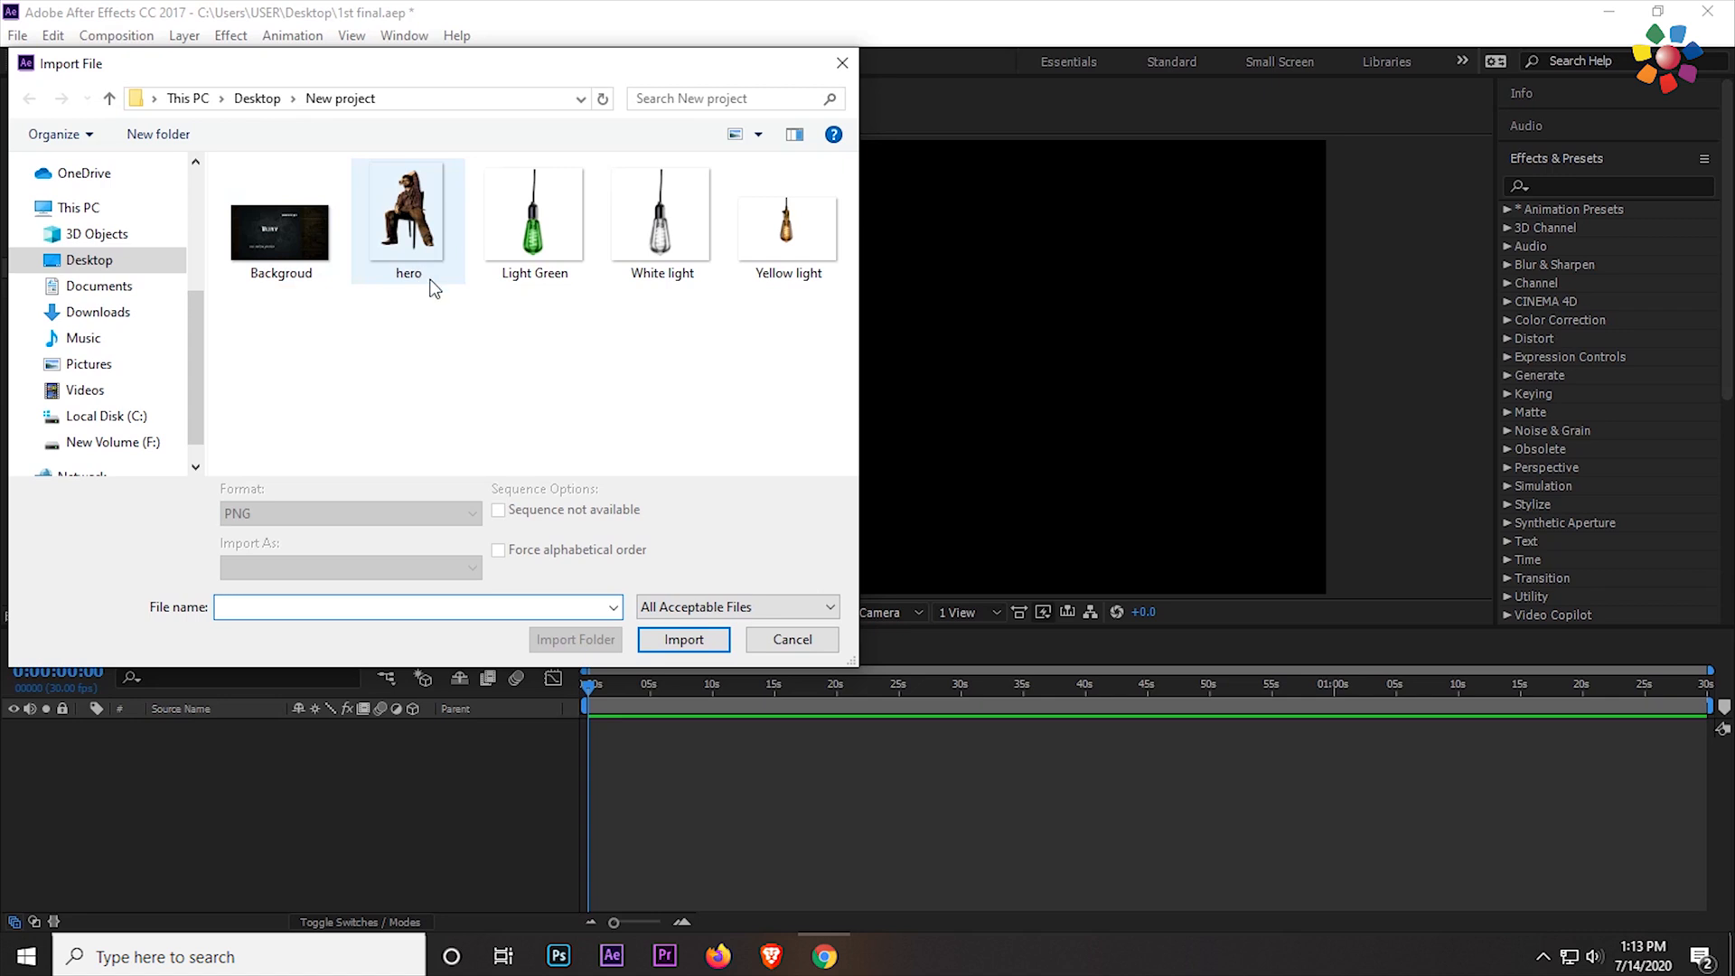
click(796, 320)
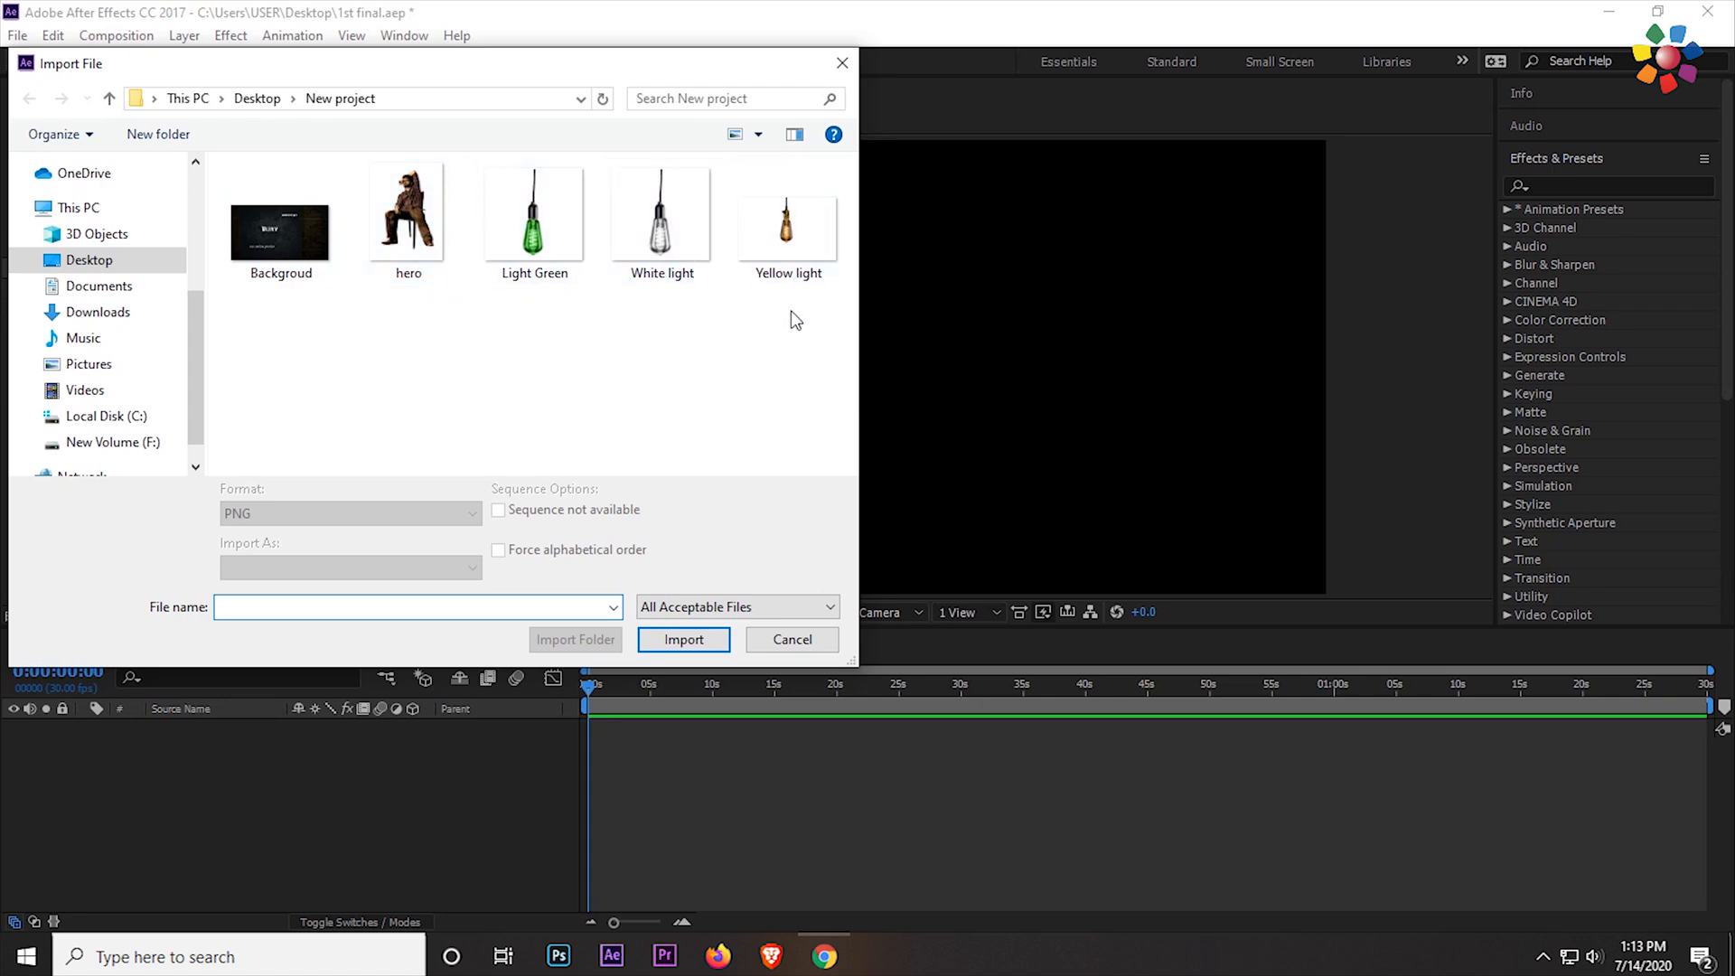
mouse_move(639, 295)
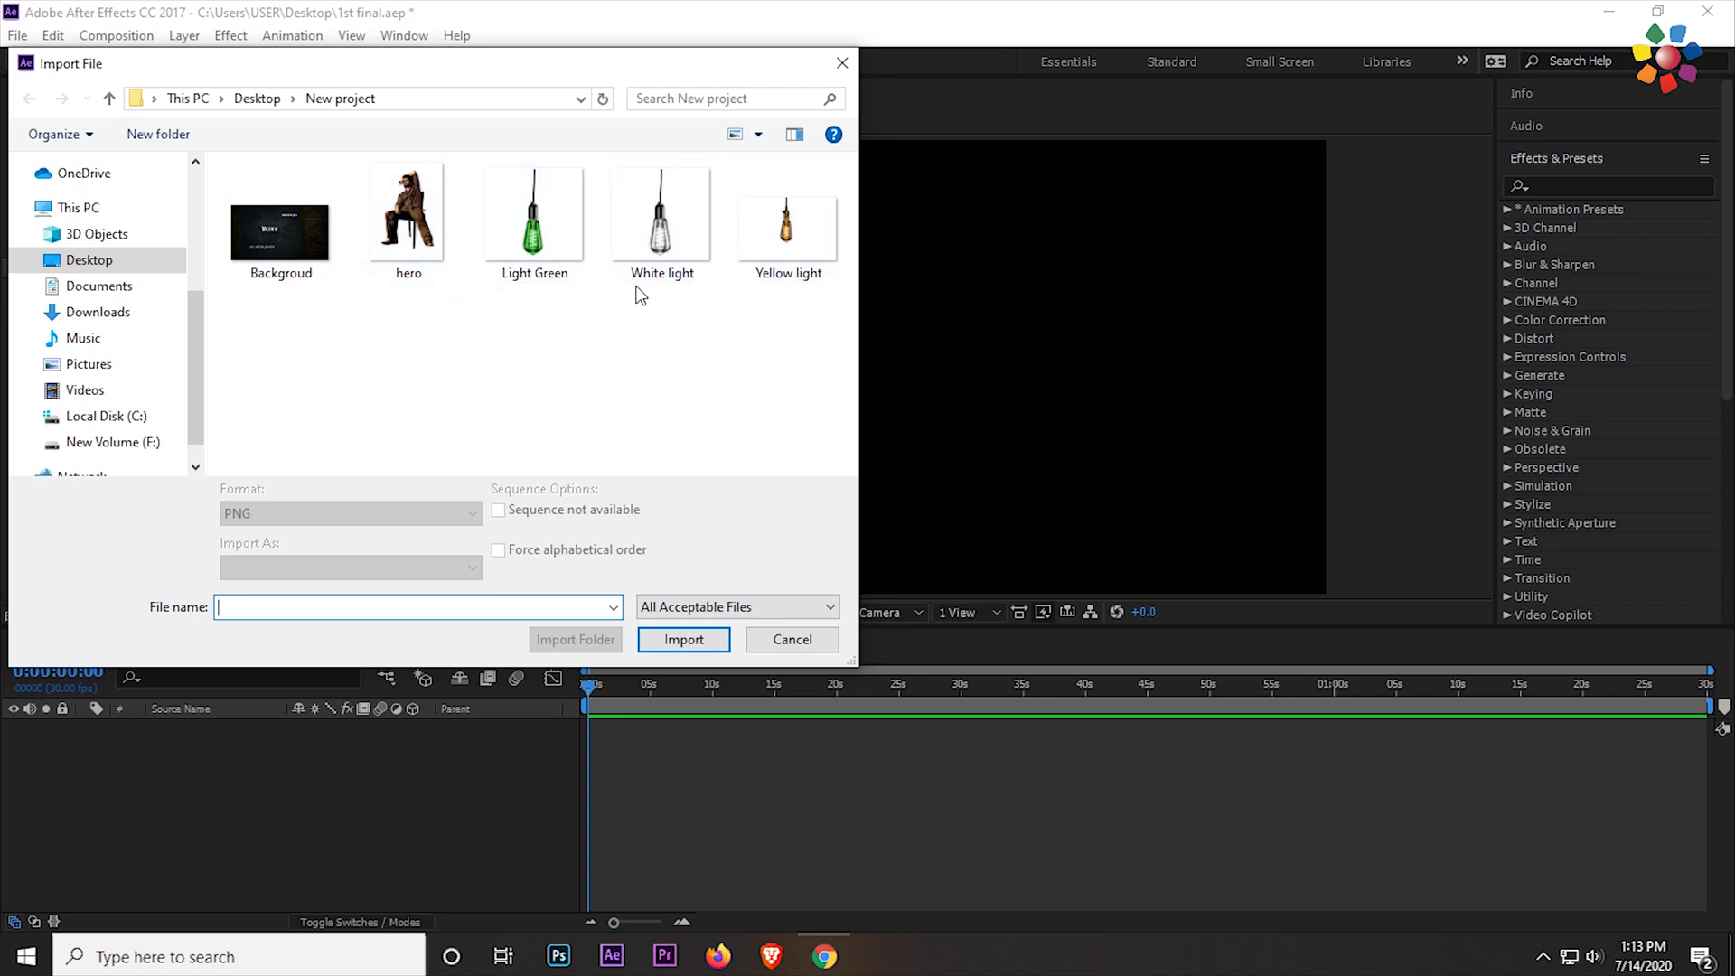
mouse_move(465, 299)
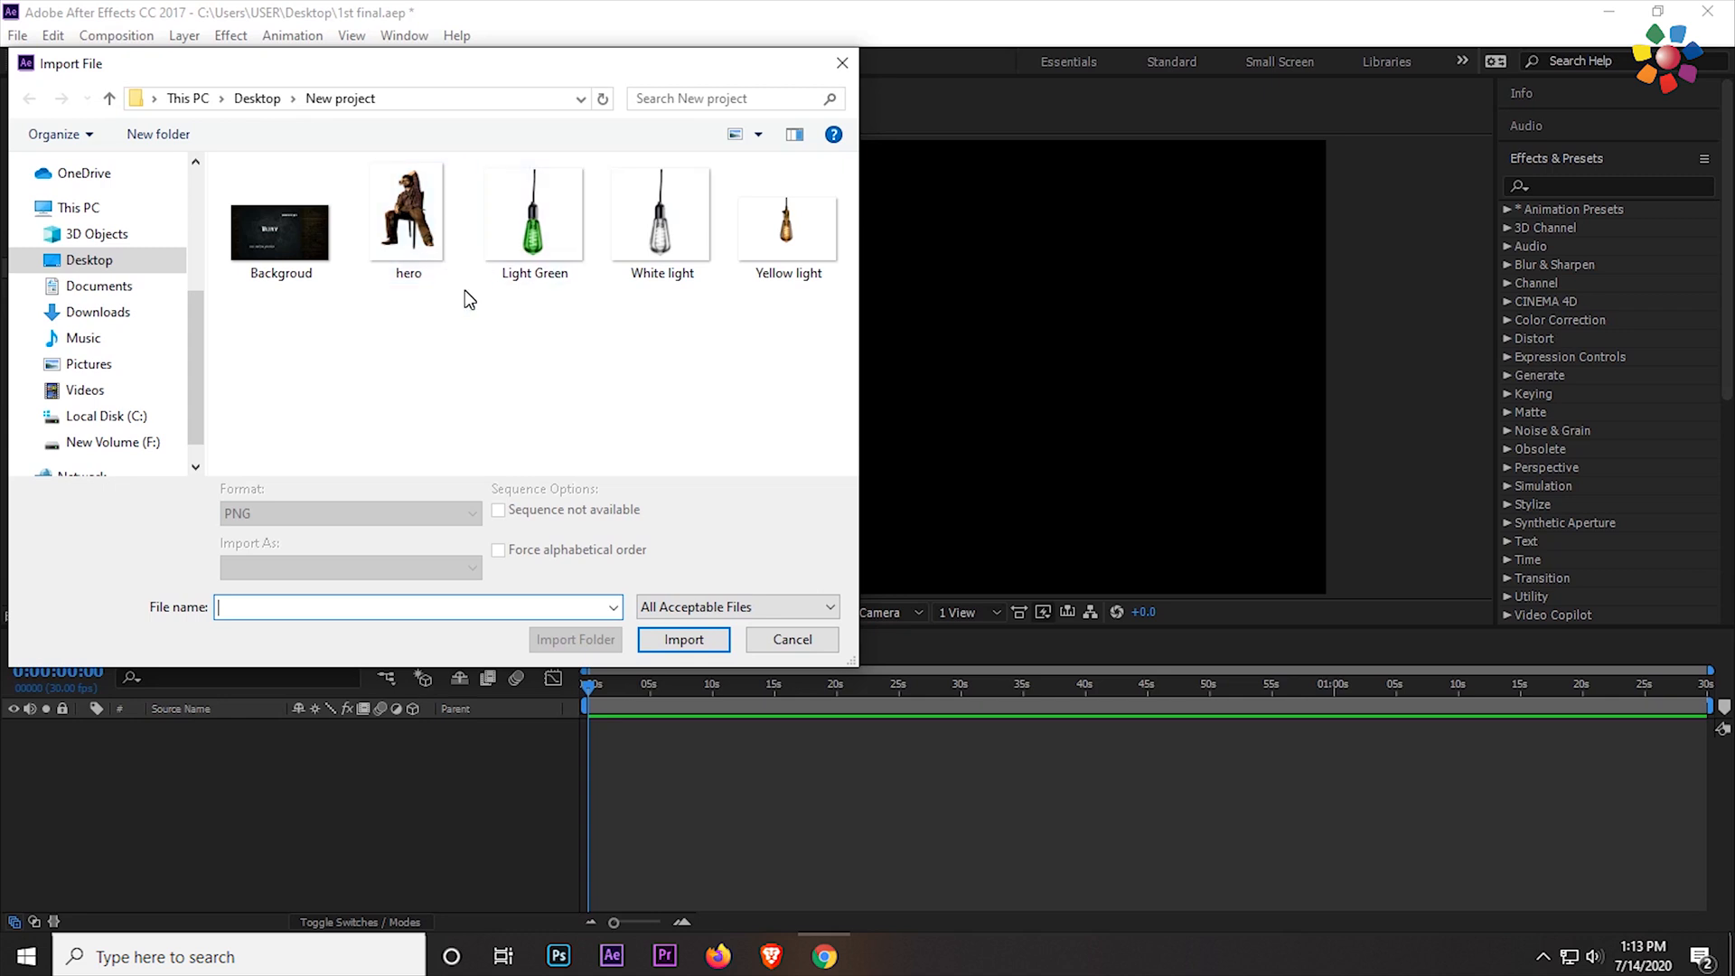
right_click(409, 210)
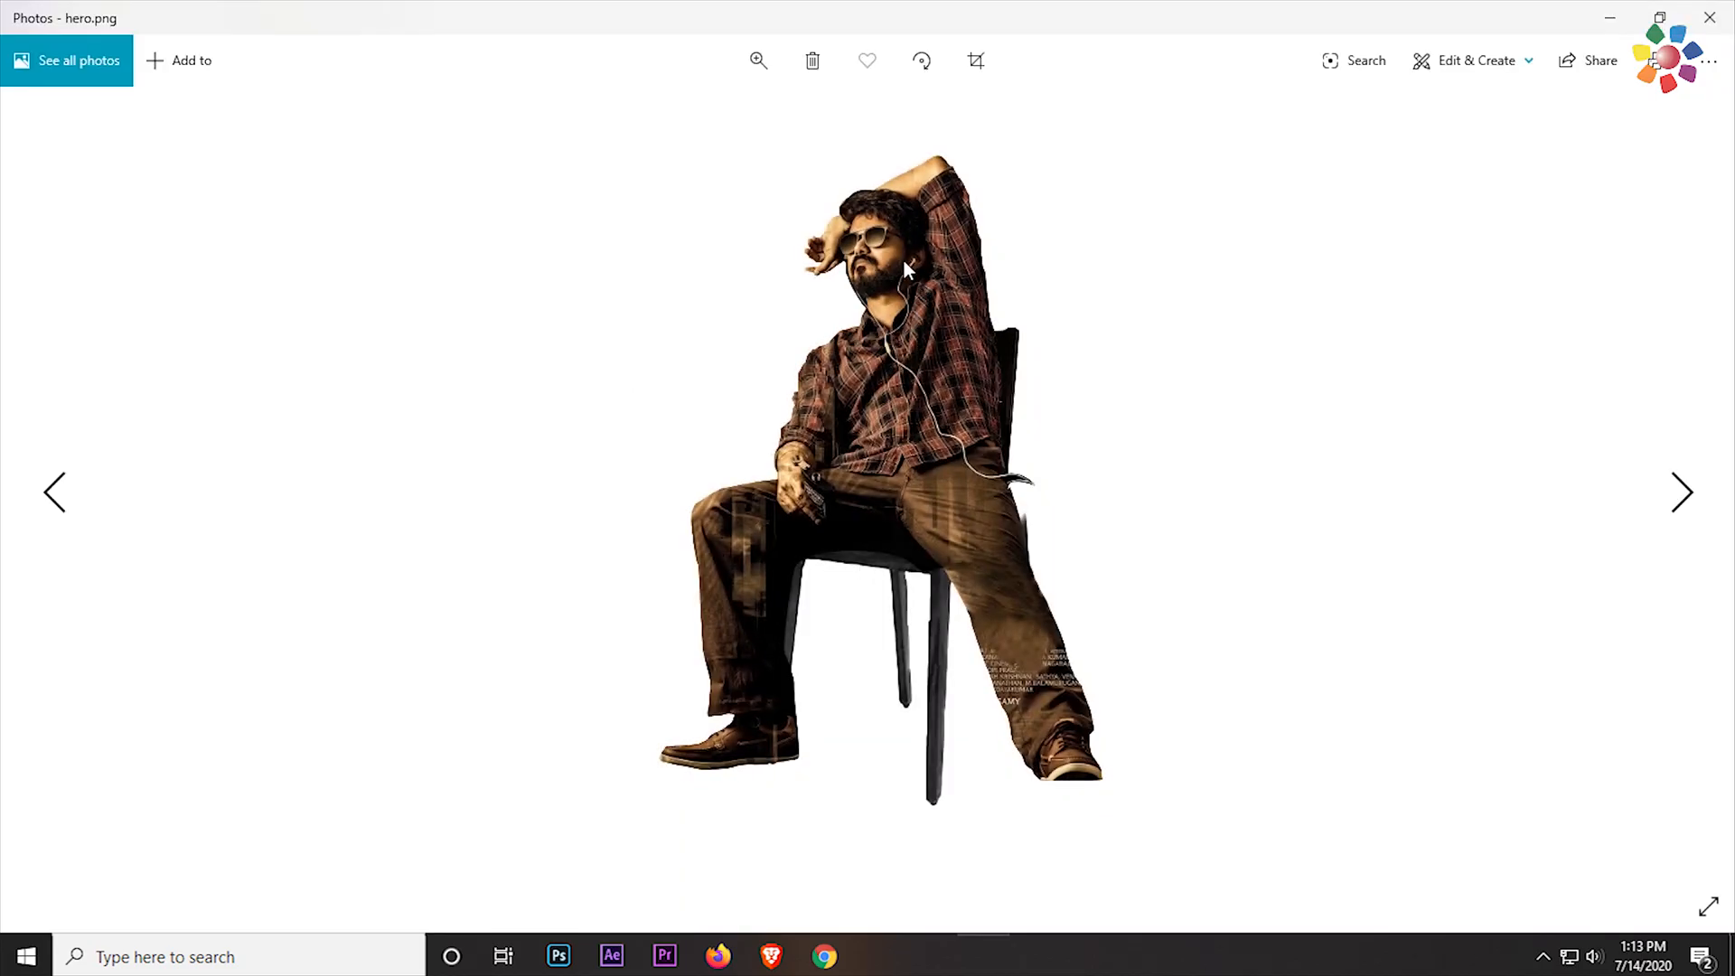
- Zoom into the hero image in Photos, then close the hero and green bulb previews
click(758, 60)
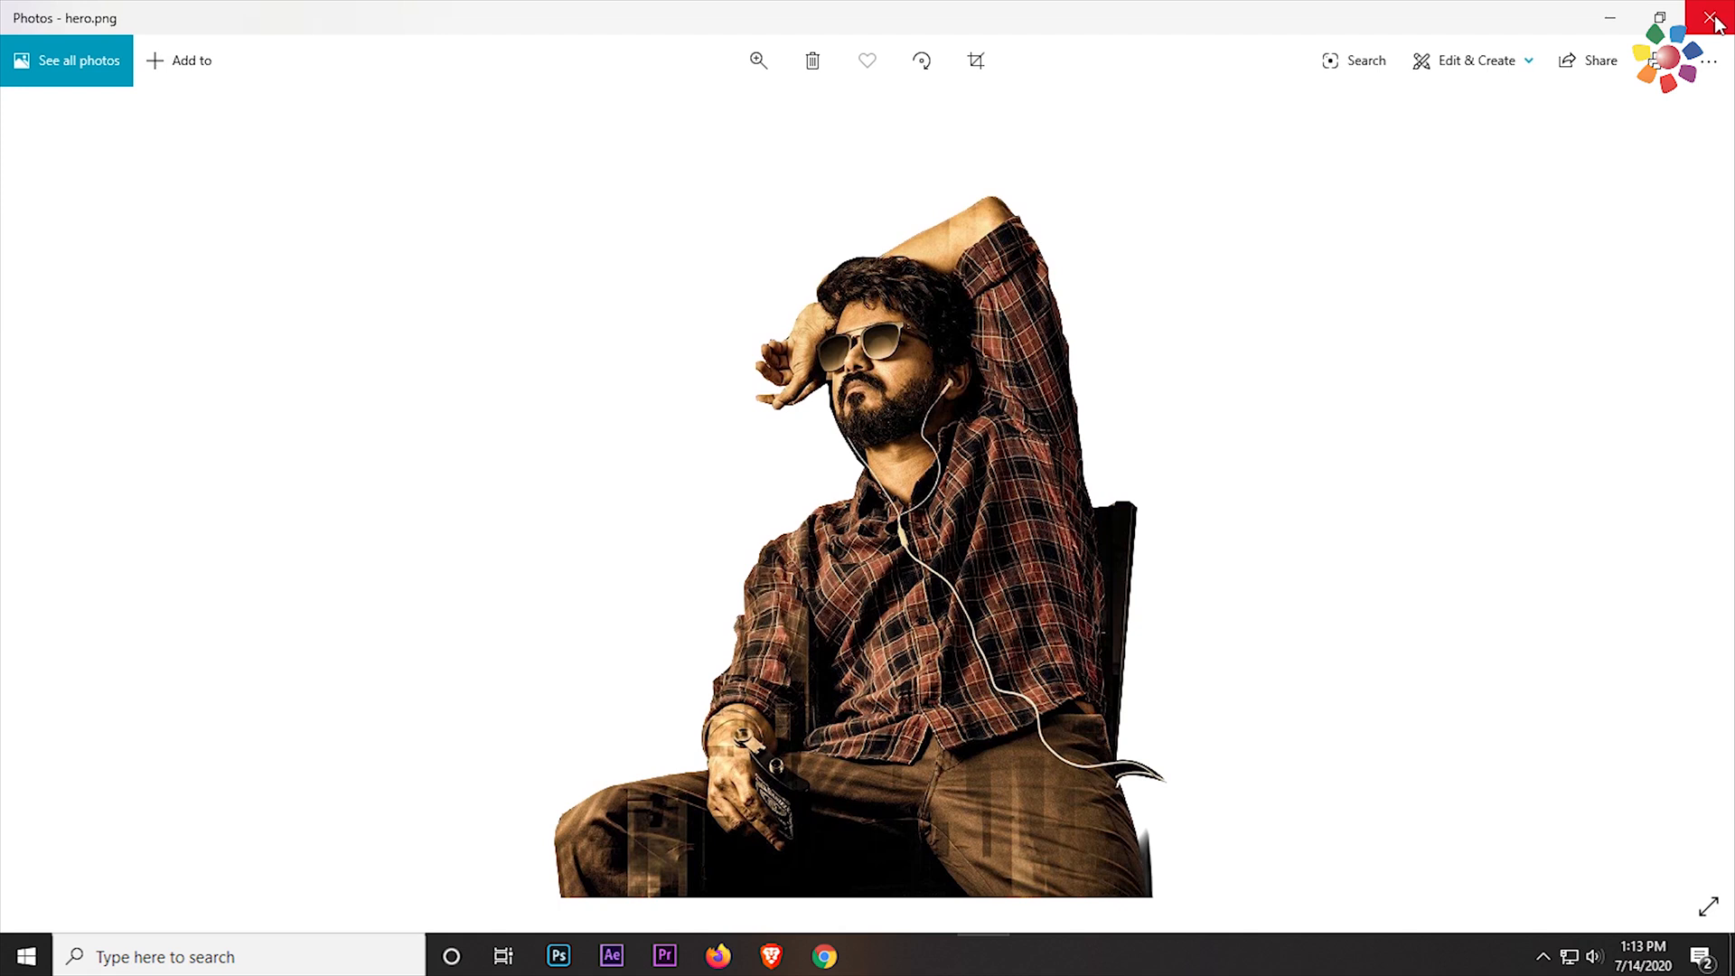
click(1716, 18)
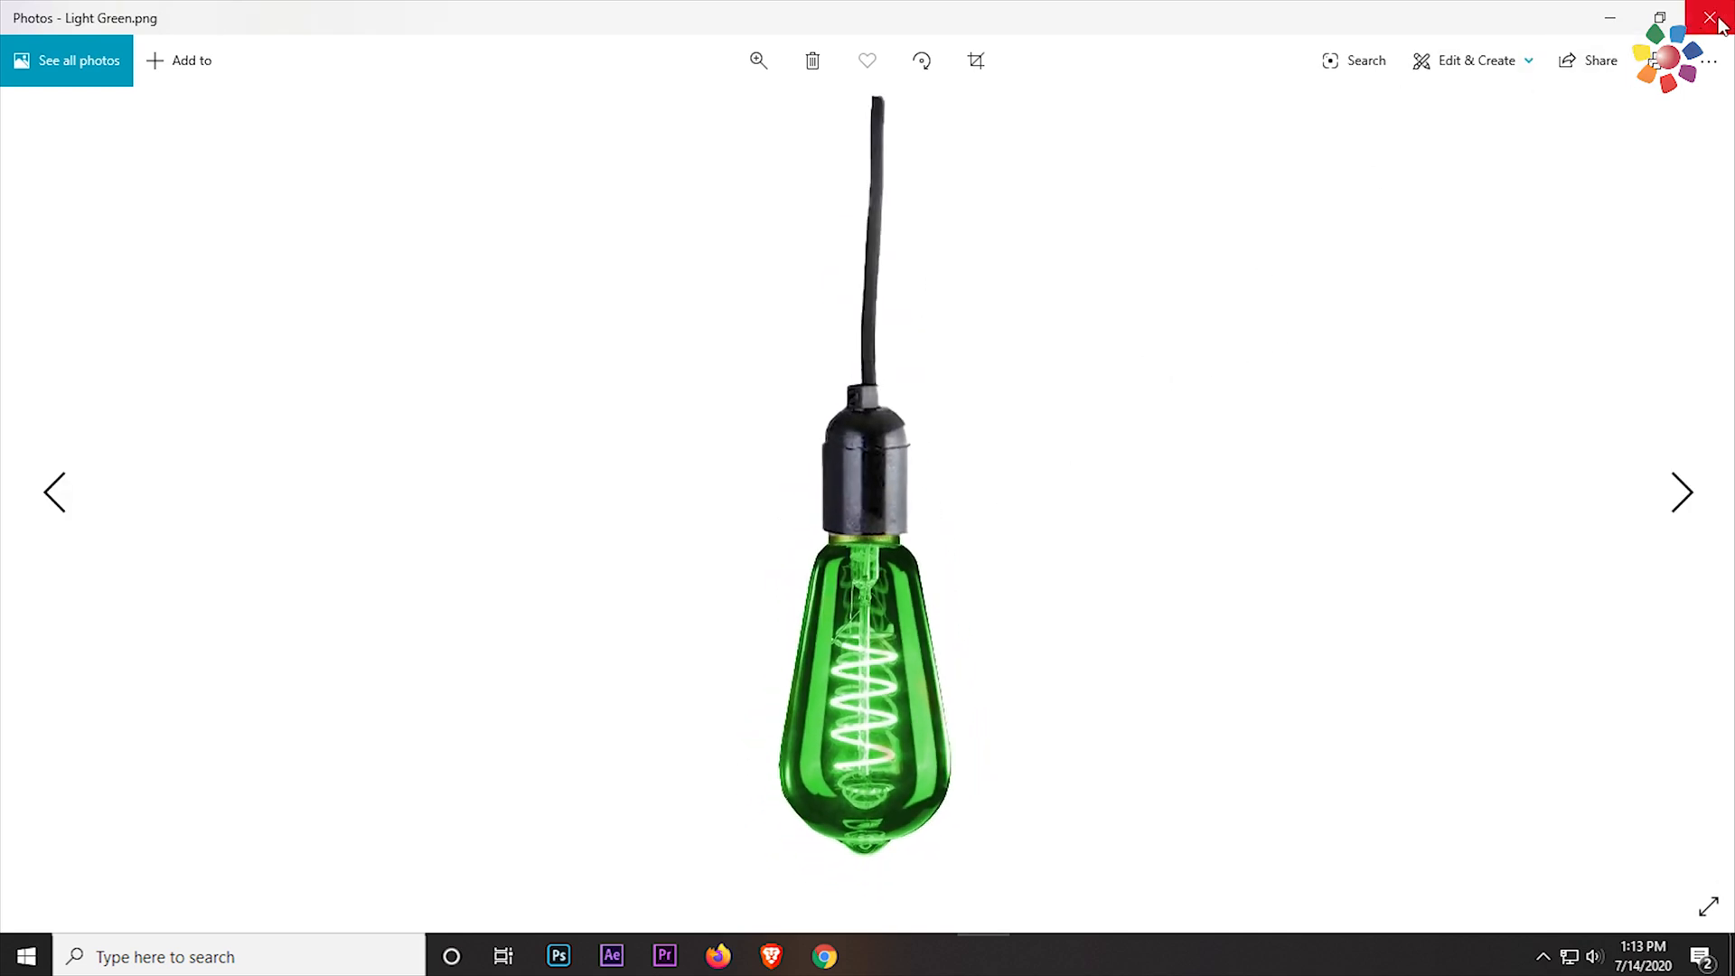
click(1719, 18)
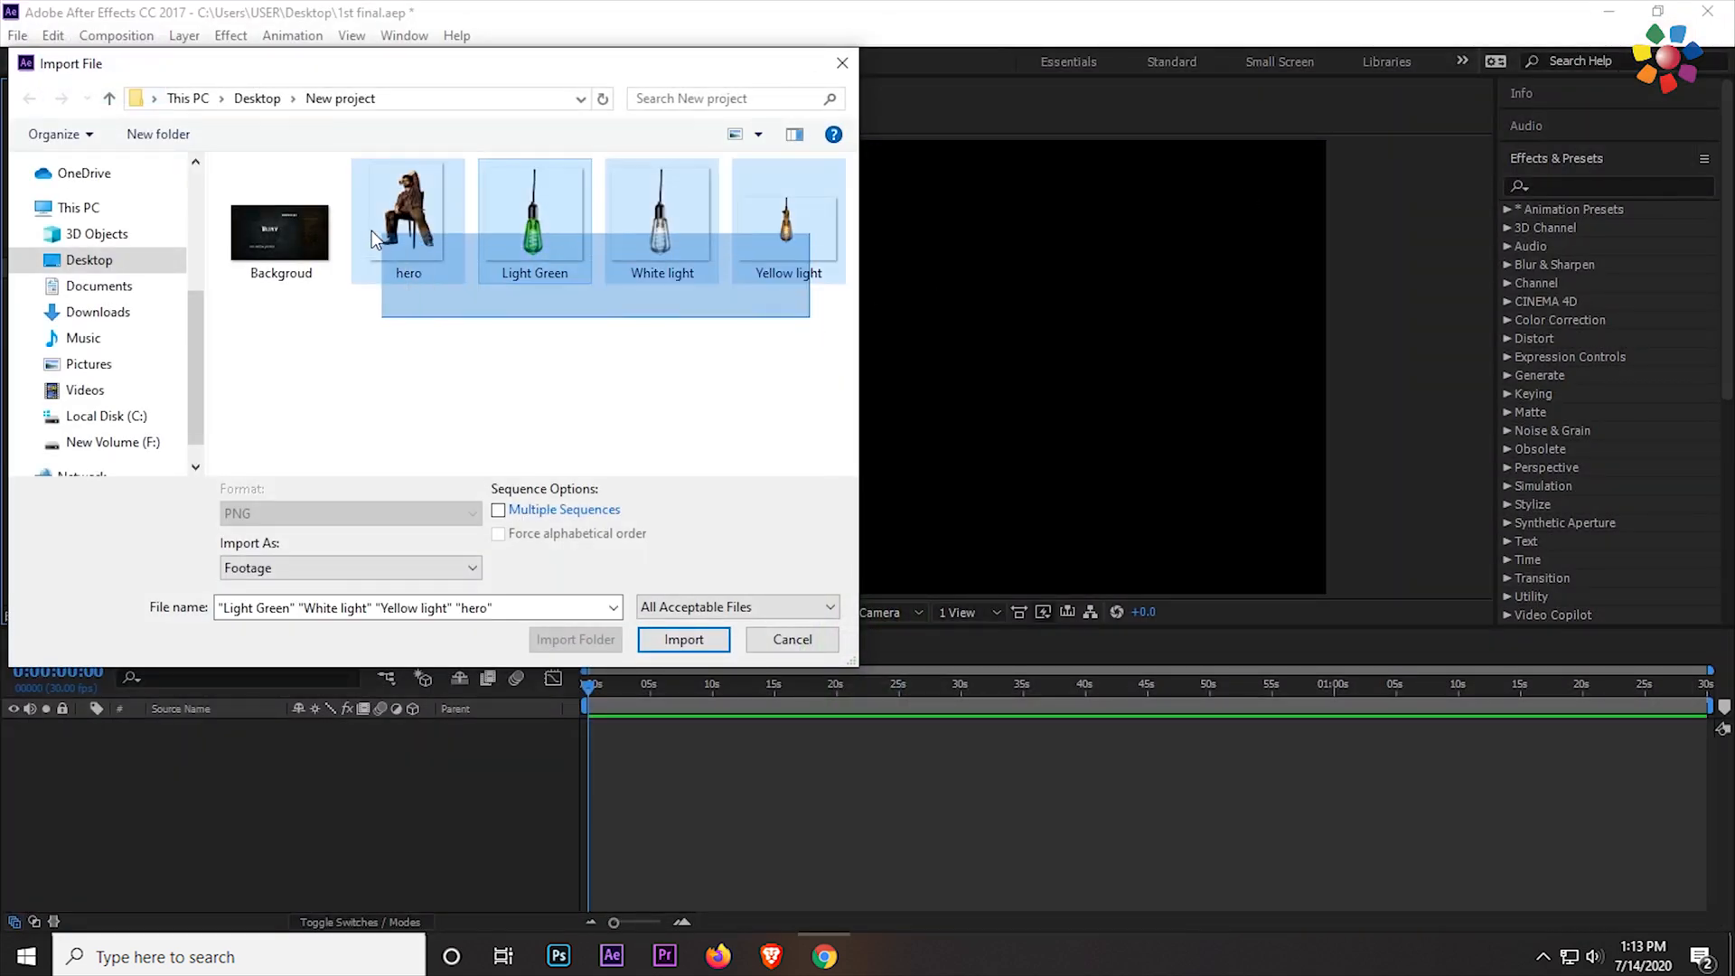
- Import the hero and bulb PNGs, then select hero and White light in the project
click(683, 639)
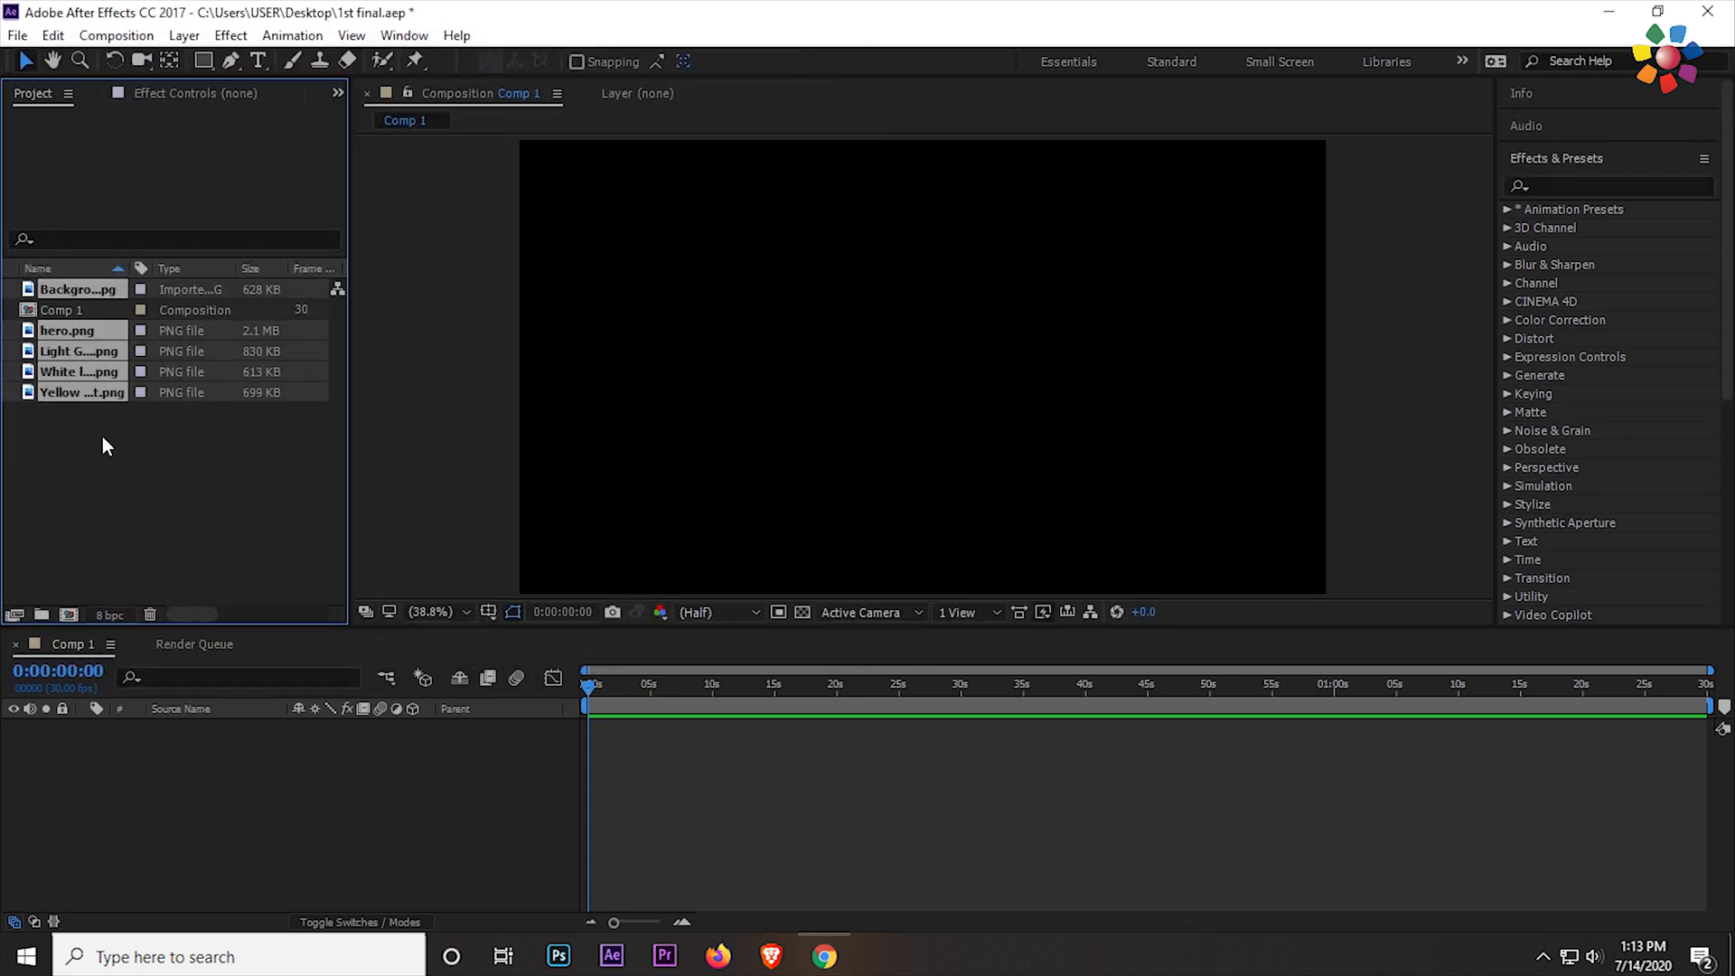
click(68, 330)
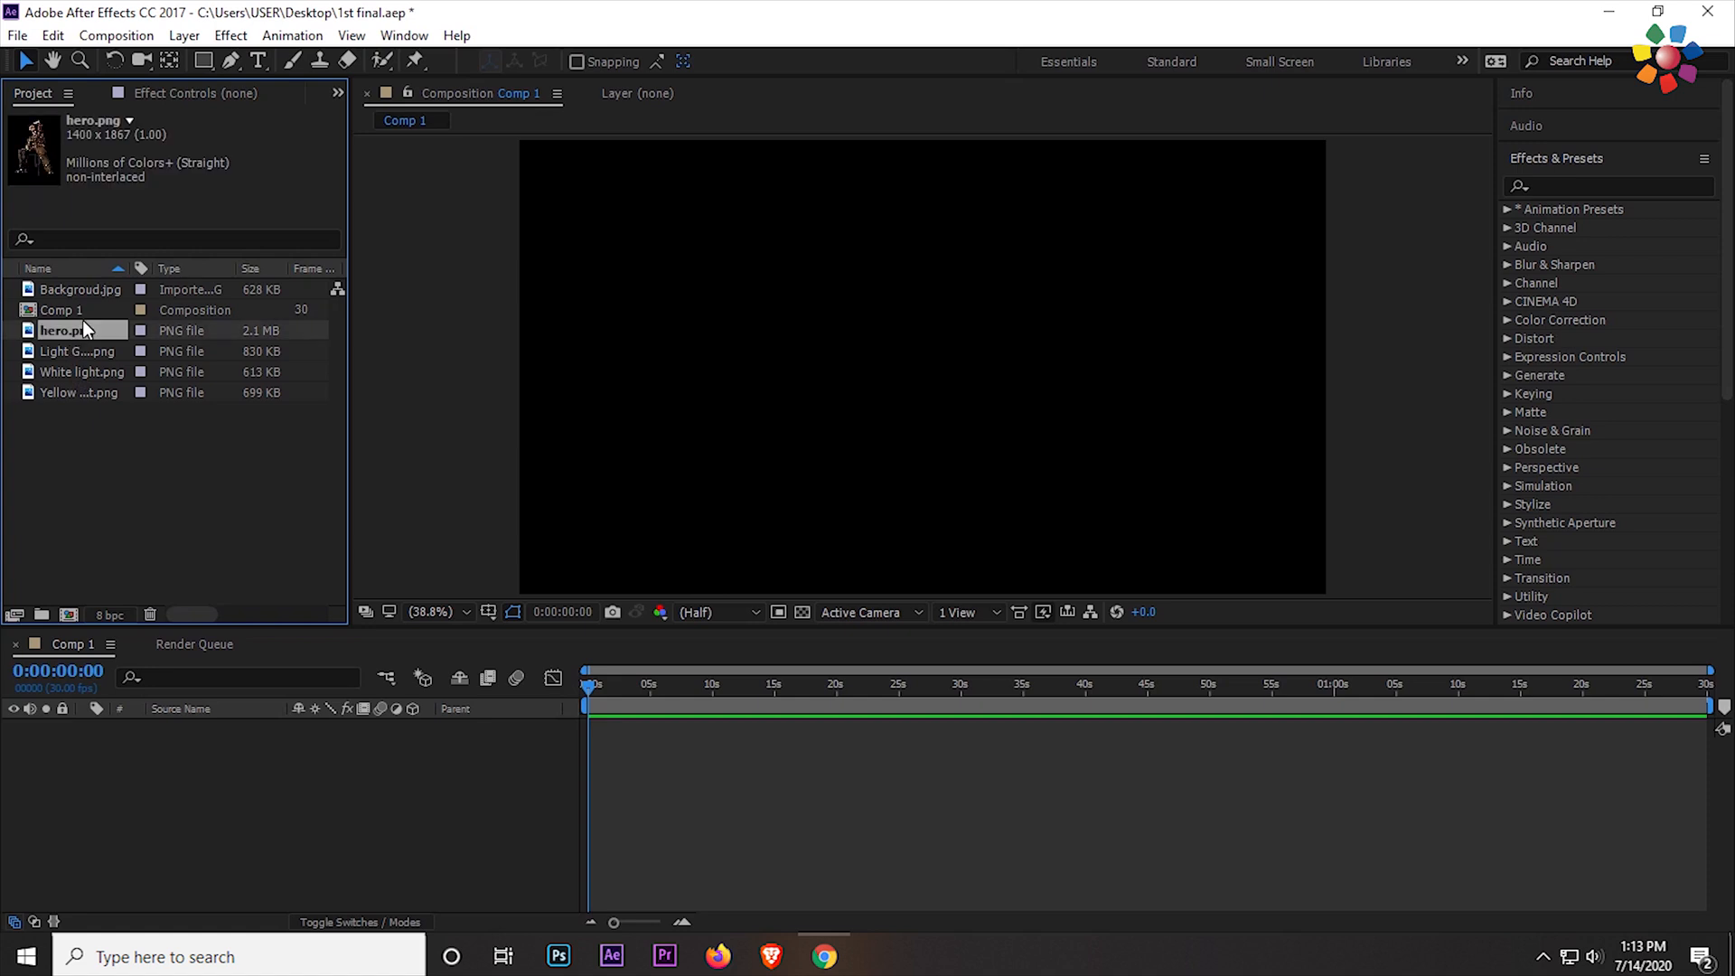
click(80, 371)
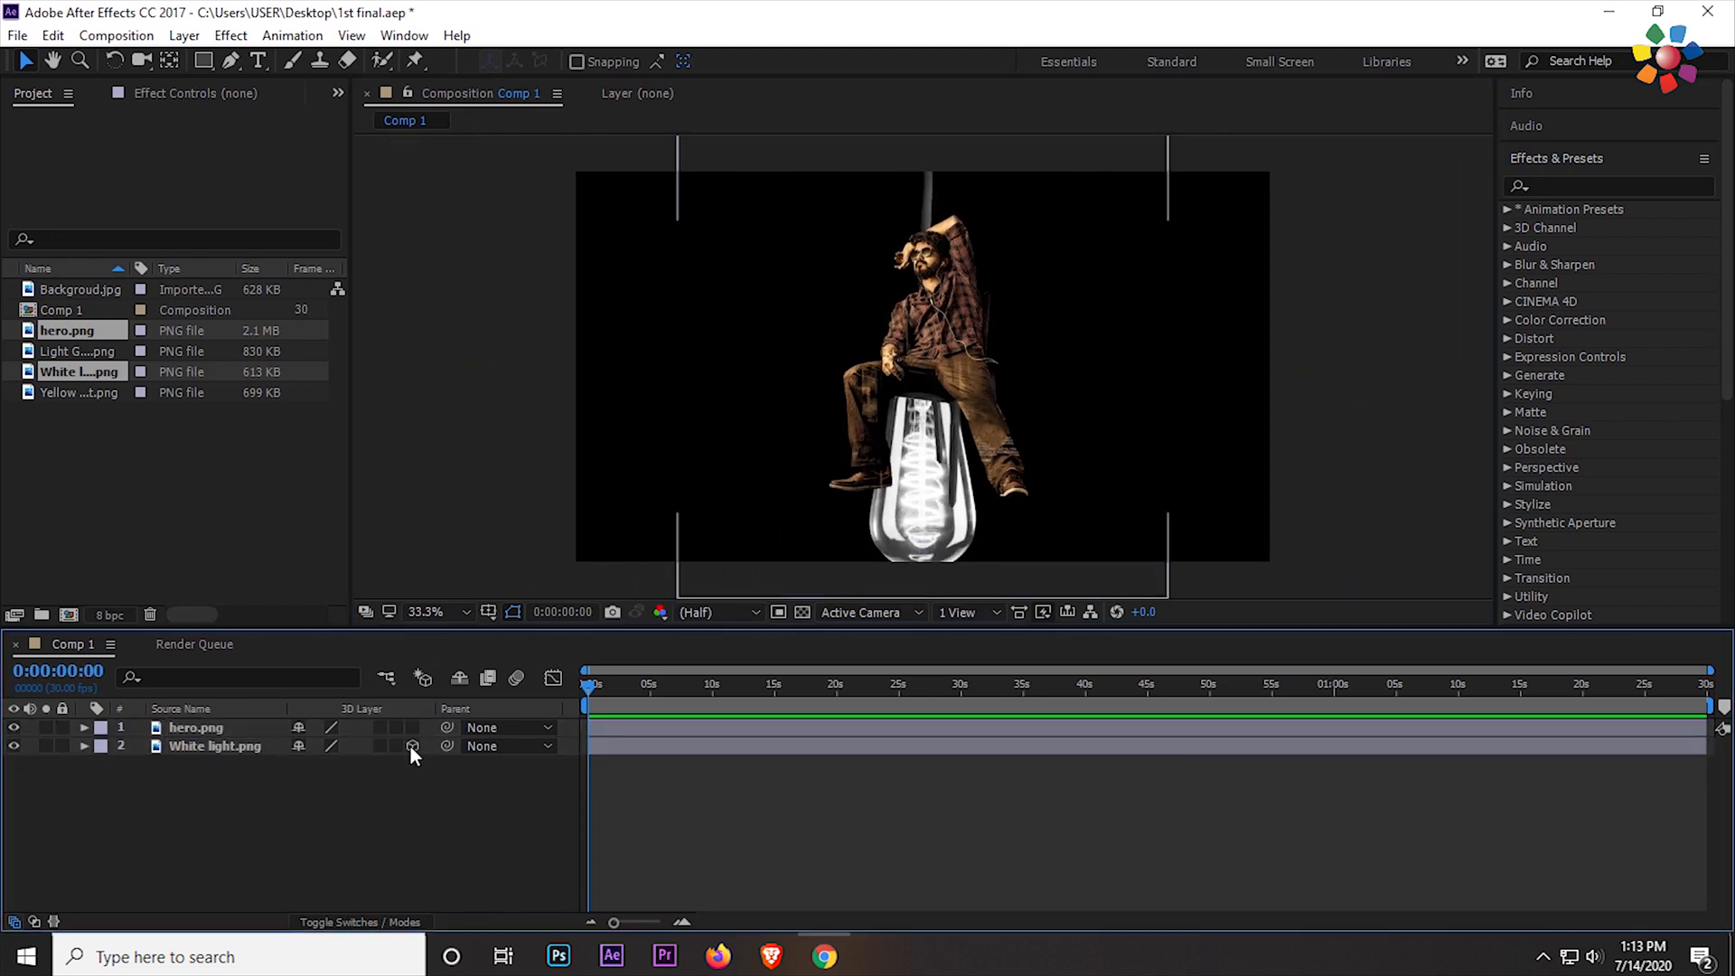
- Make the white light layer 3D, switch to 2 Views - Horizontal, and resize the bulb
click(958, 611)
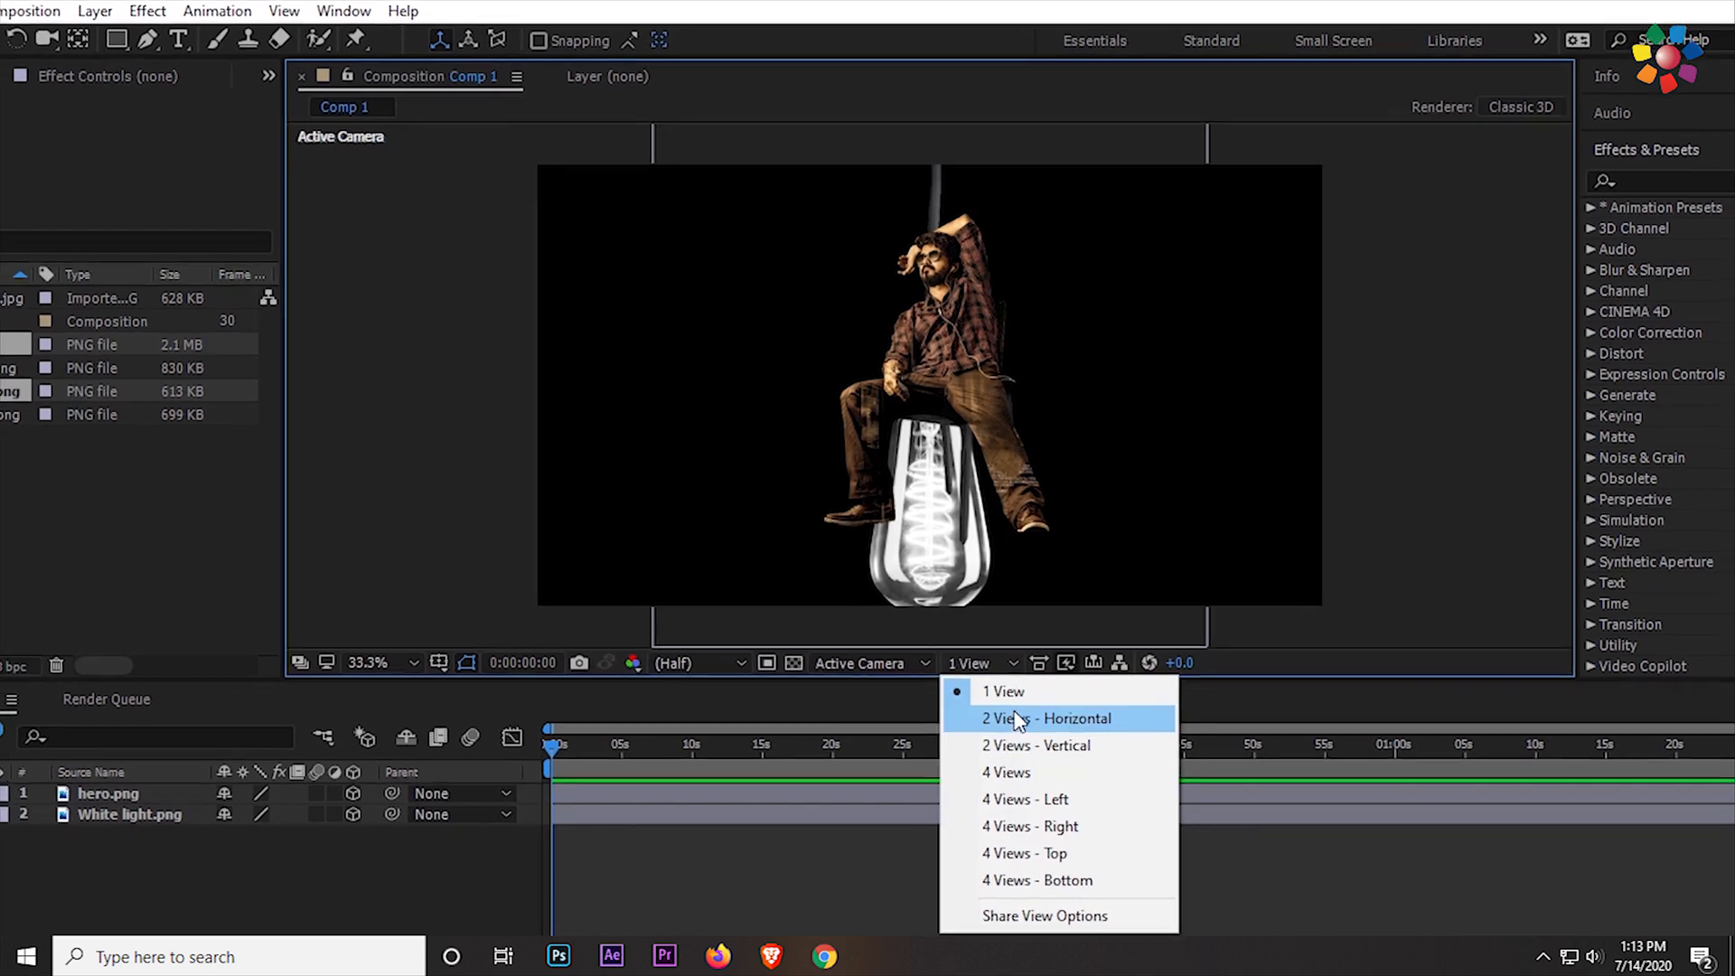
click(1047, 719)
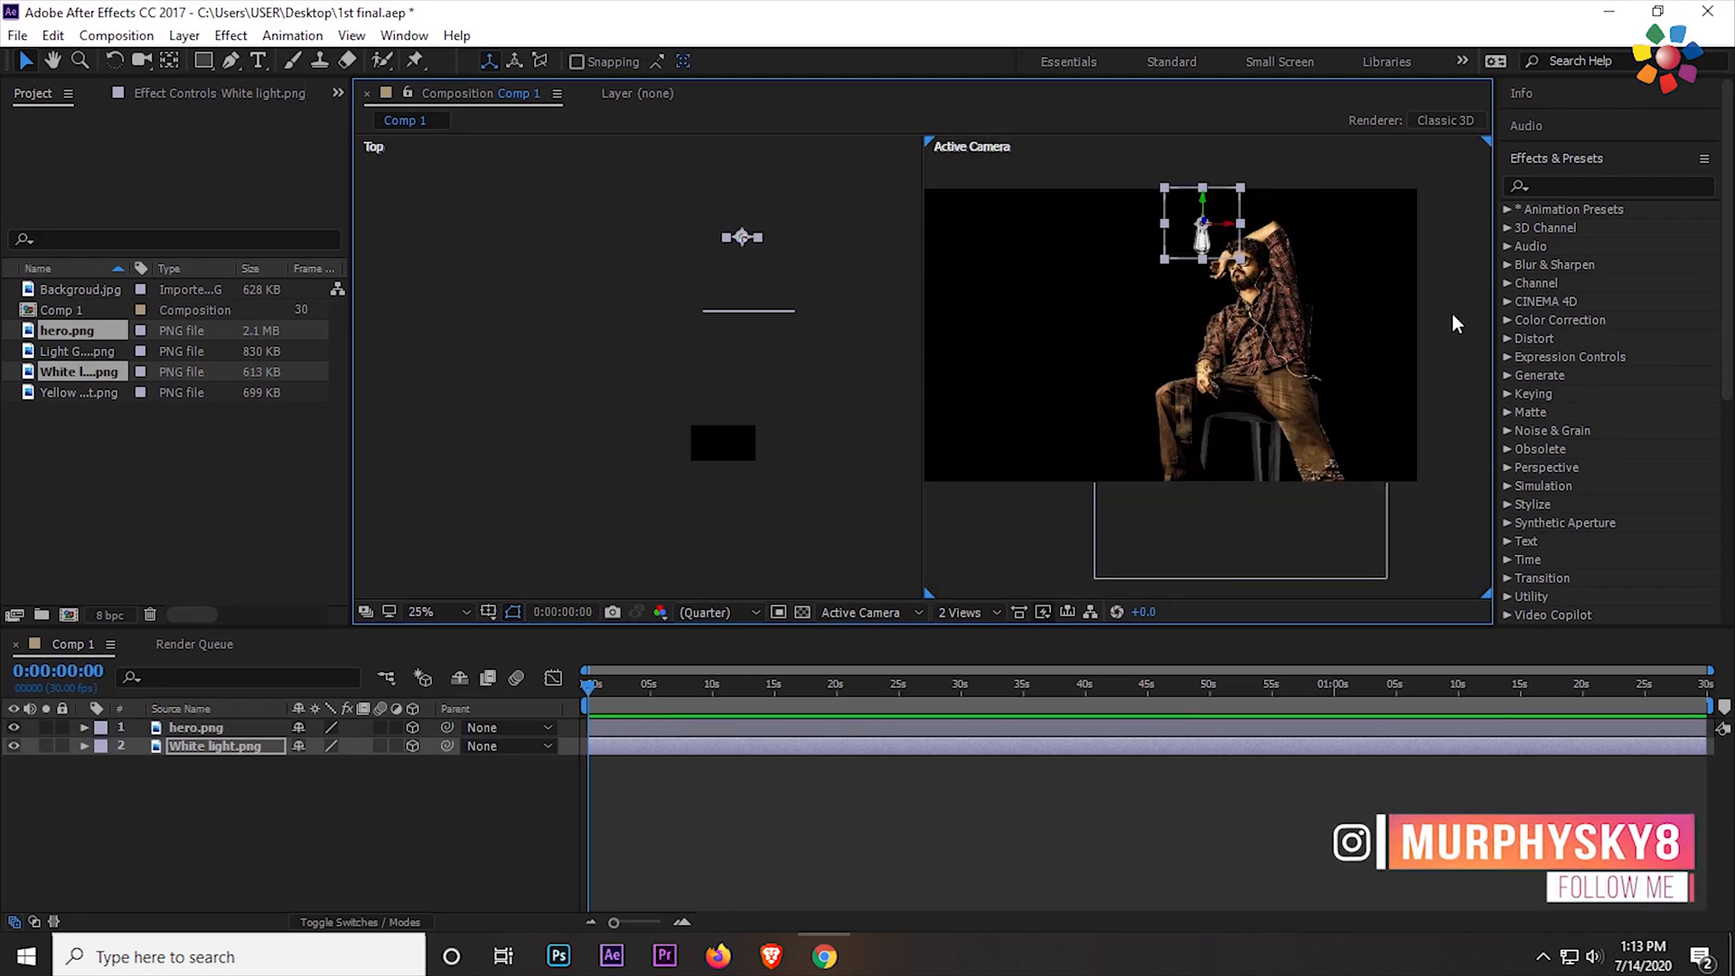
click(196, 727)
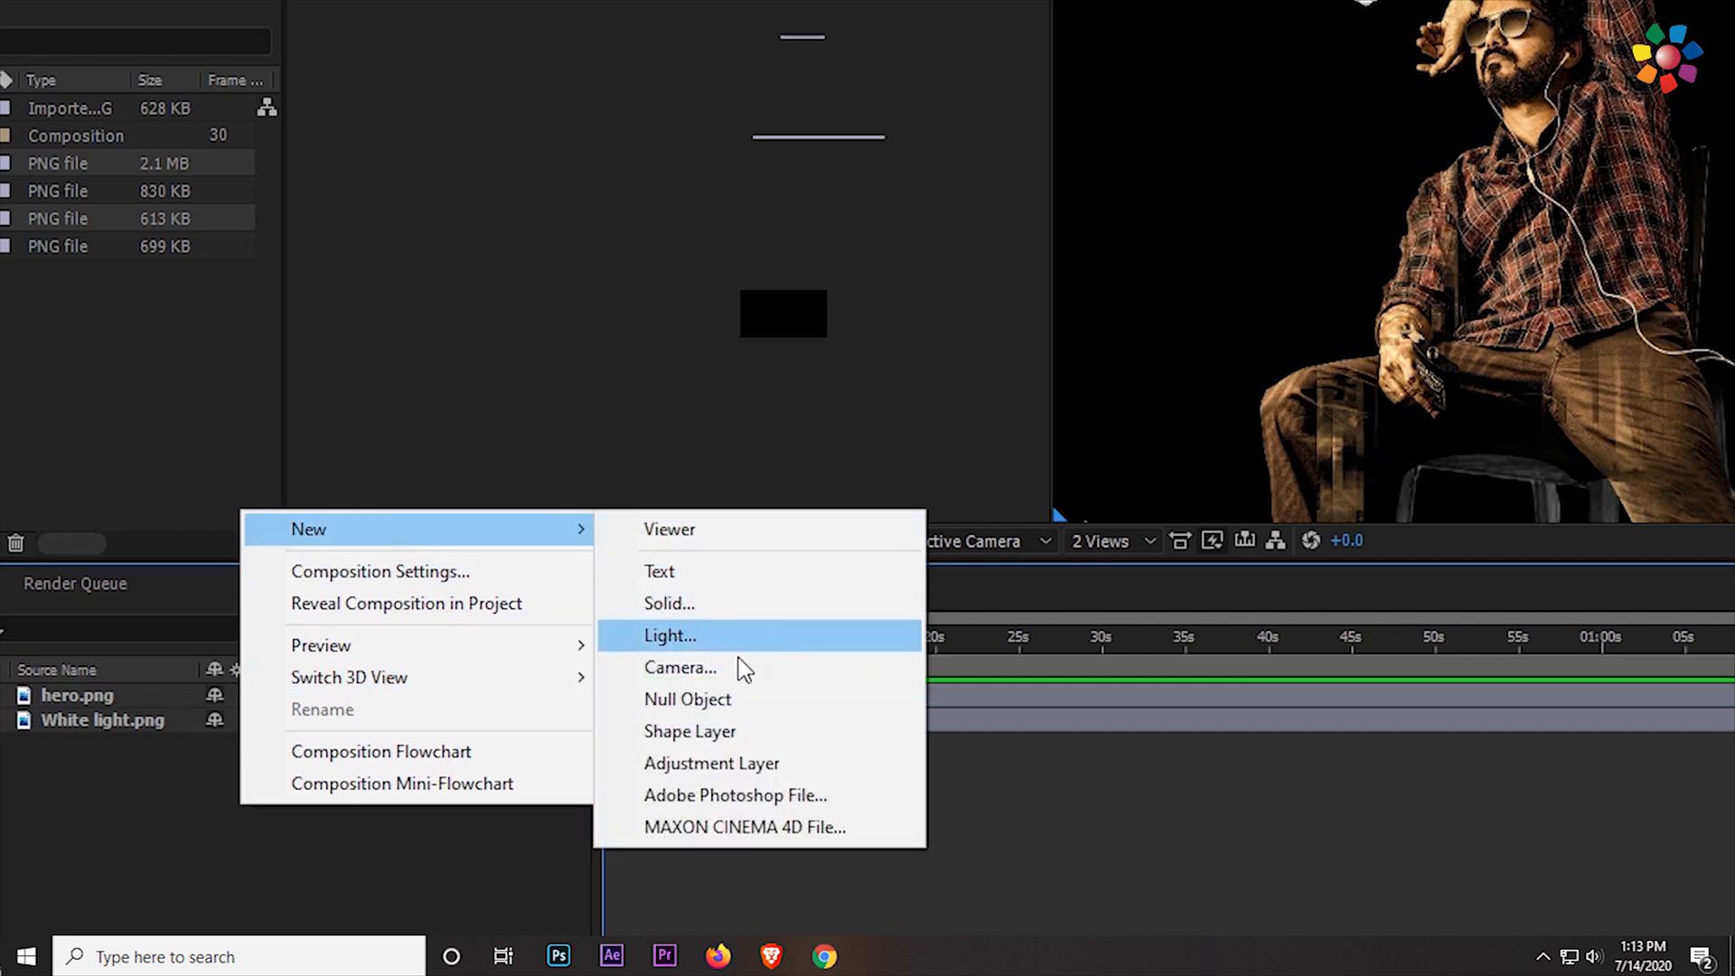
- Add a 50mm two-node camera, Camera 1, then add a Null Object
click(680, 668)
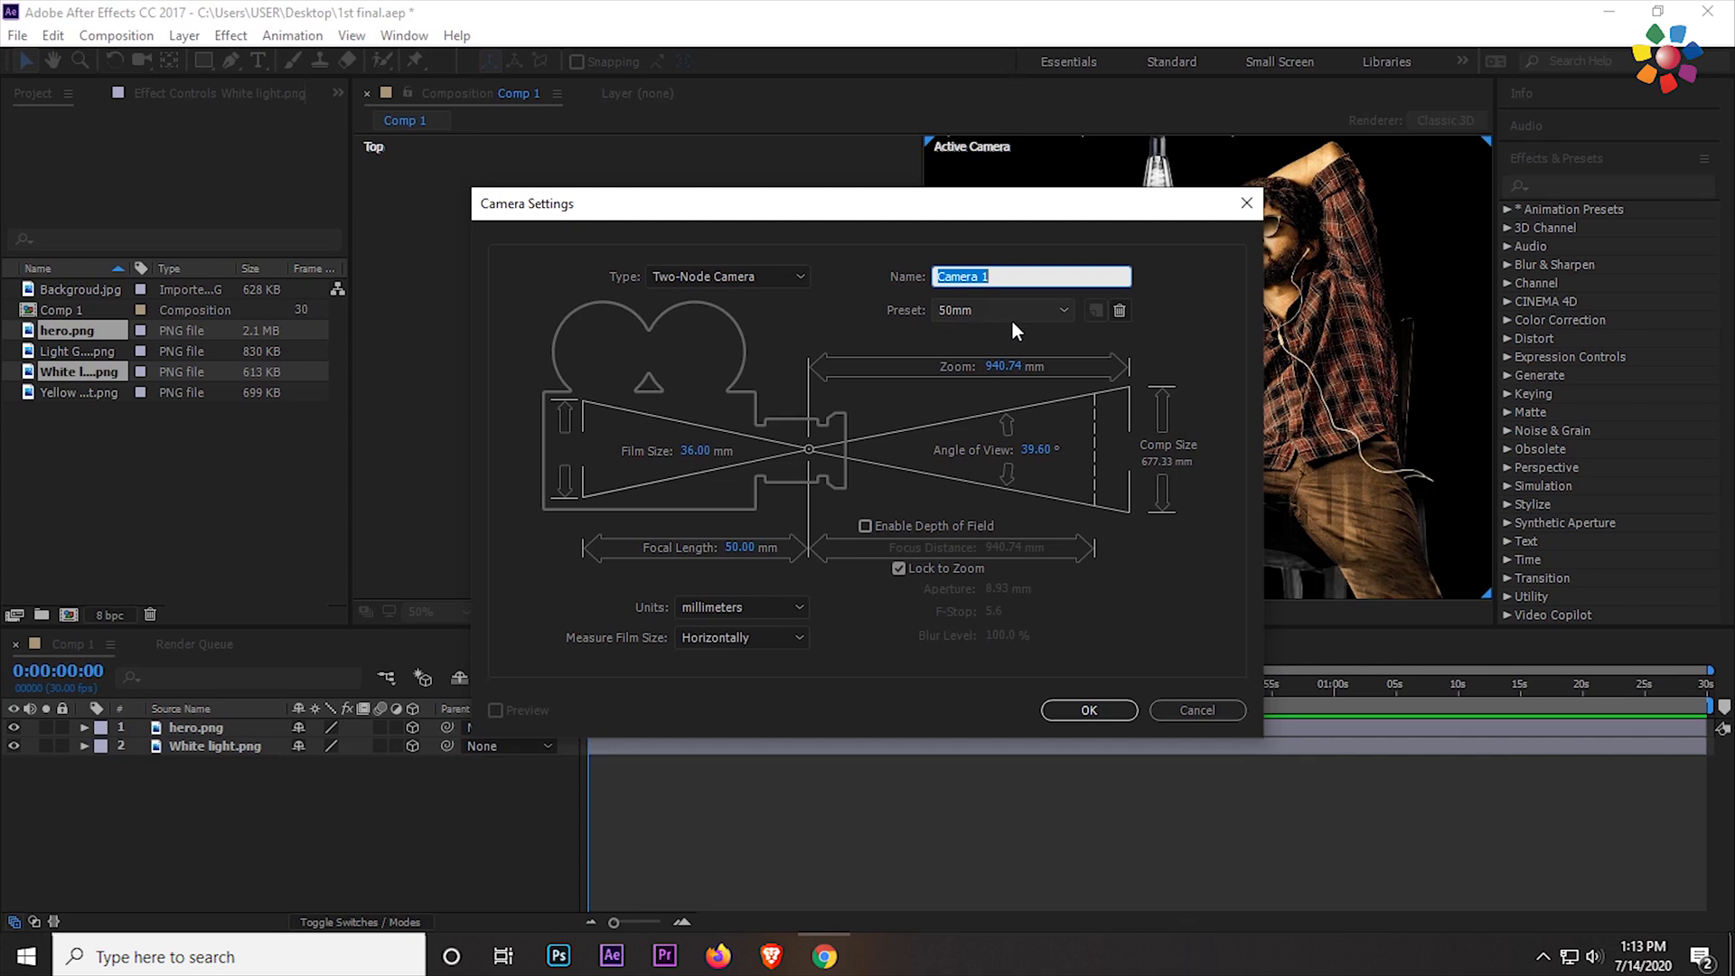
mouse_move(1154, 635)
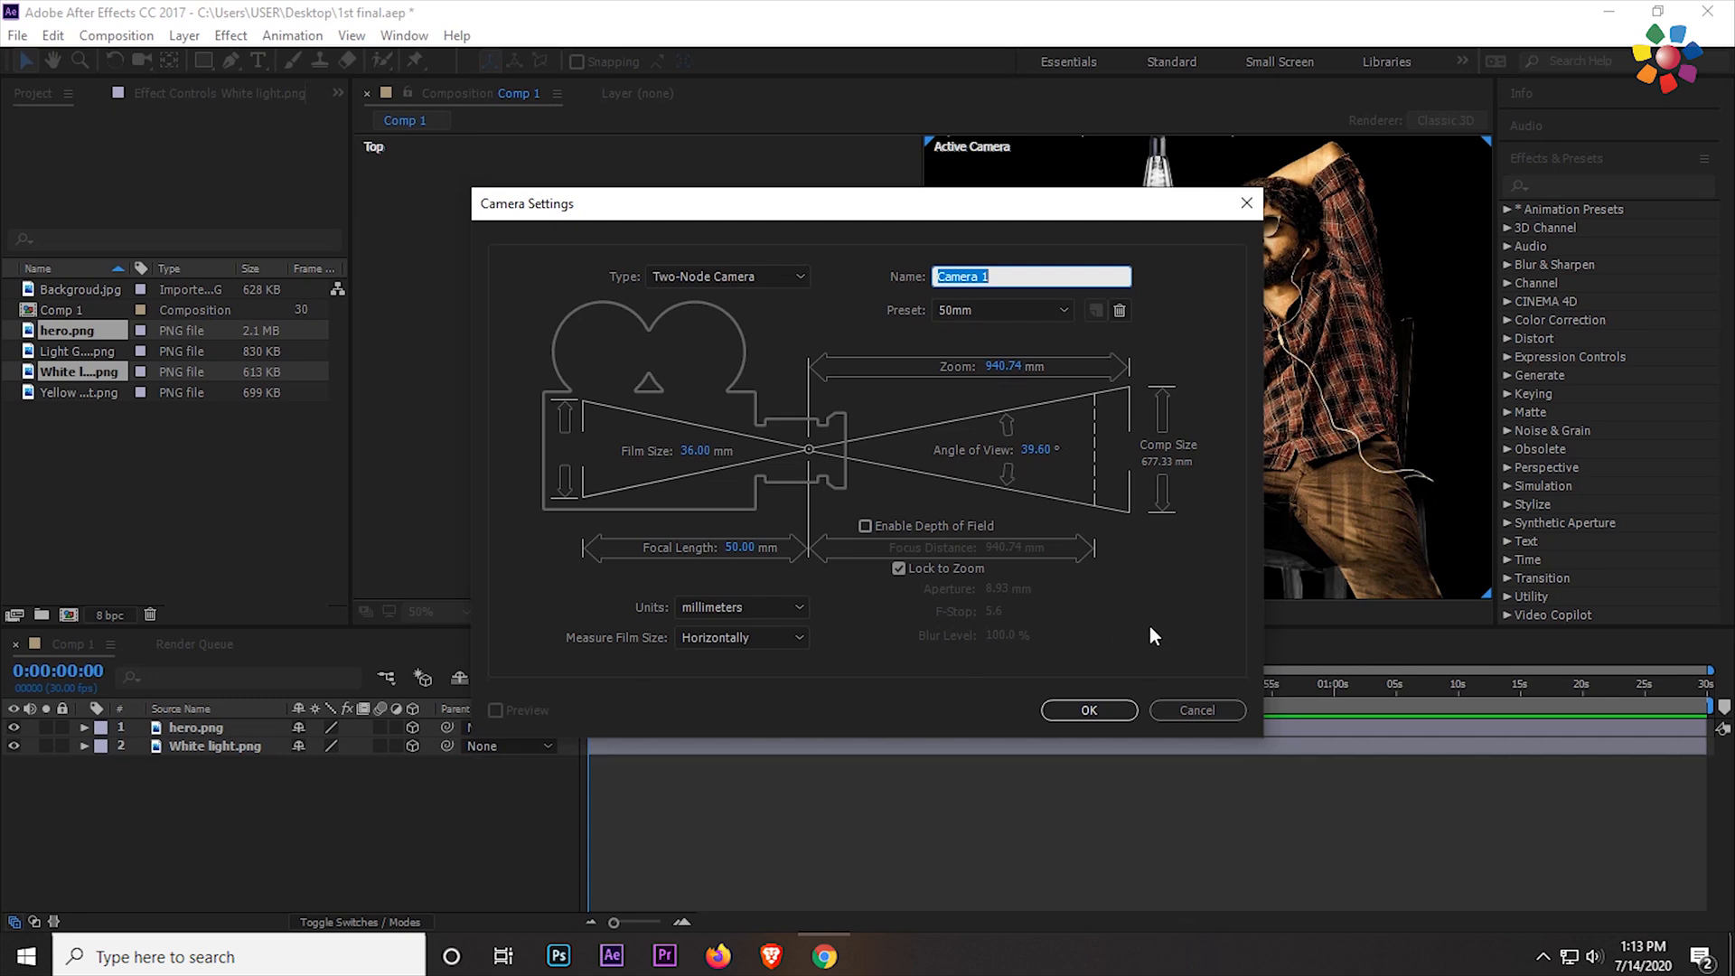
click(1089, 710)
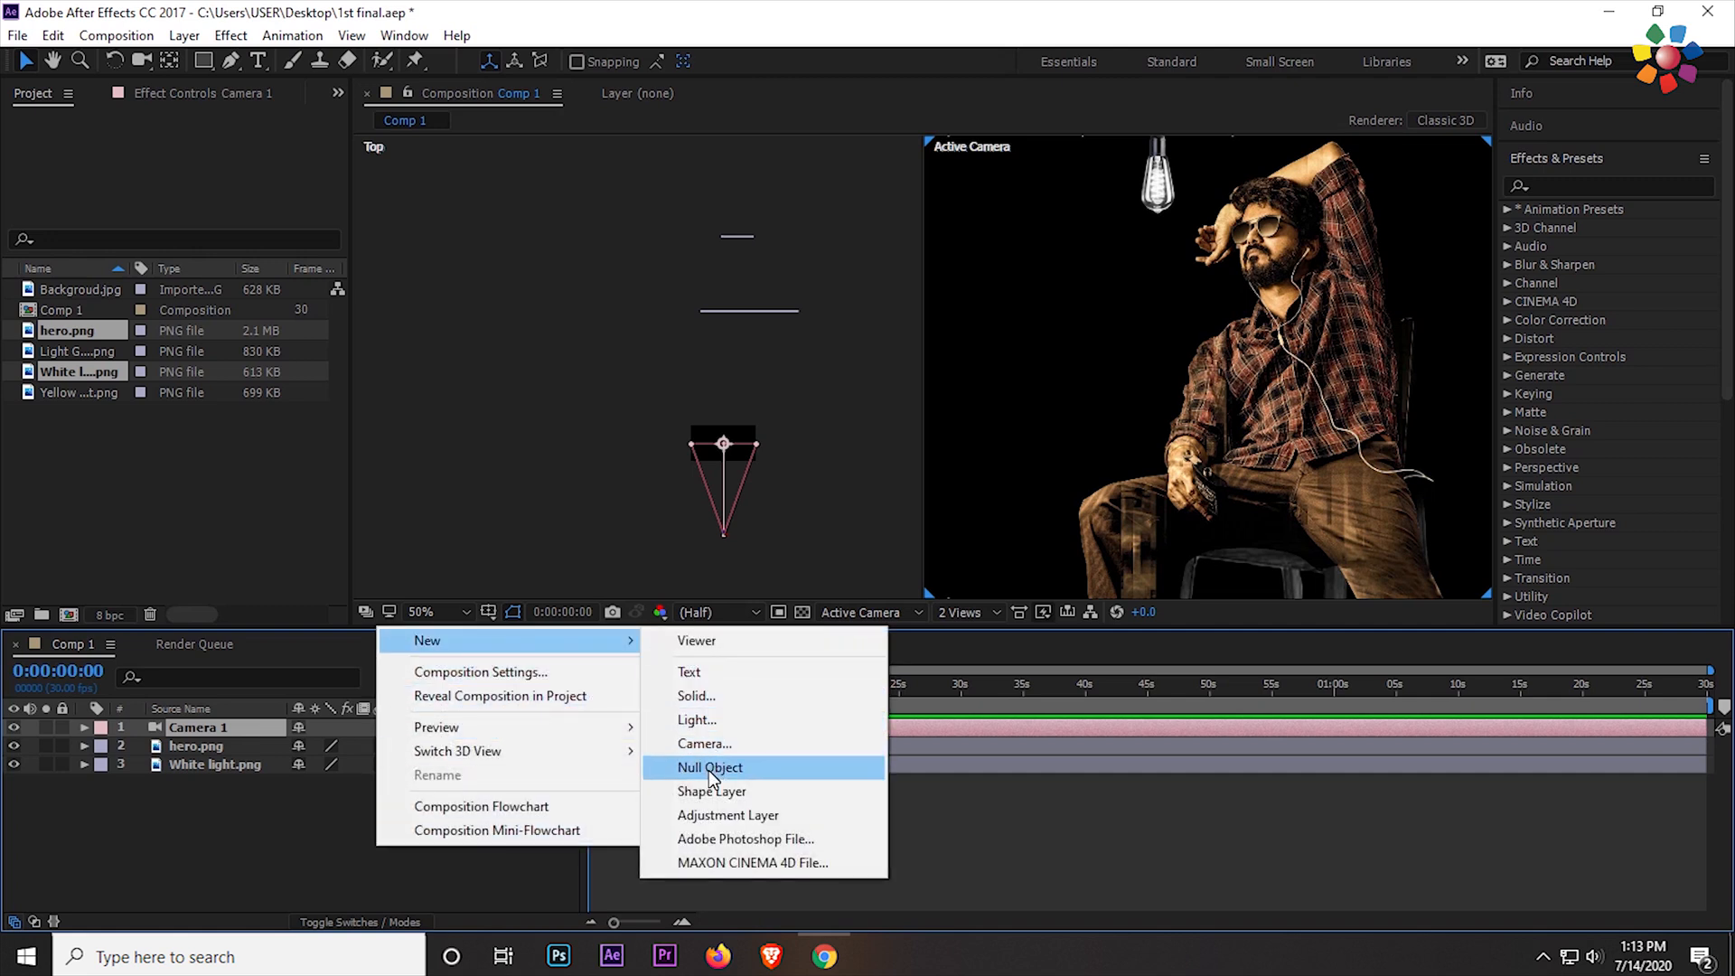
click(710, 768)
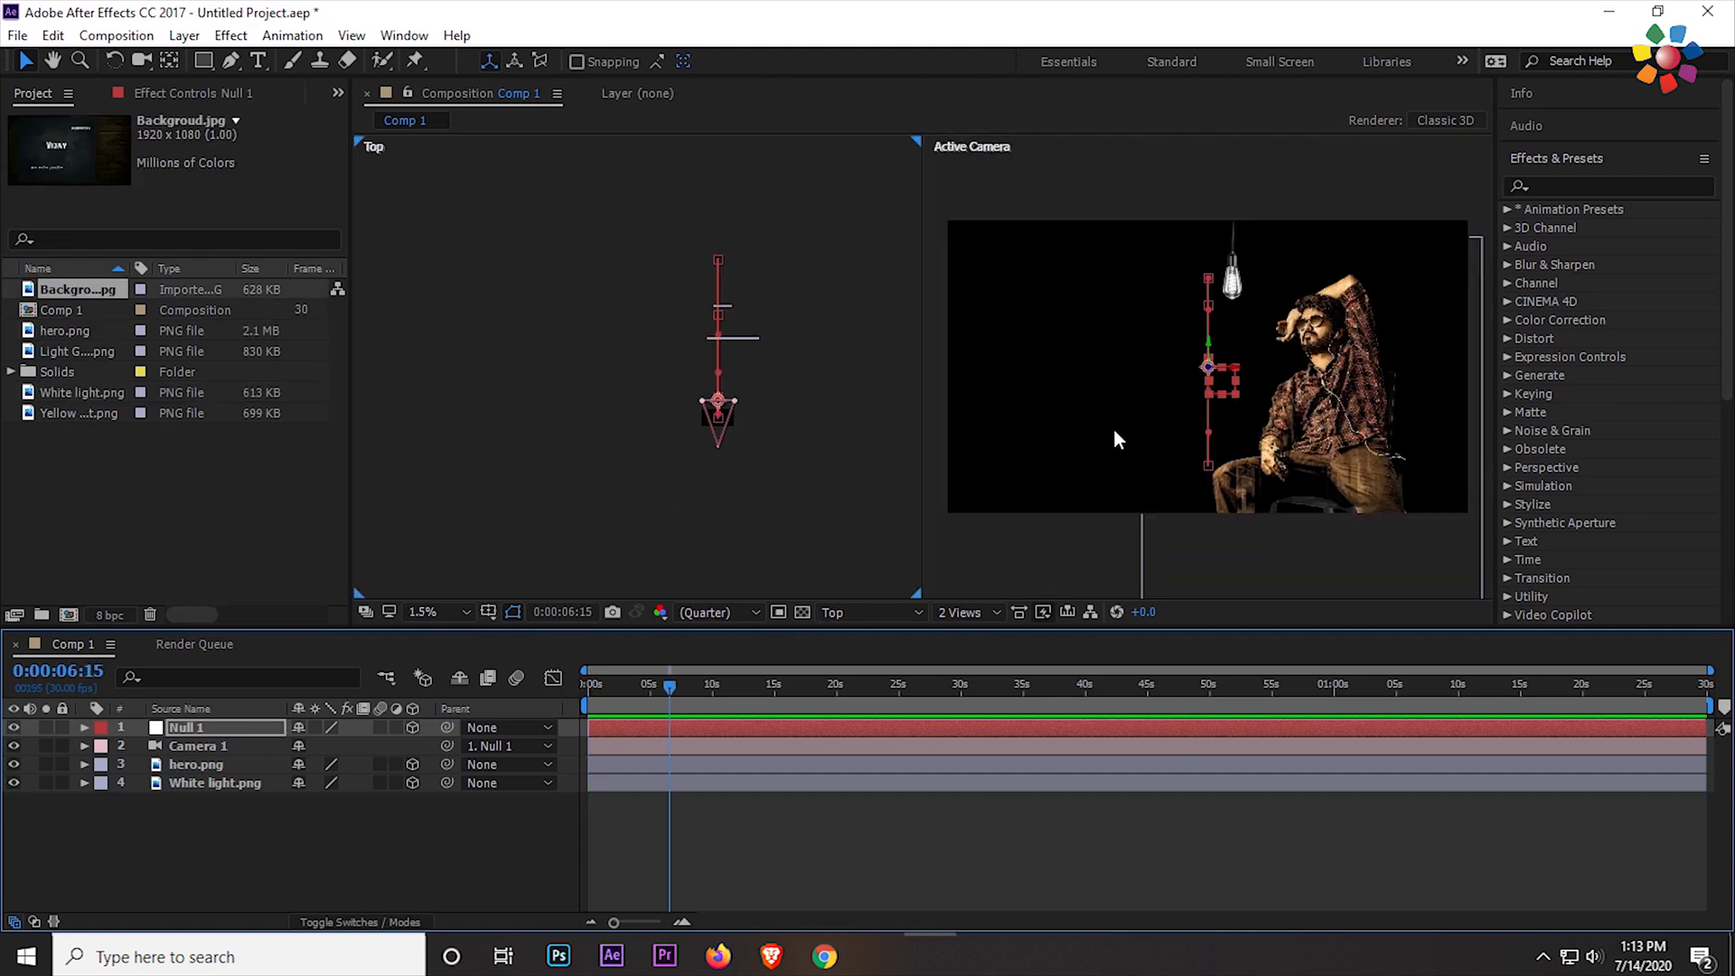
- Add Backgroud.jpg as the bottom layer, scale it to fill, and preview an earlier time
click(61, 310)
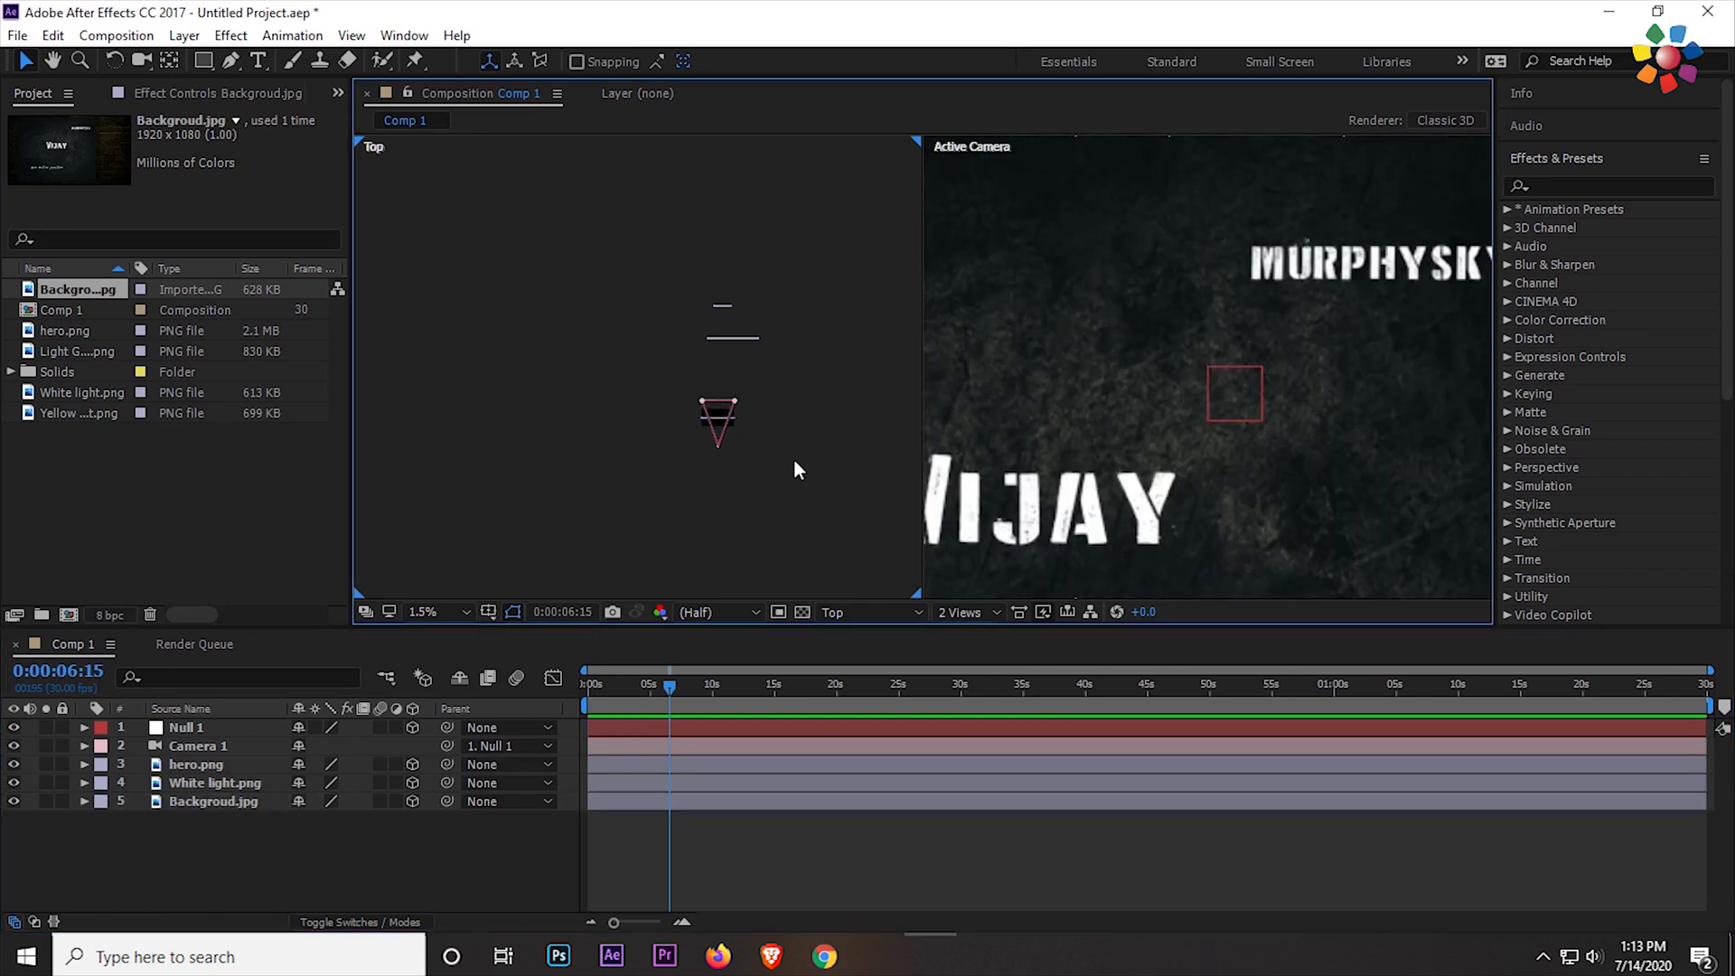
click(218, 802)
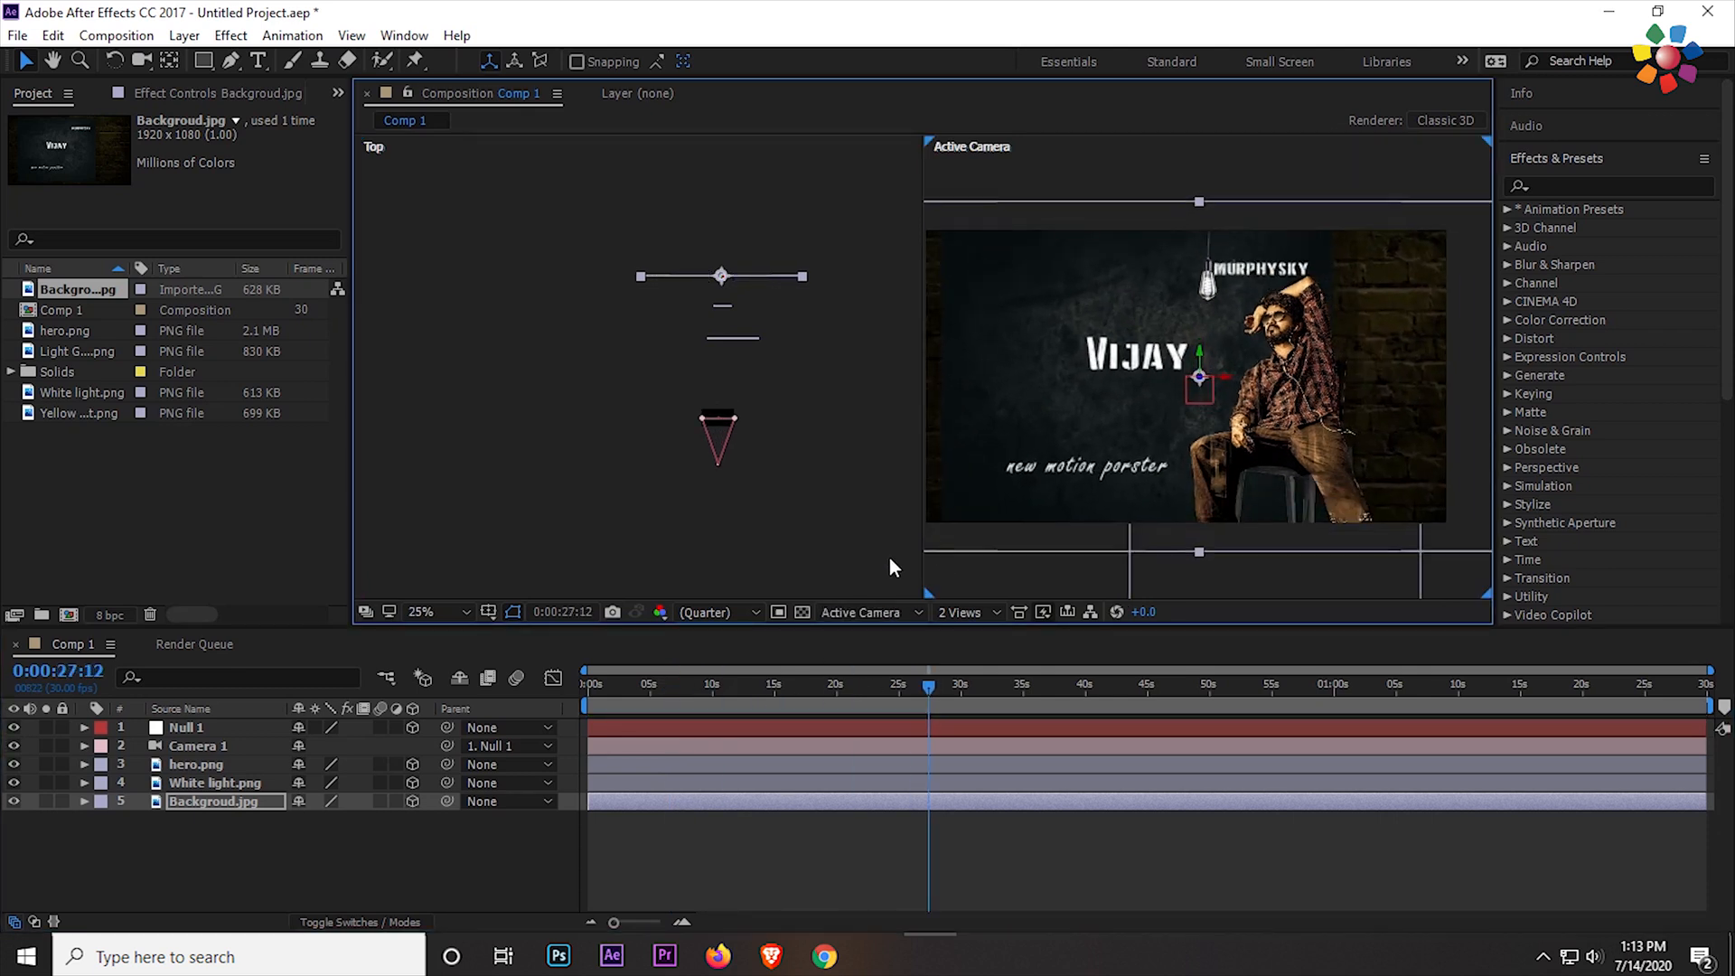
click(817, 684)
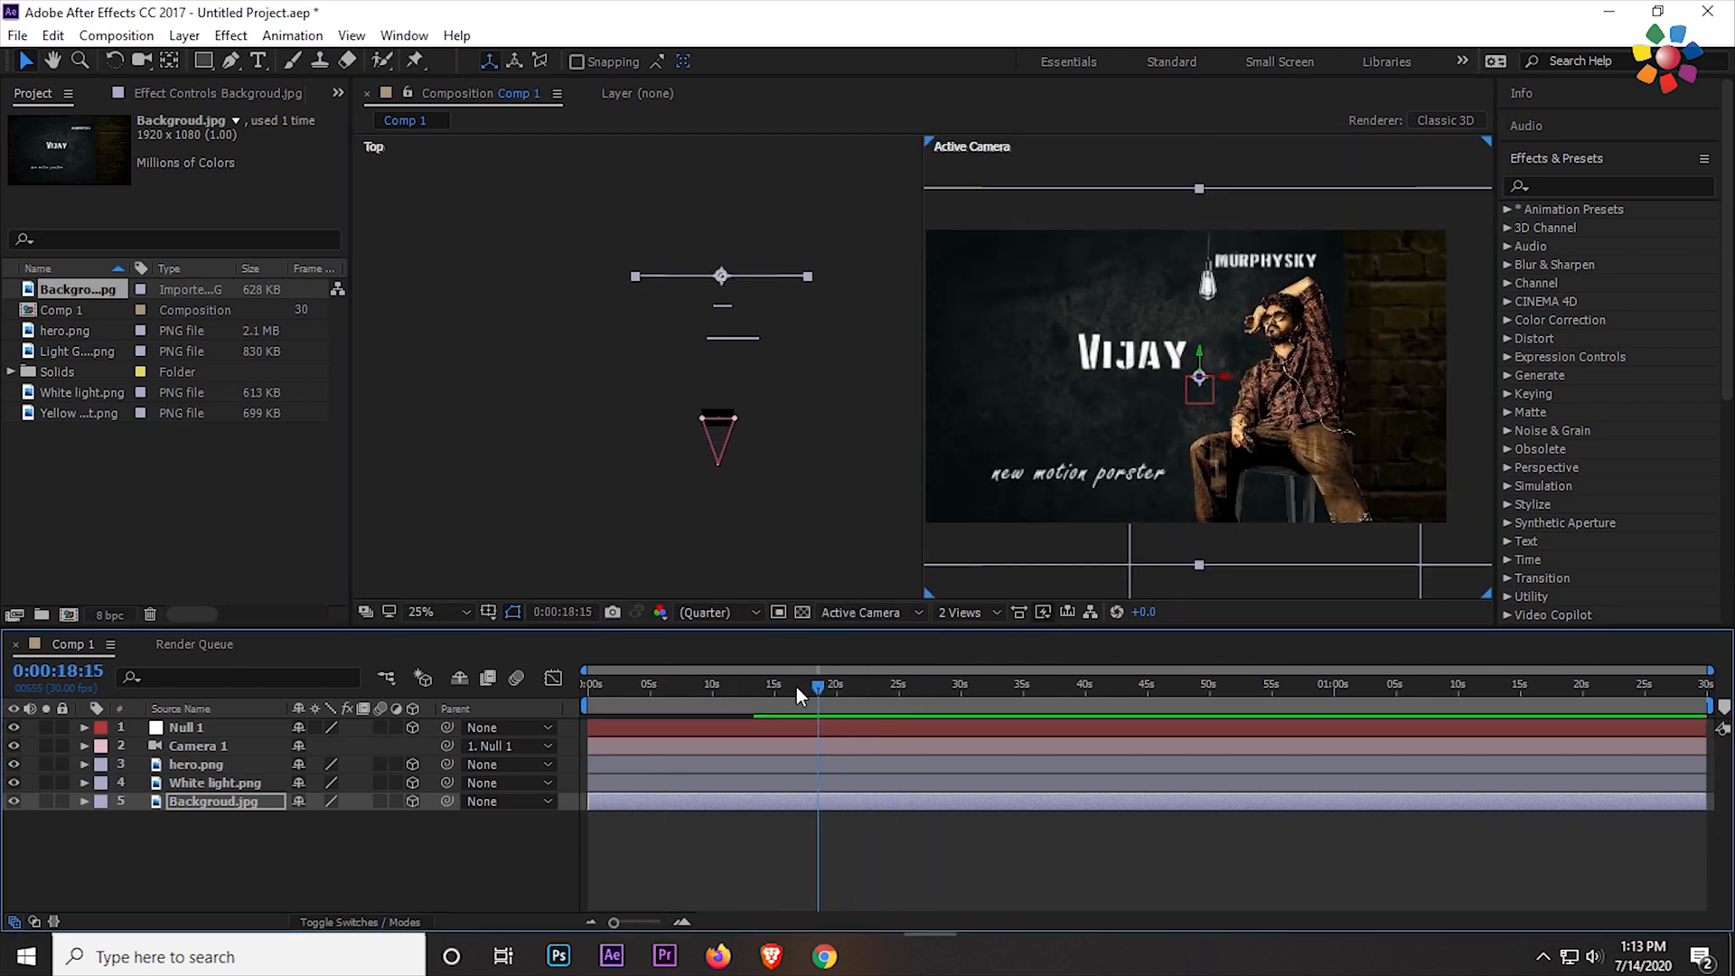
click(764, 703)
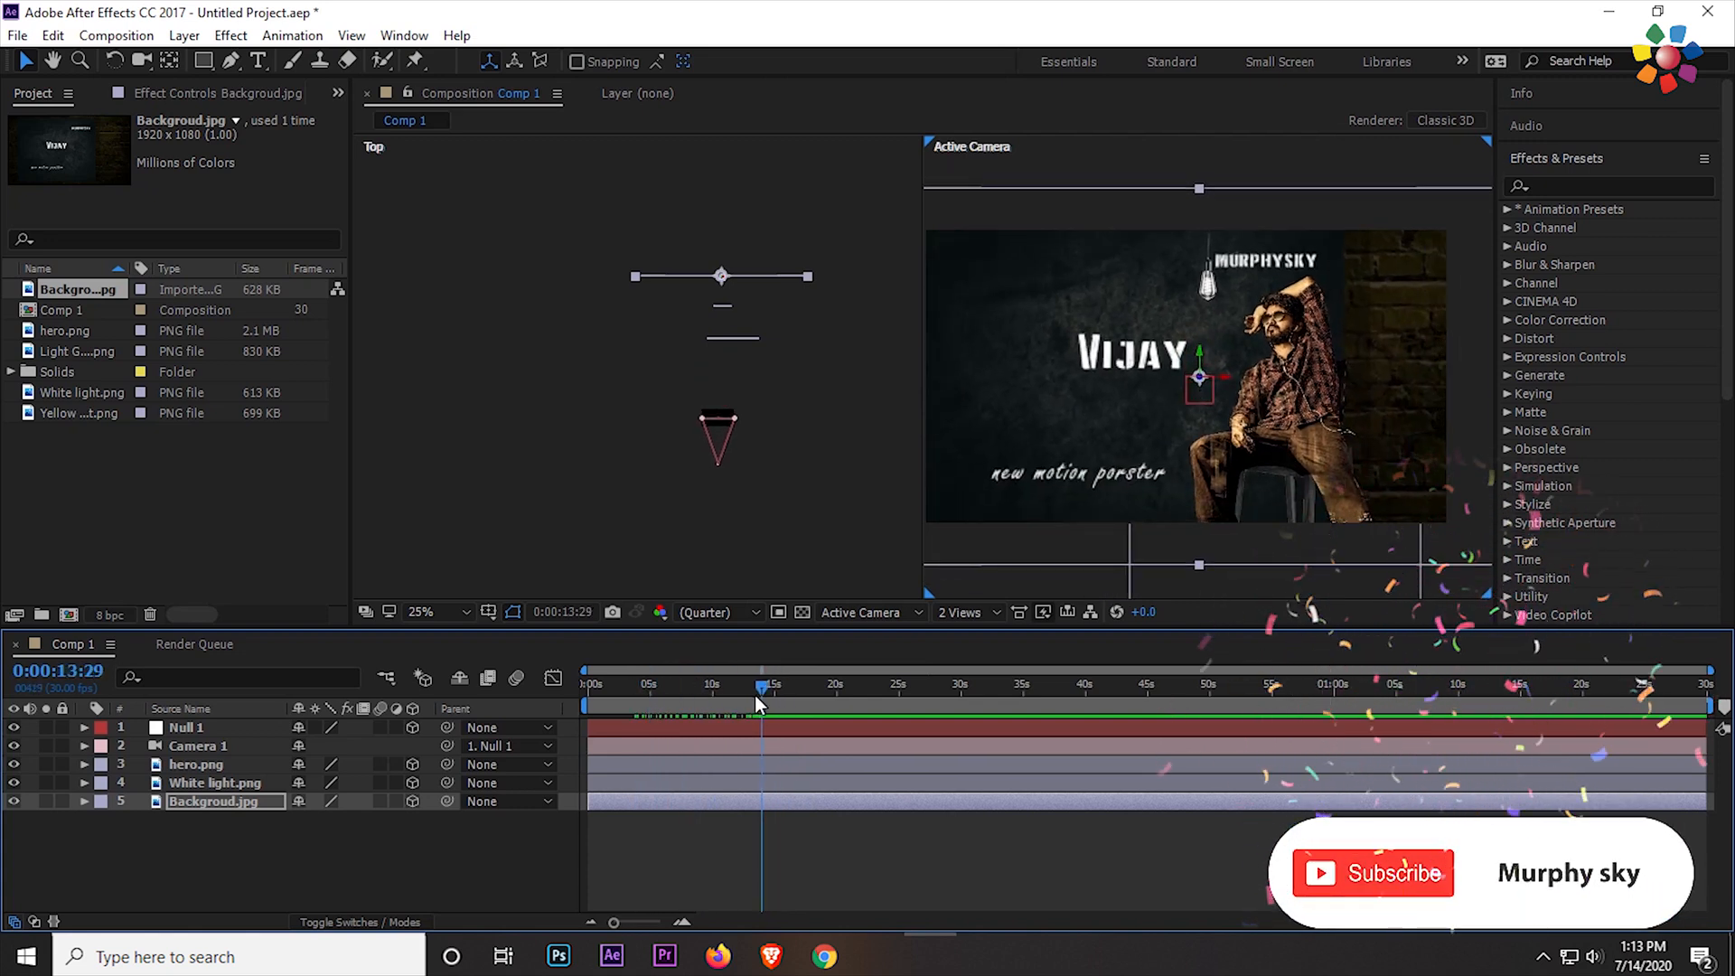
- Add the amber bulb at right and the green bulb at left
click(78, 413)
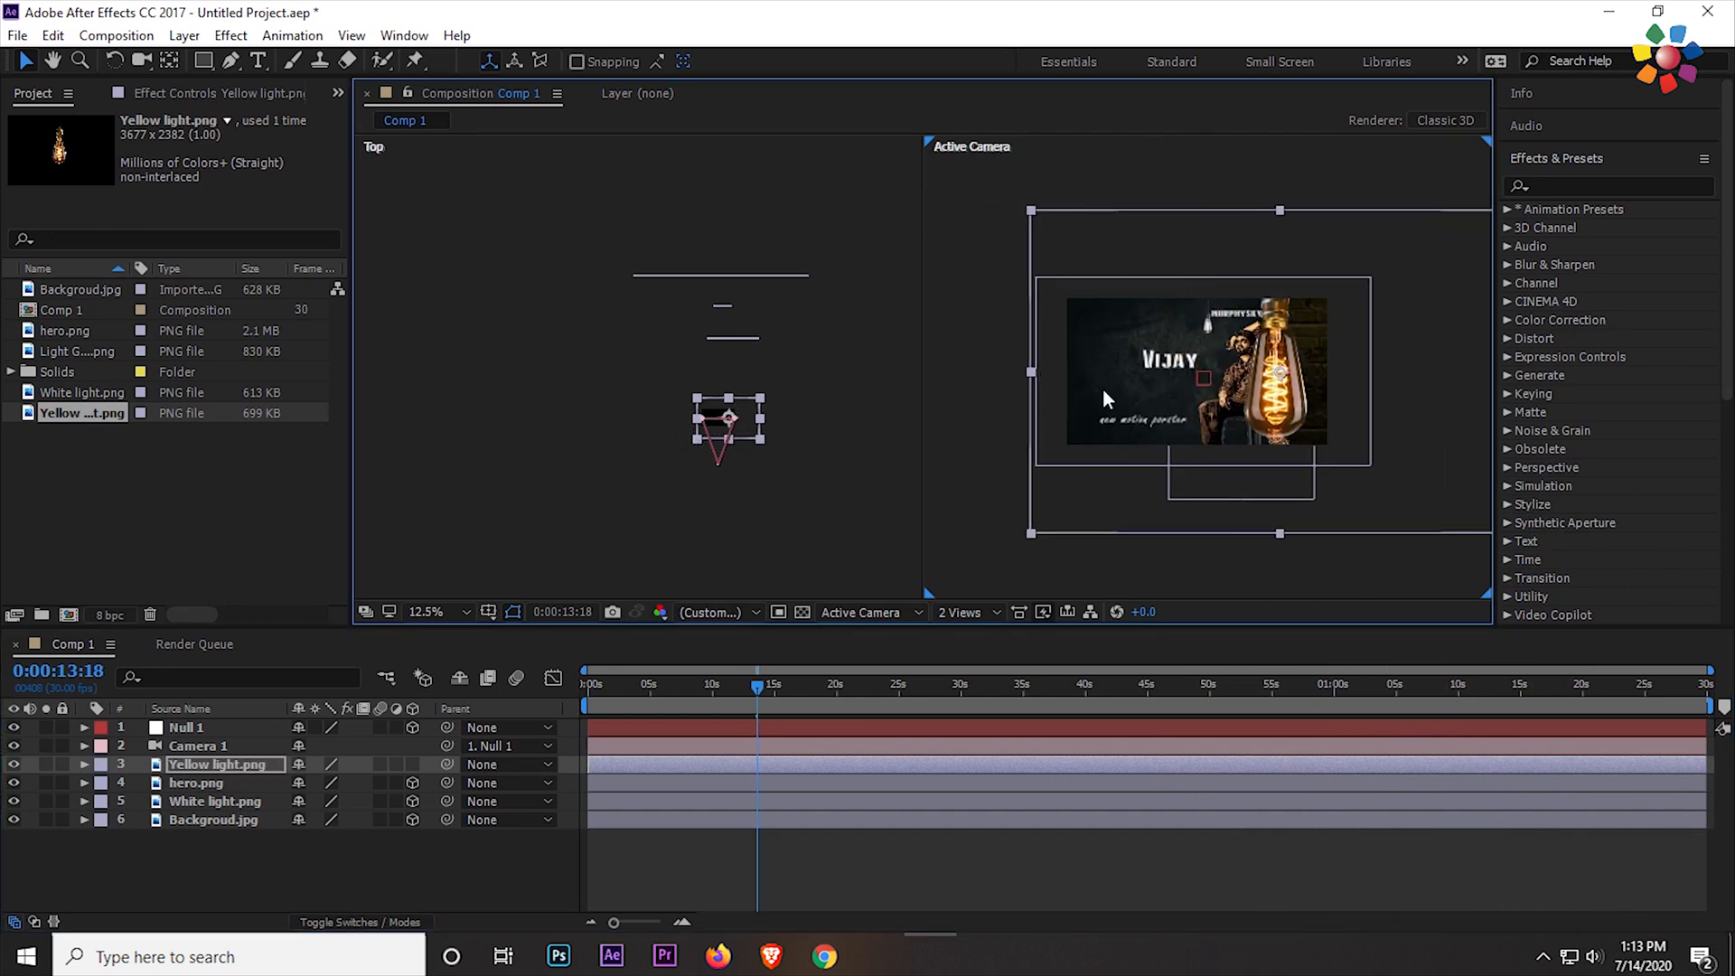
click(426, 612)
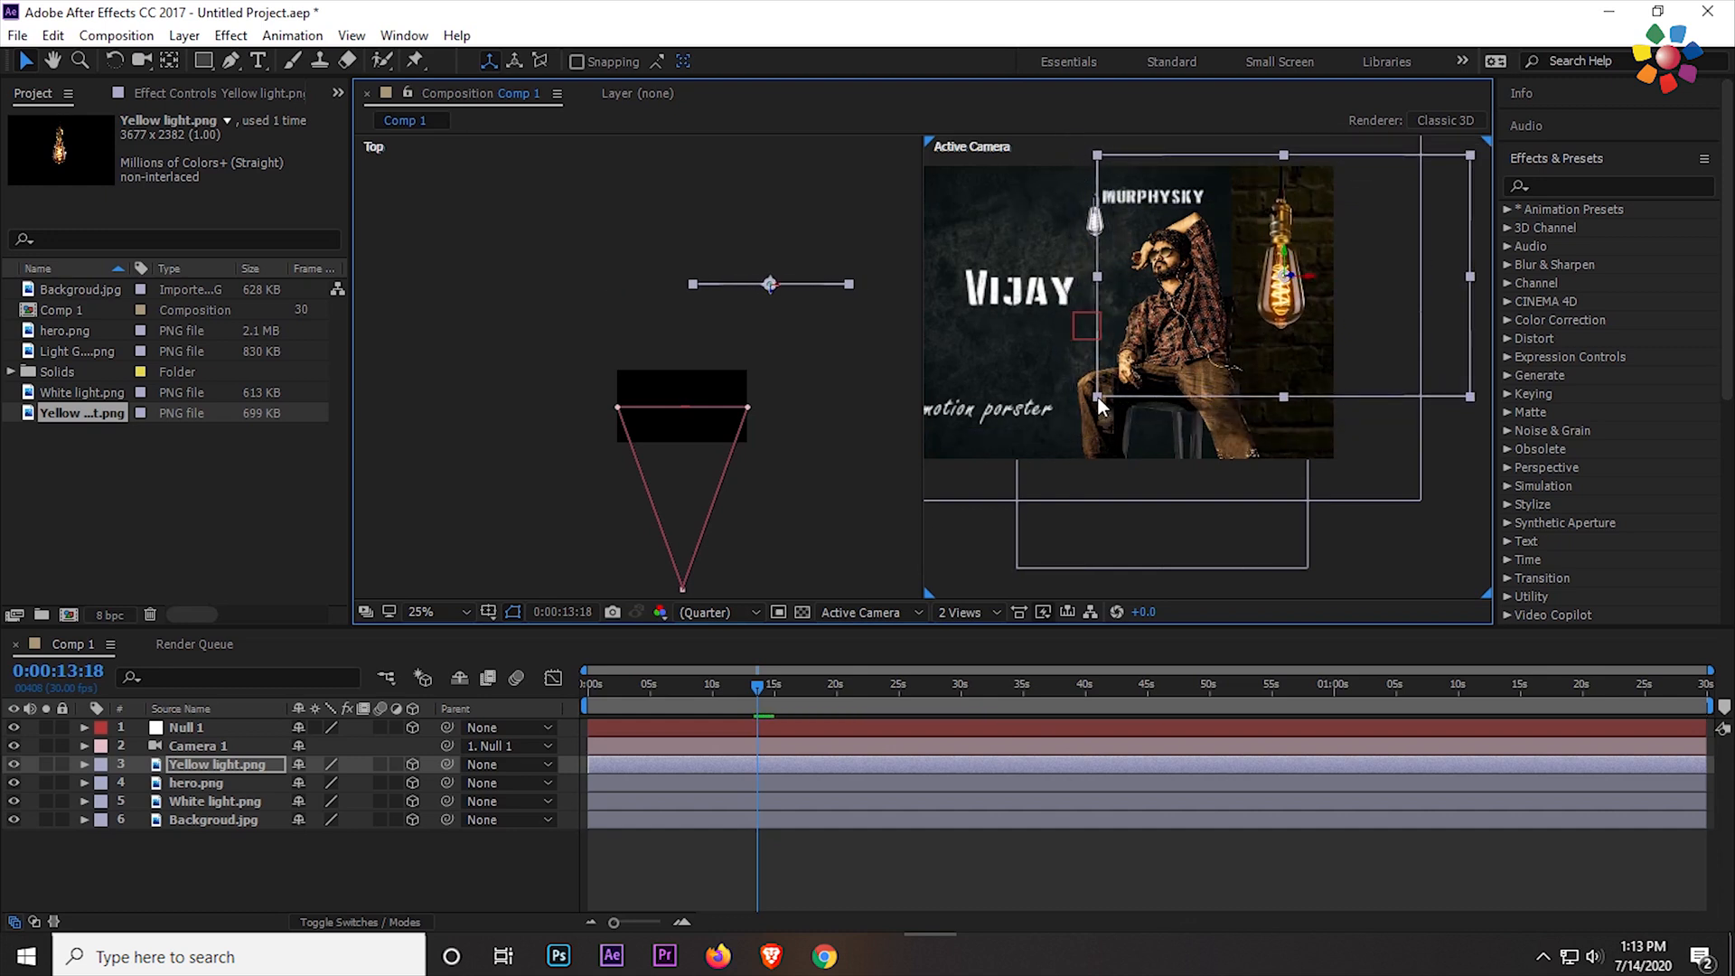
click(79, 351)
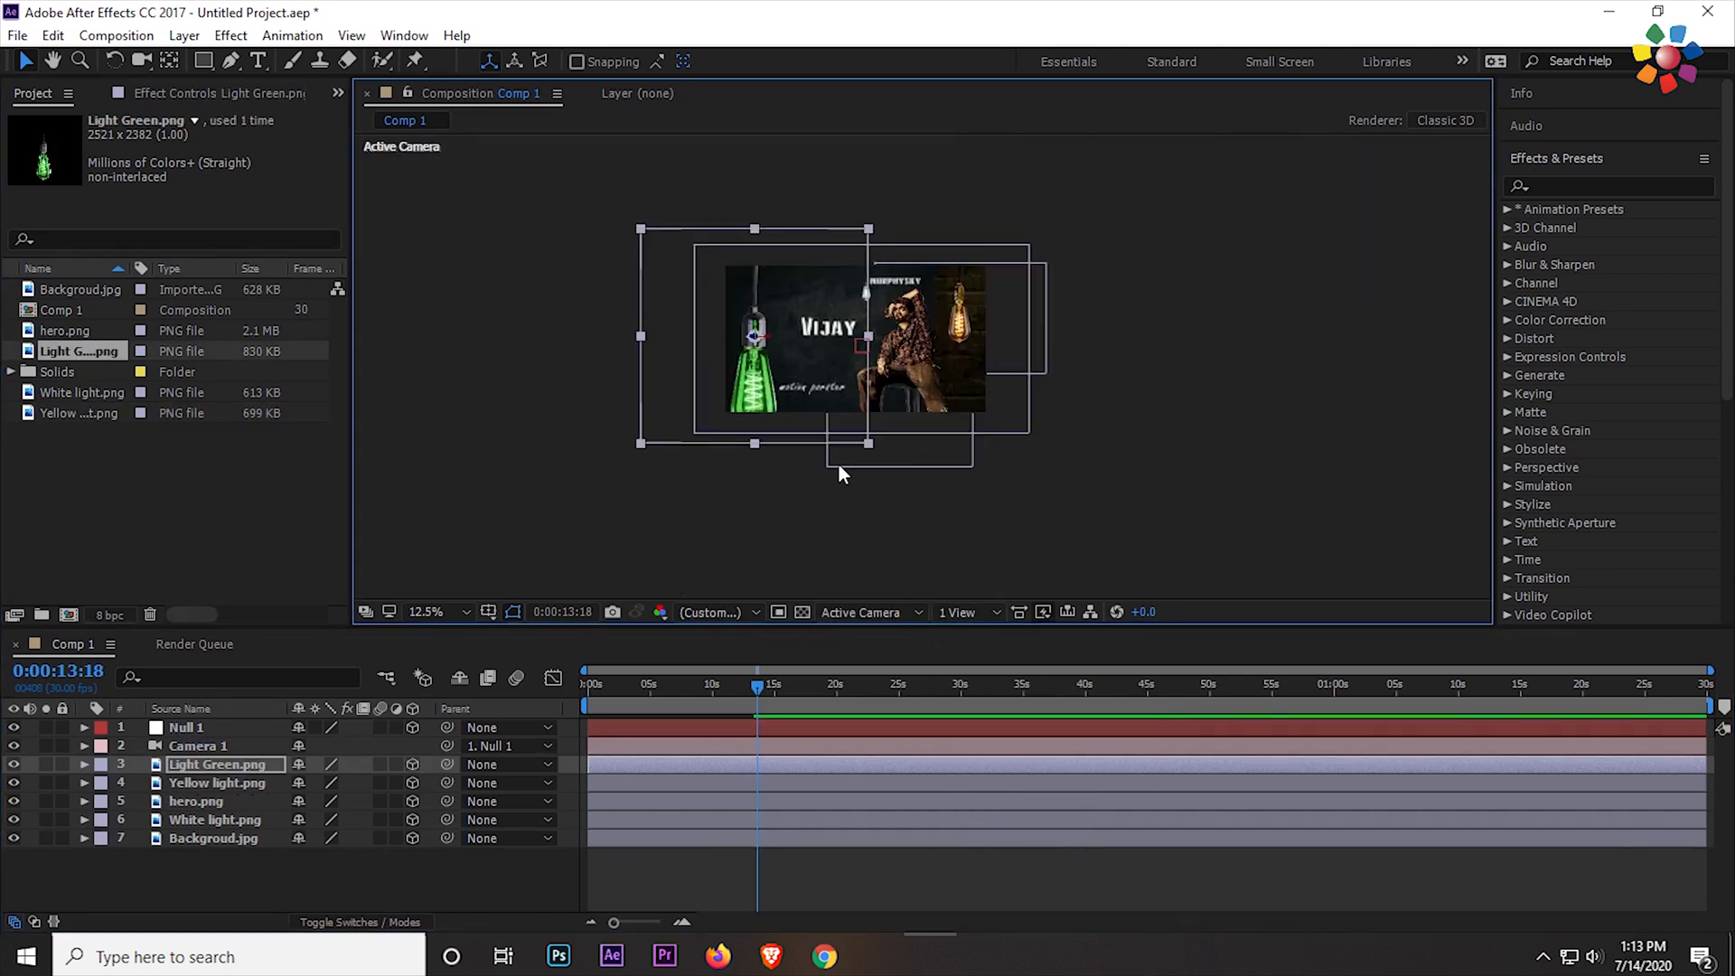
click(426, 612)
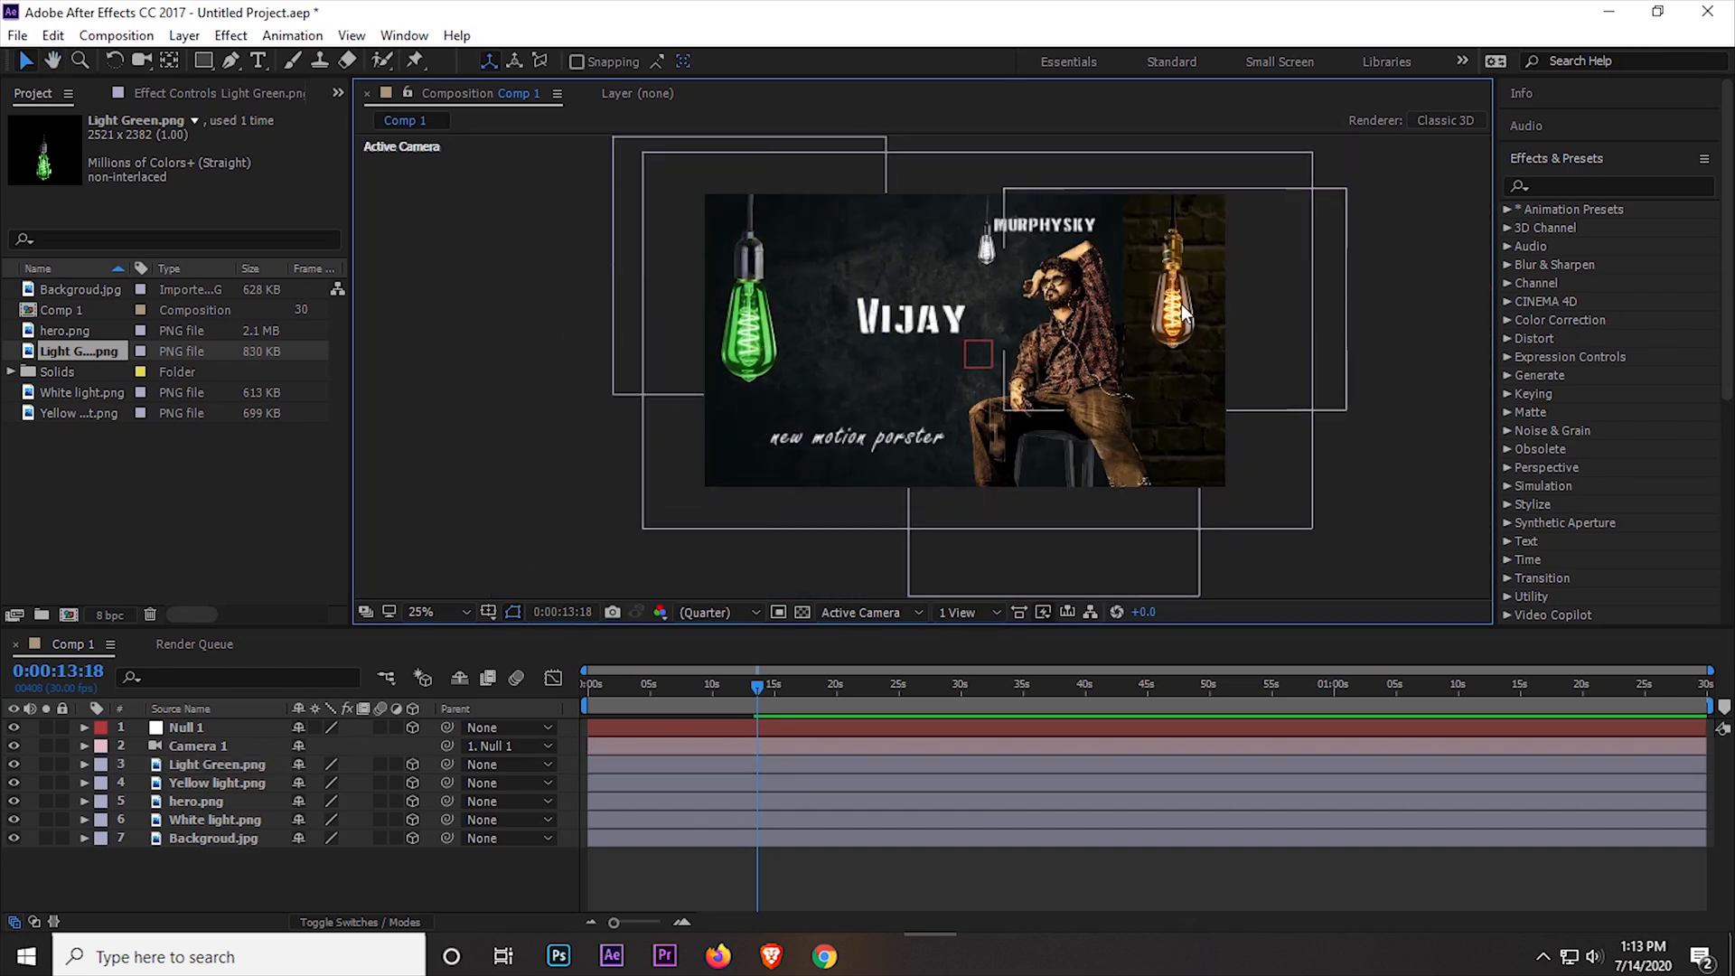
- Duplicate the amber bulb and place the smaller copy near the top
key(ctrl+d)
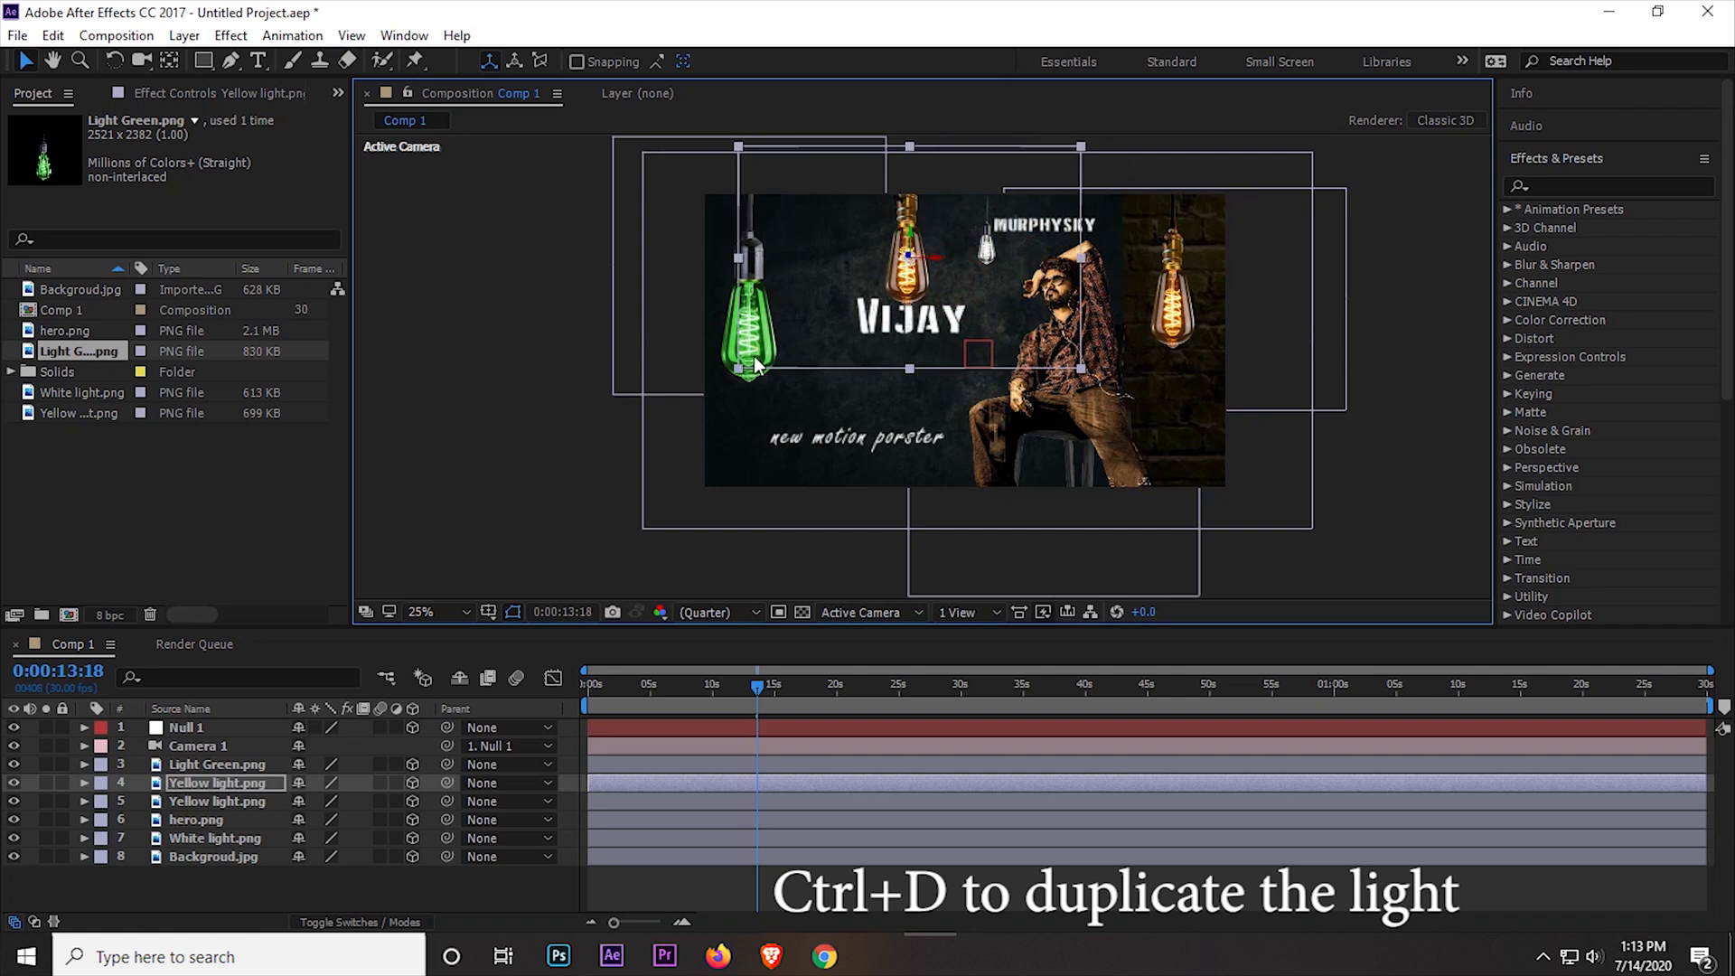
click(419, 612)
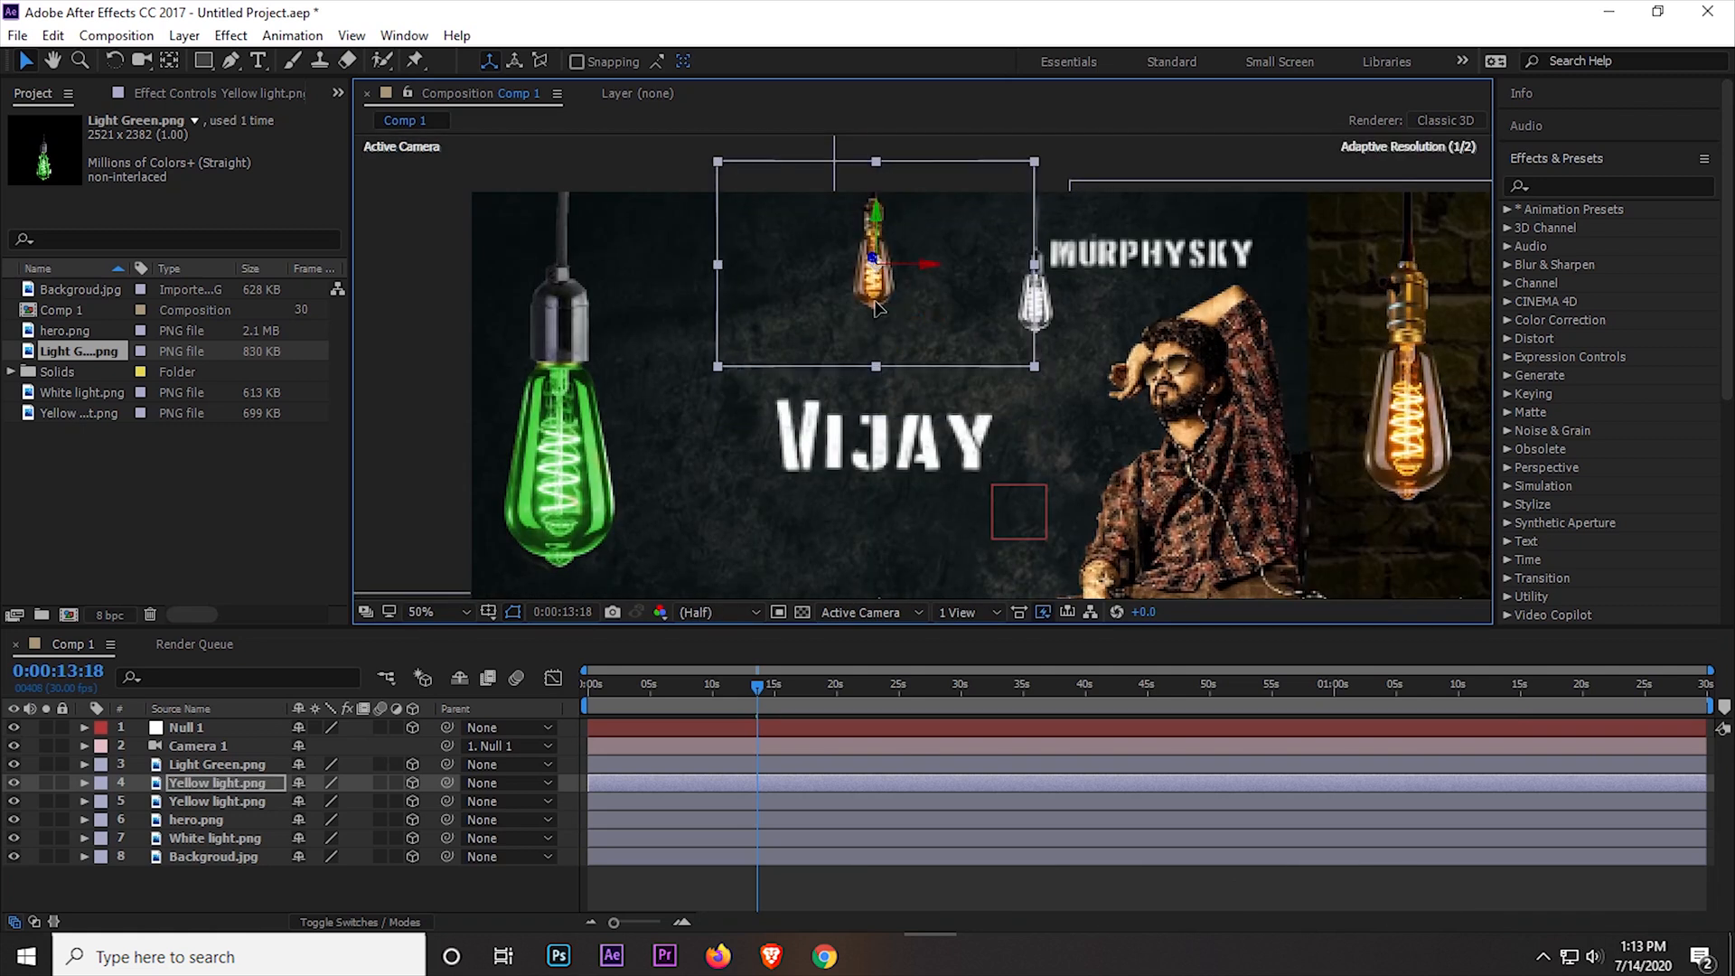
click(196, 819)
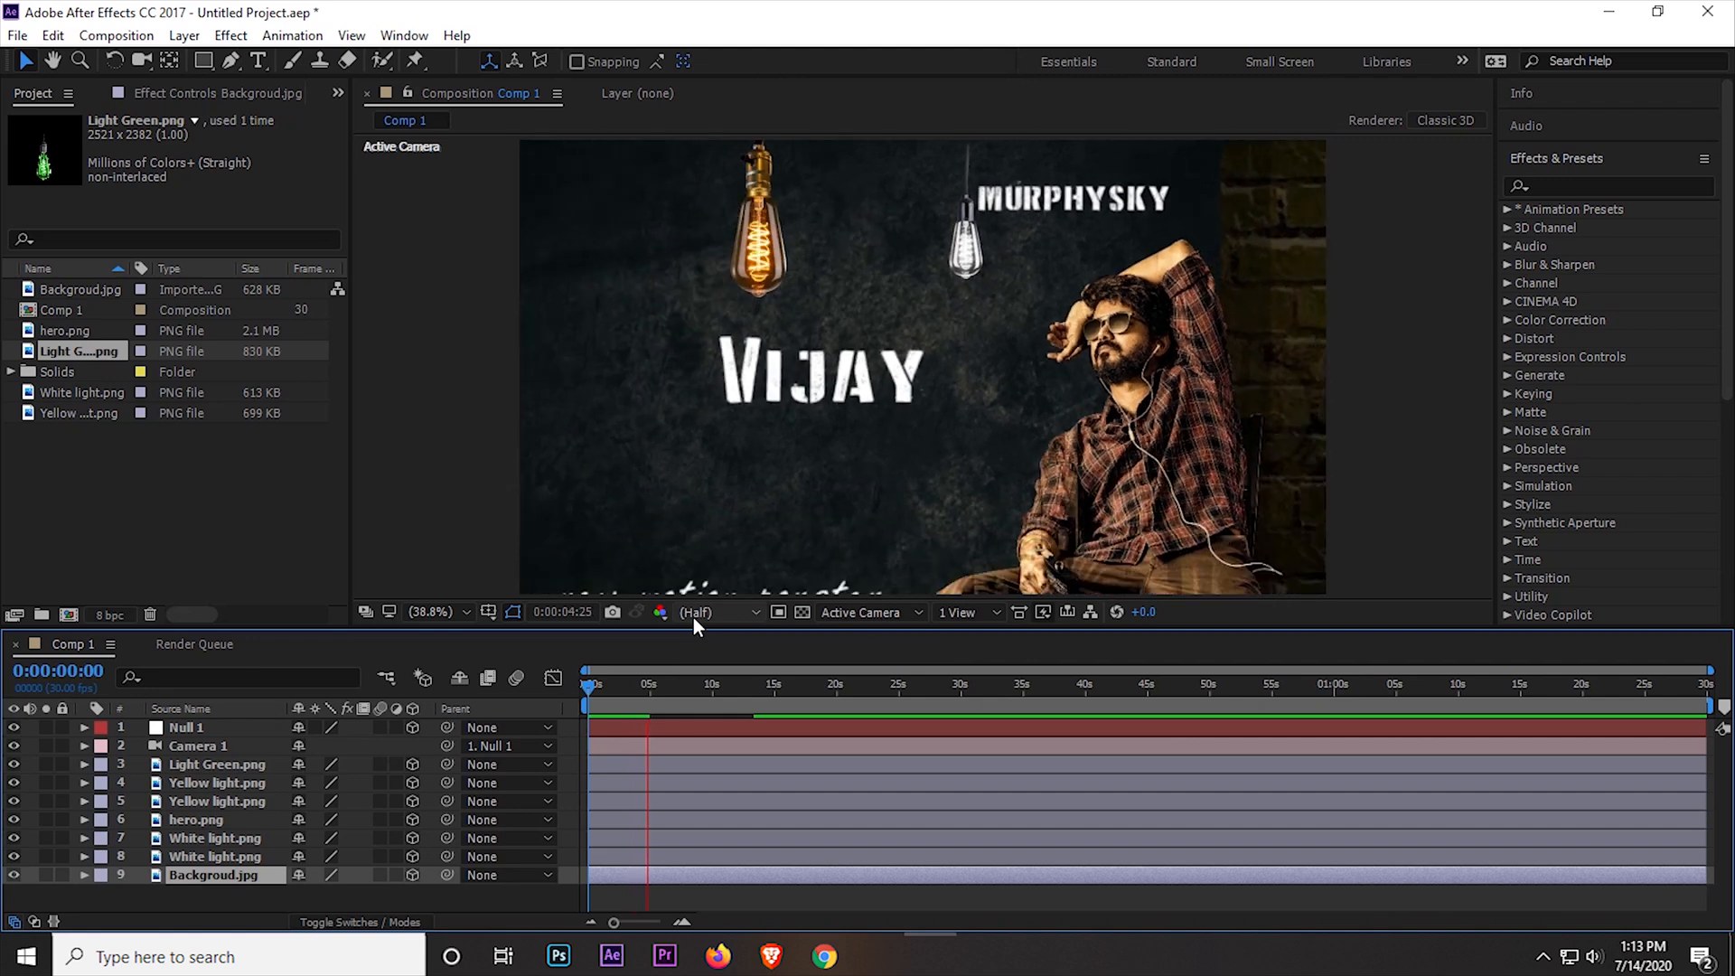
click(695, 684)
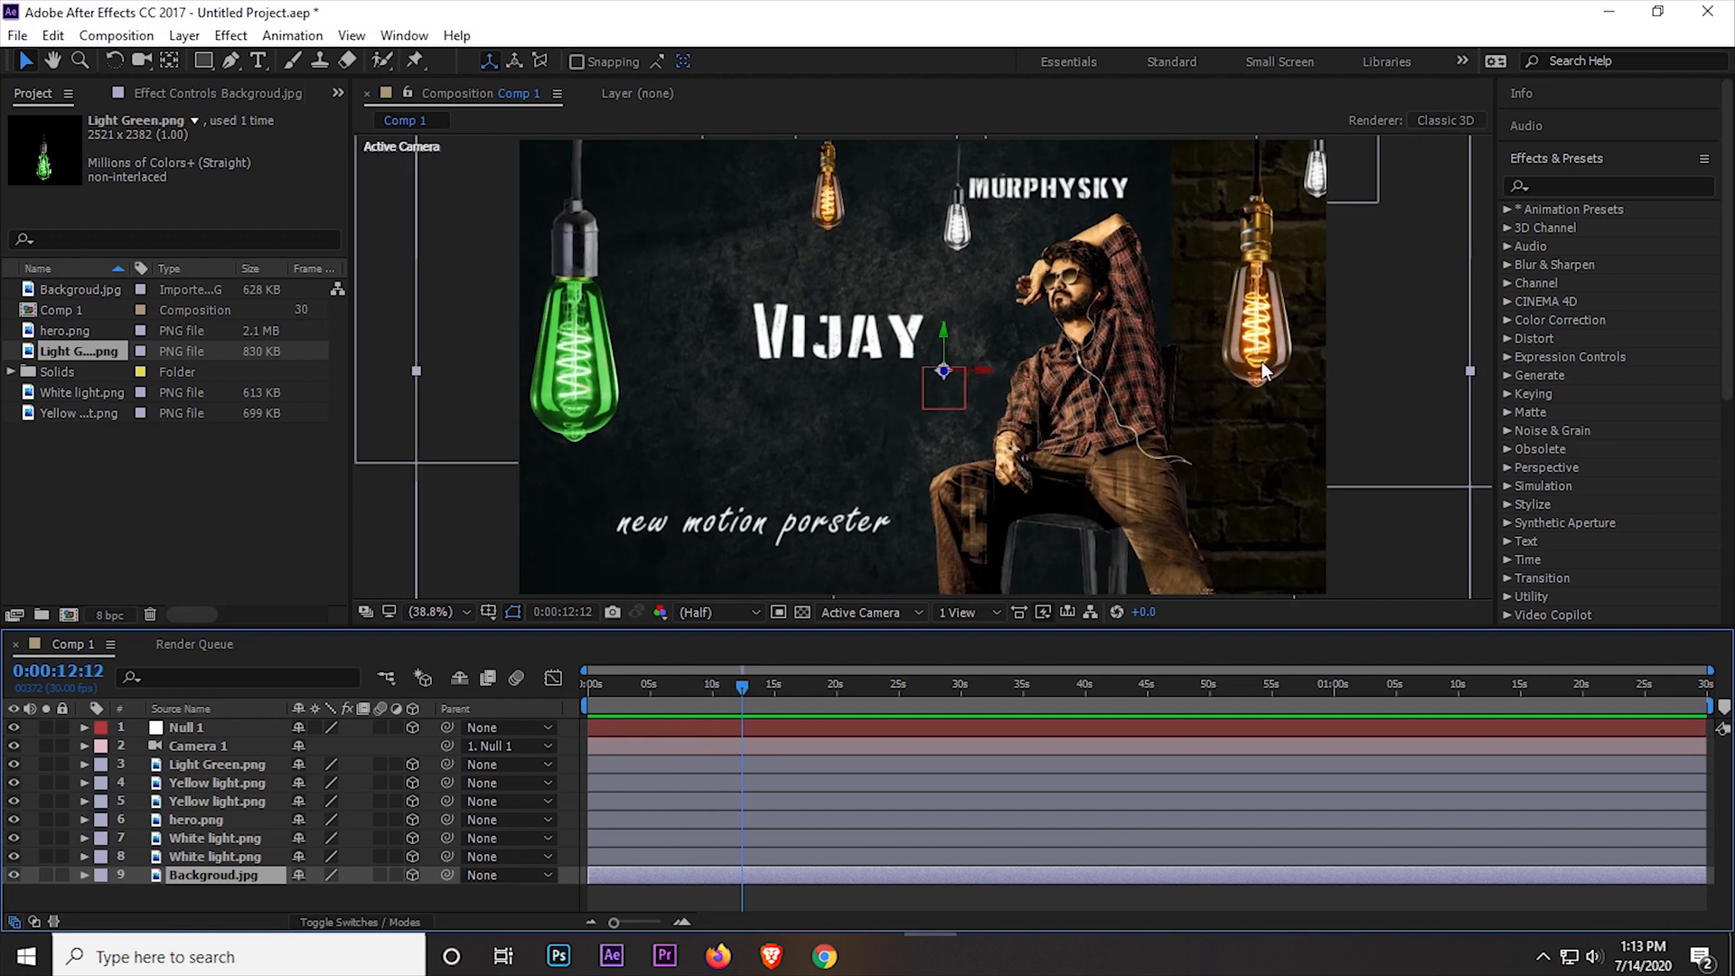
mouse_move(583, 401)
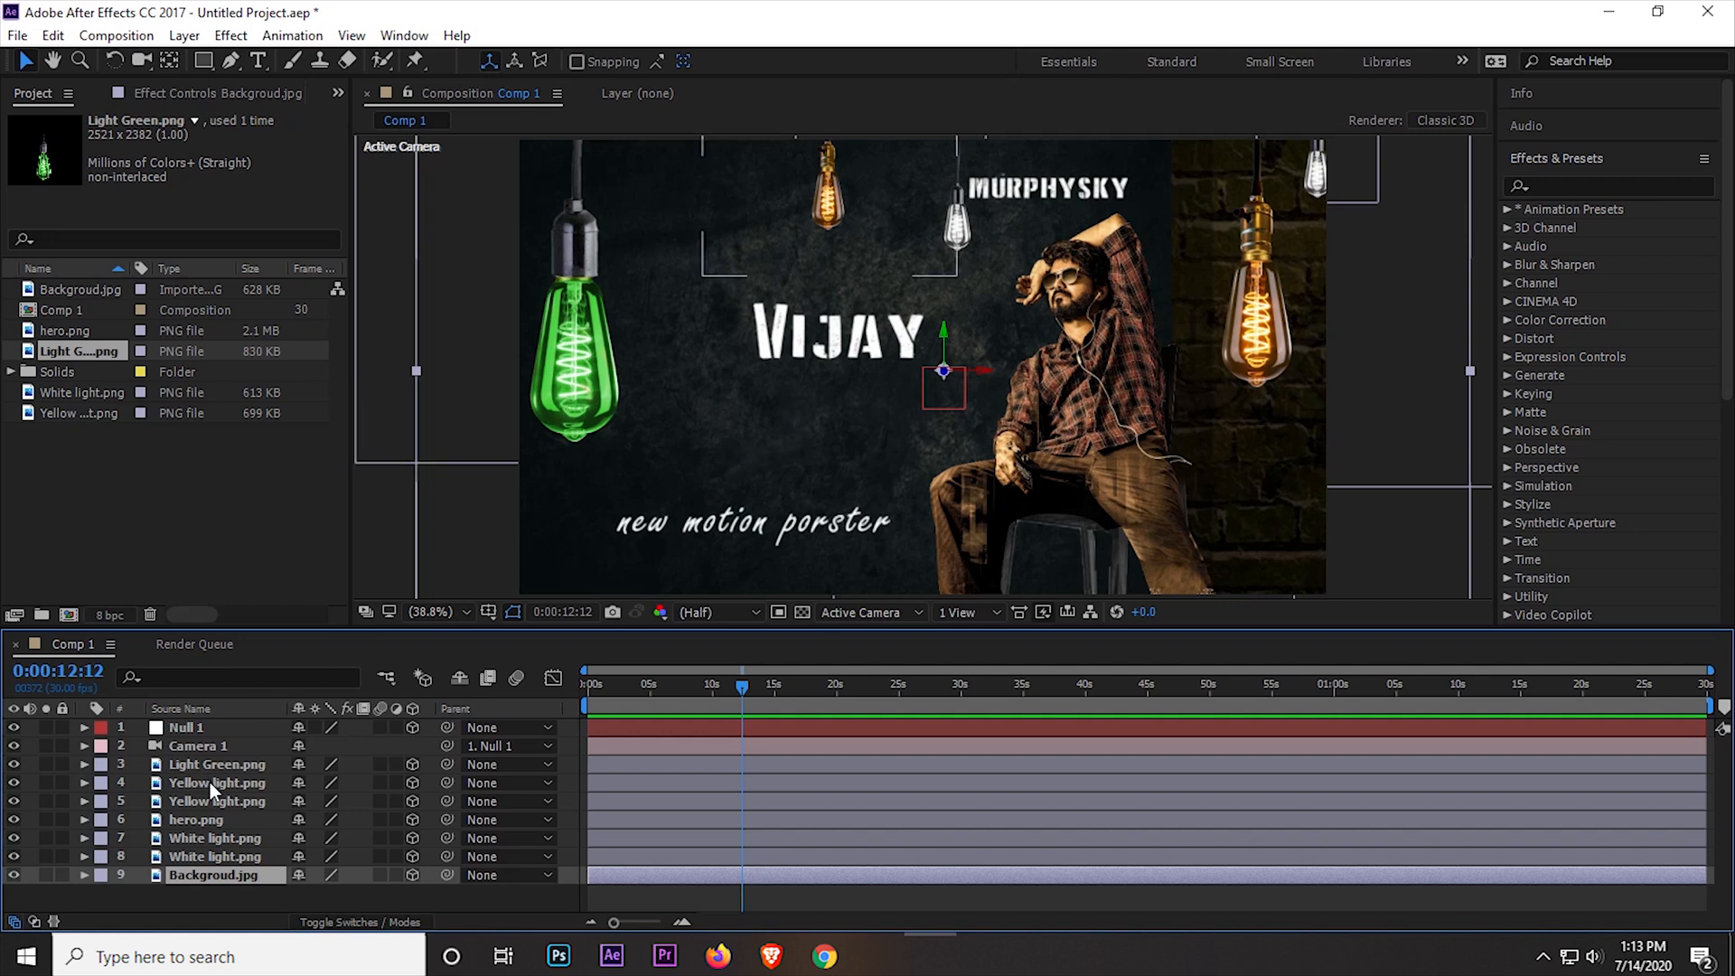
click(216, 763)
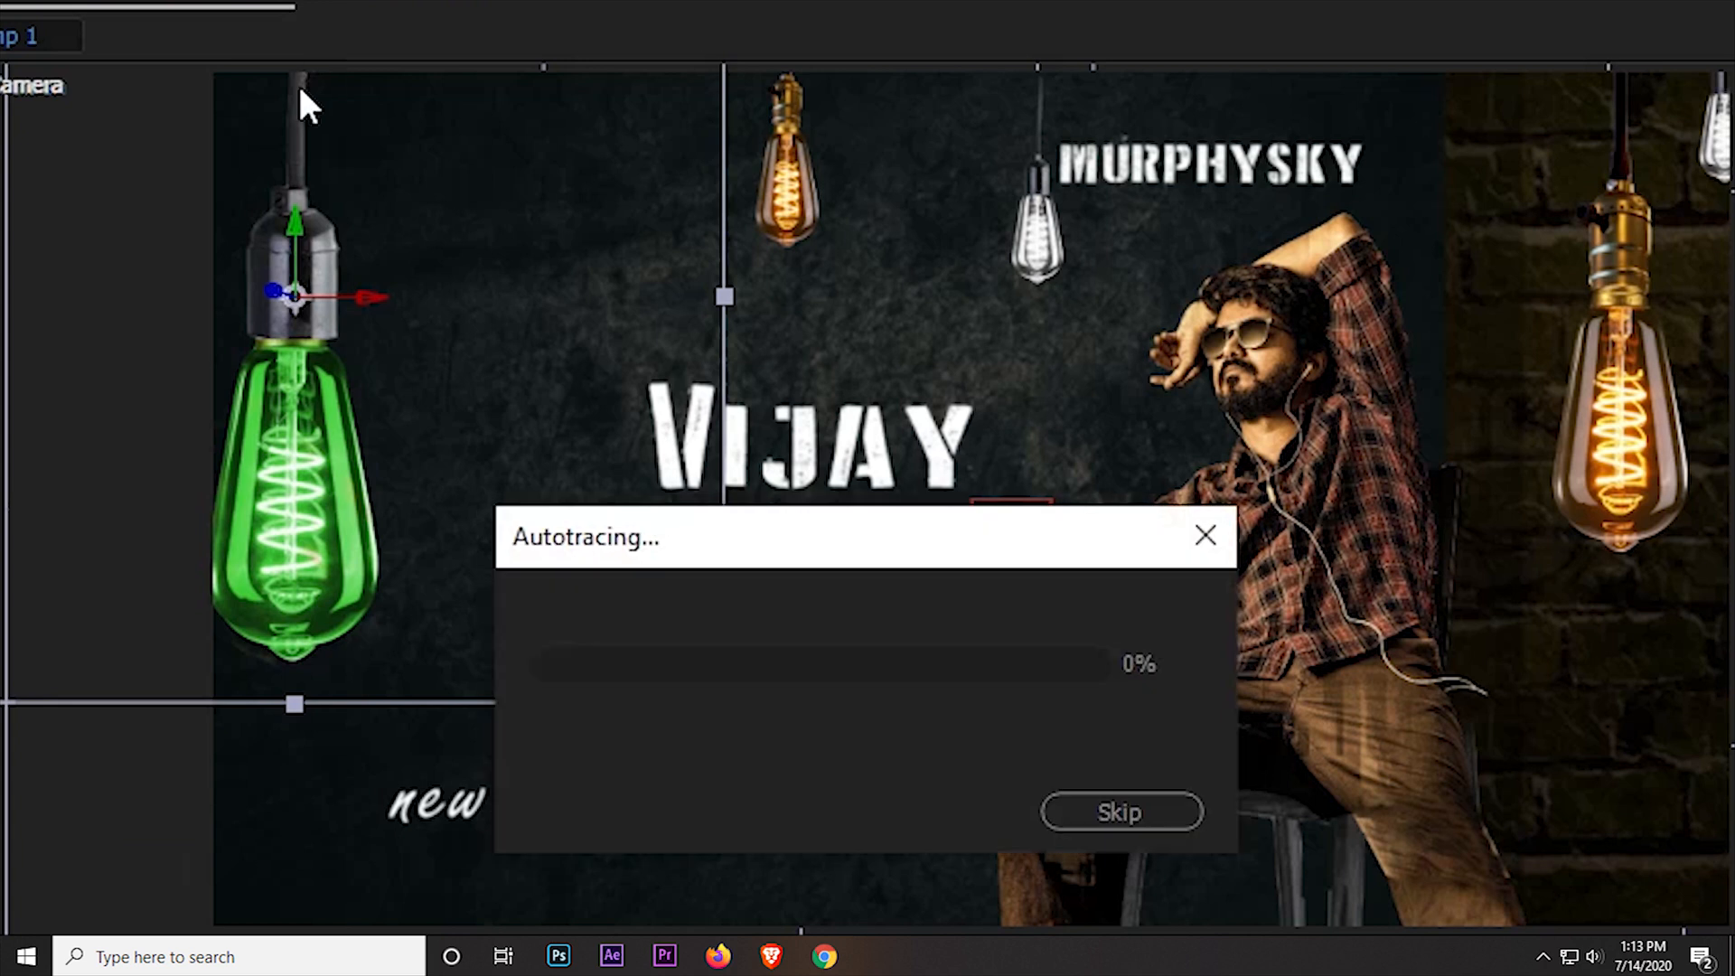
- Place a puppet pin on the green bulb's body
click(1121, 813)
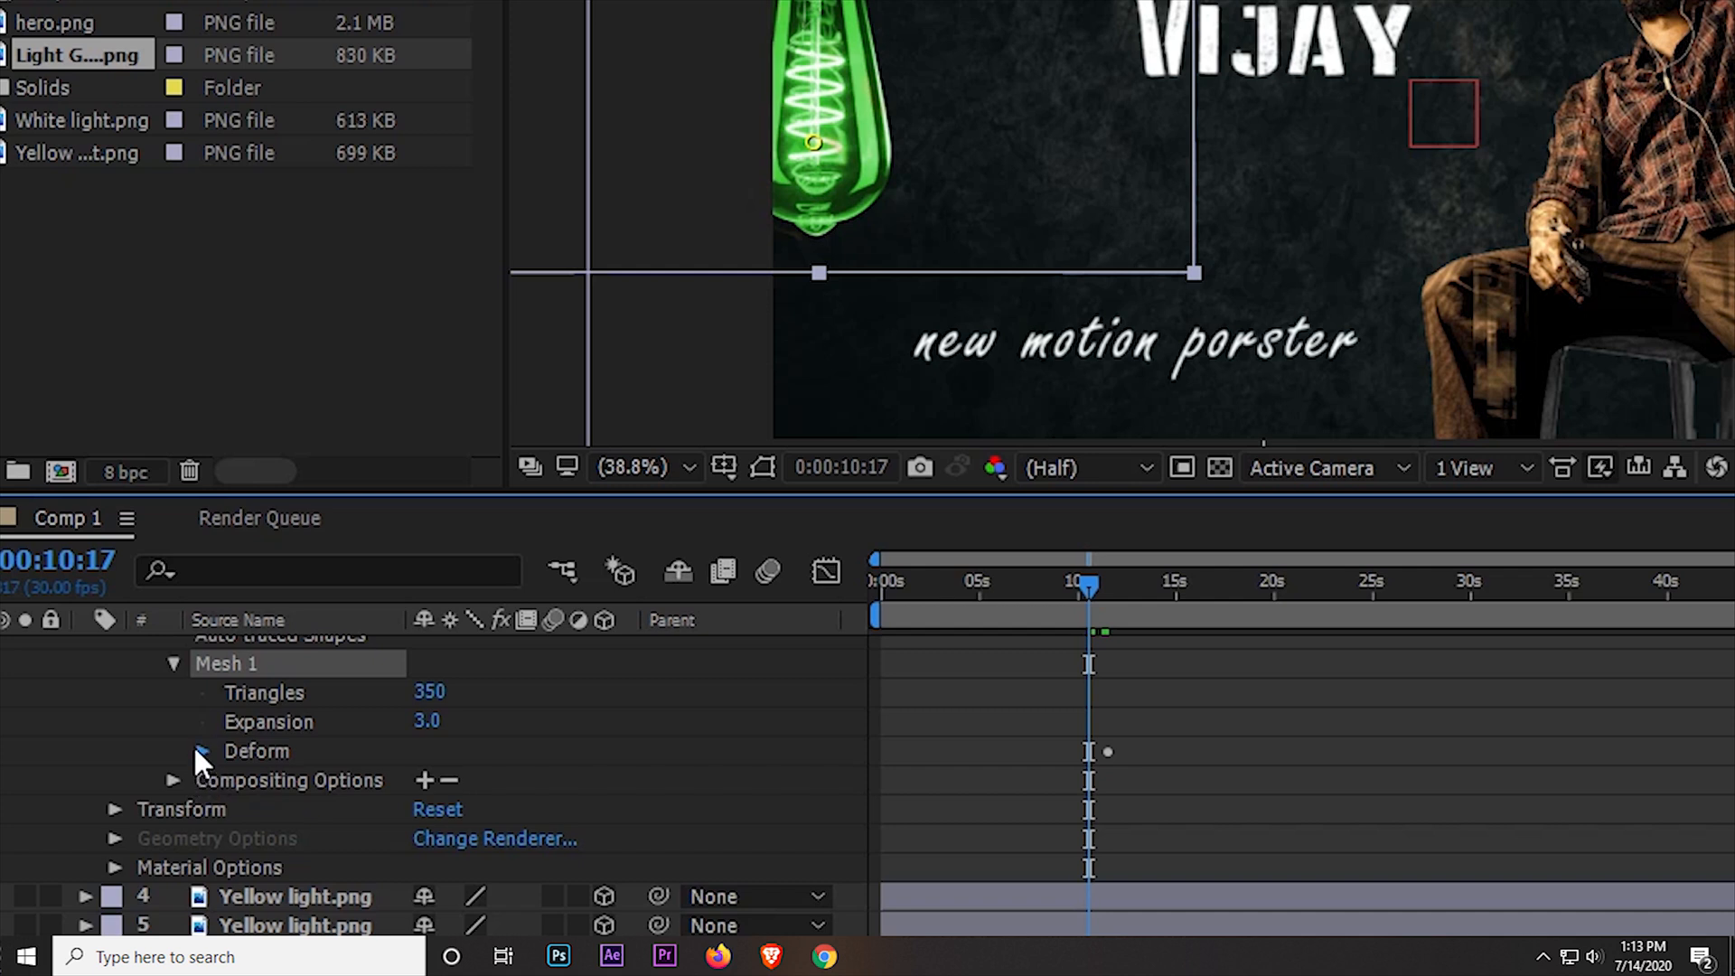
- Keyframe the lower puppet pin's position so the green bulb swings, then shift keyframes earlier
click(204, 750)
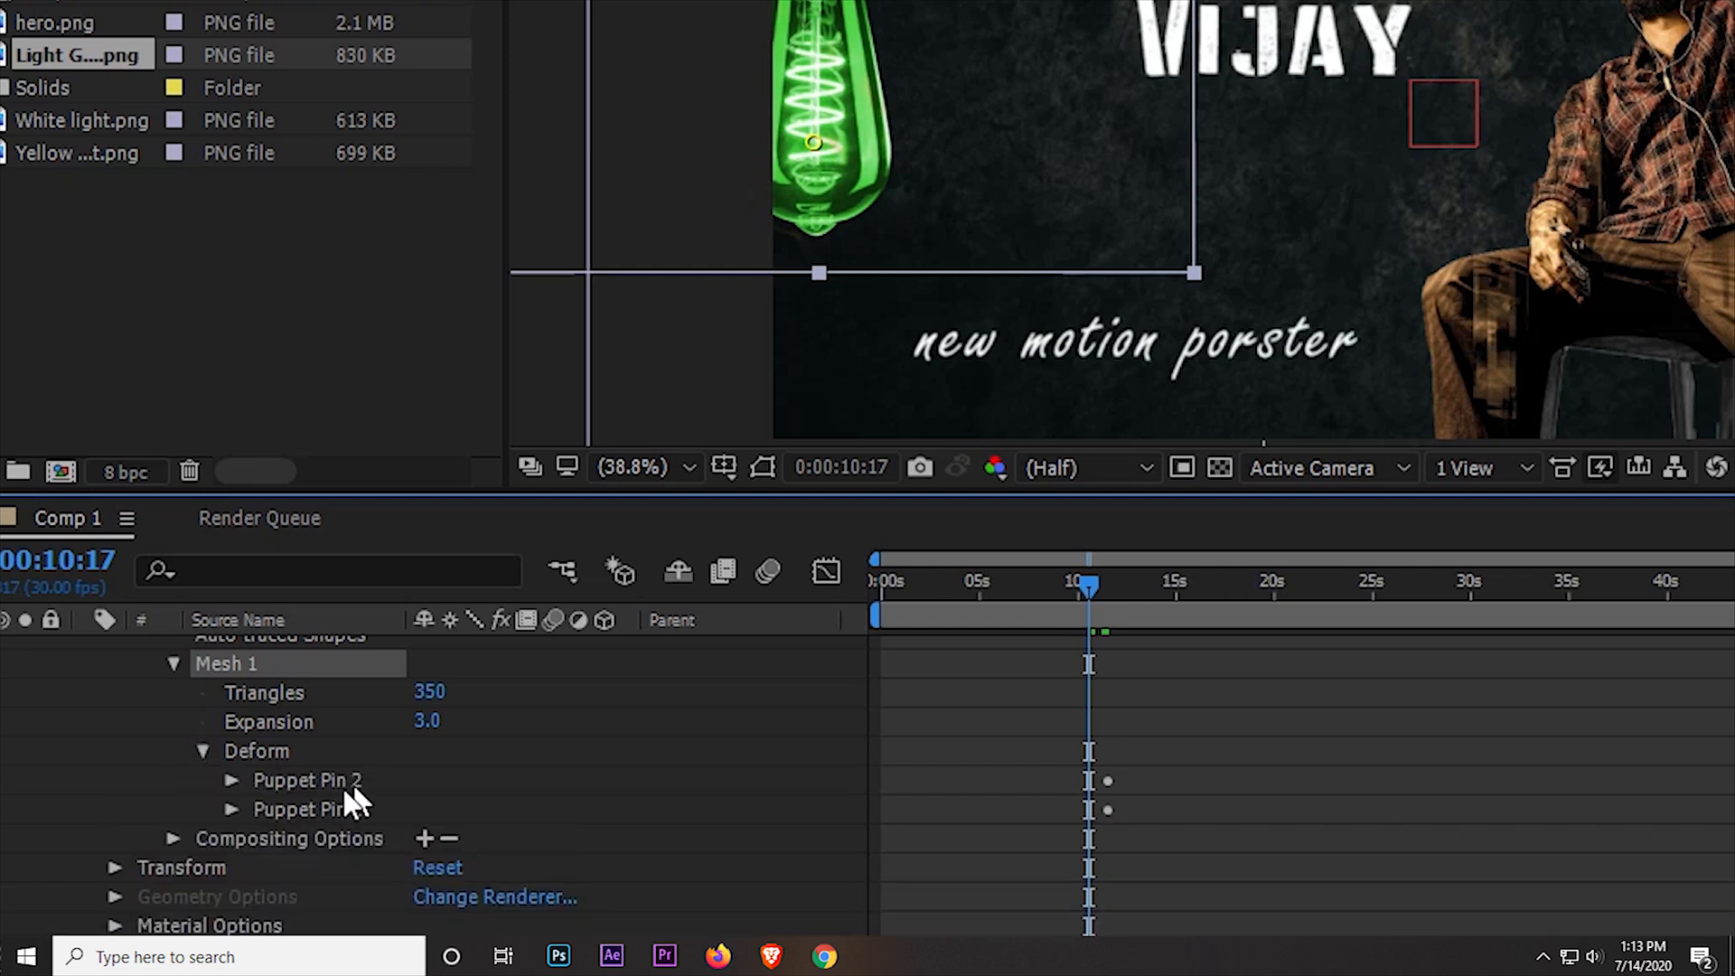
click(233, 780)
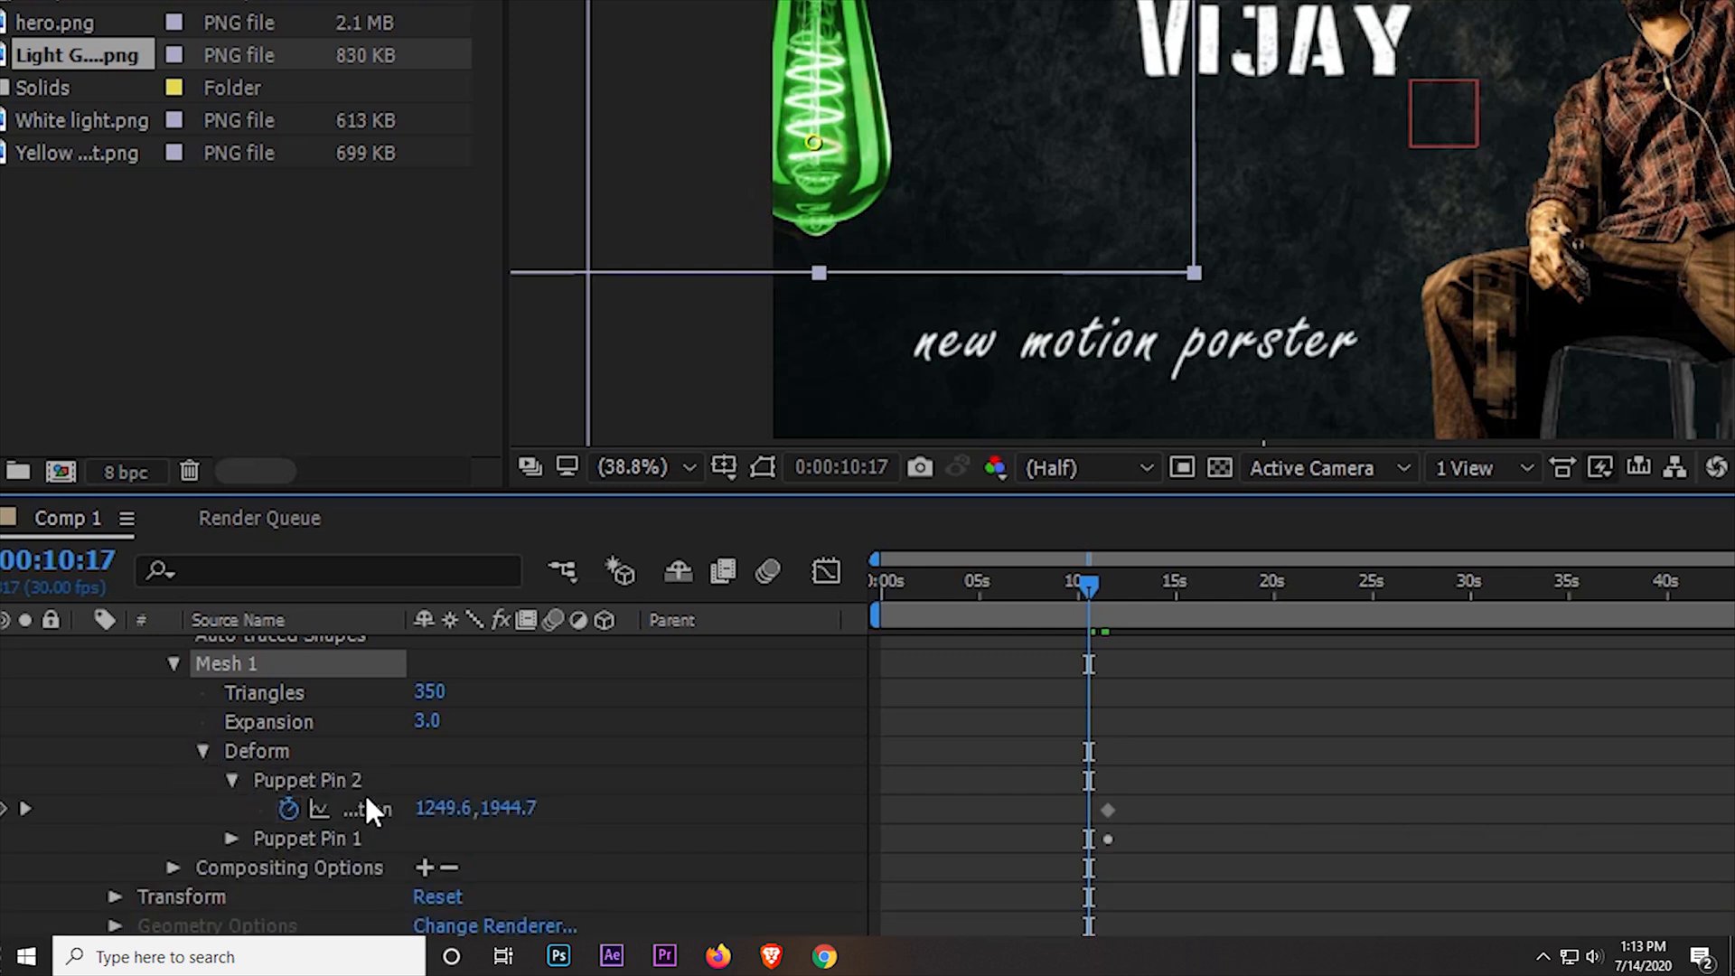
mouse_move(243, 867)
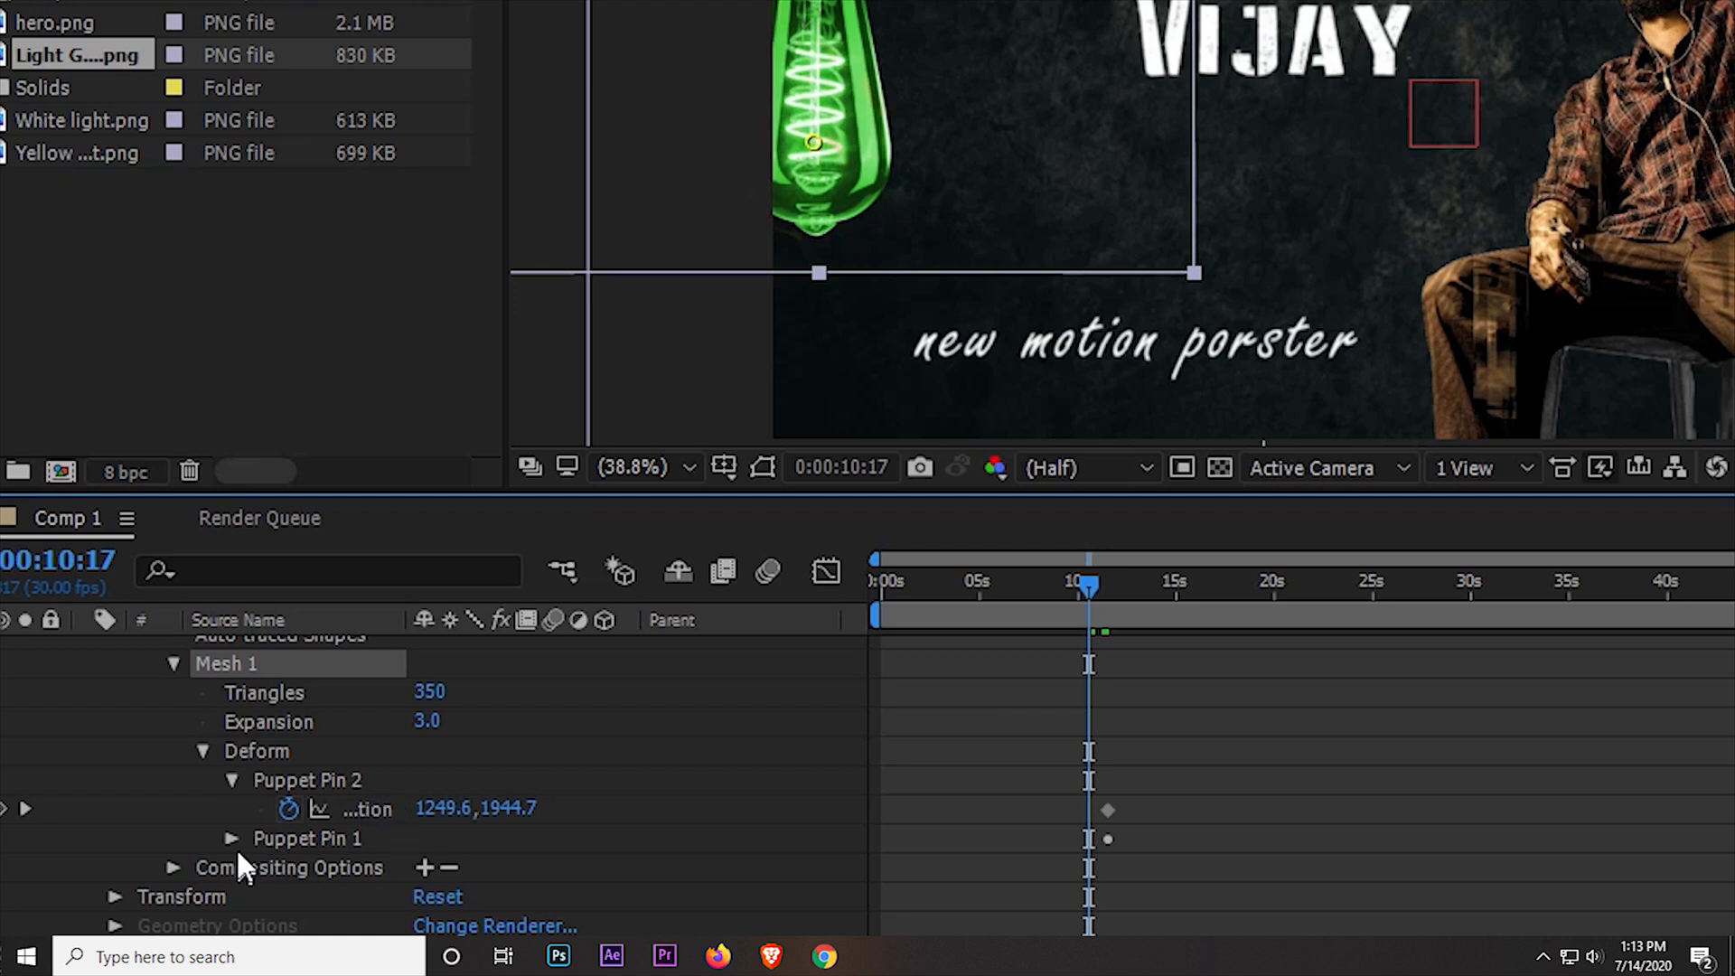
click(233, 839)
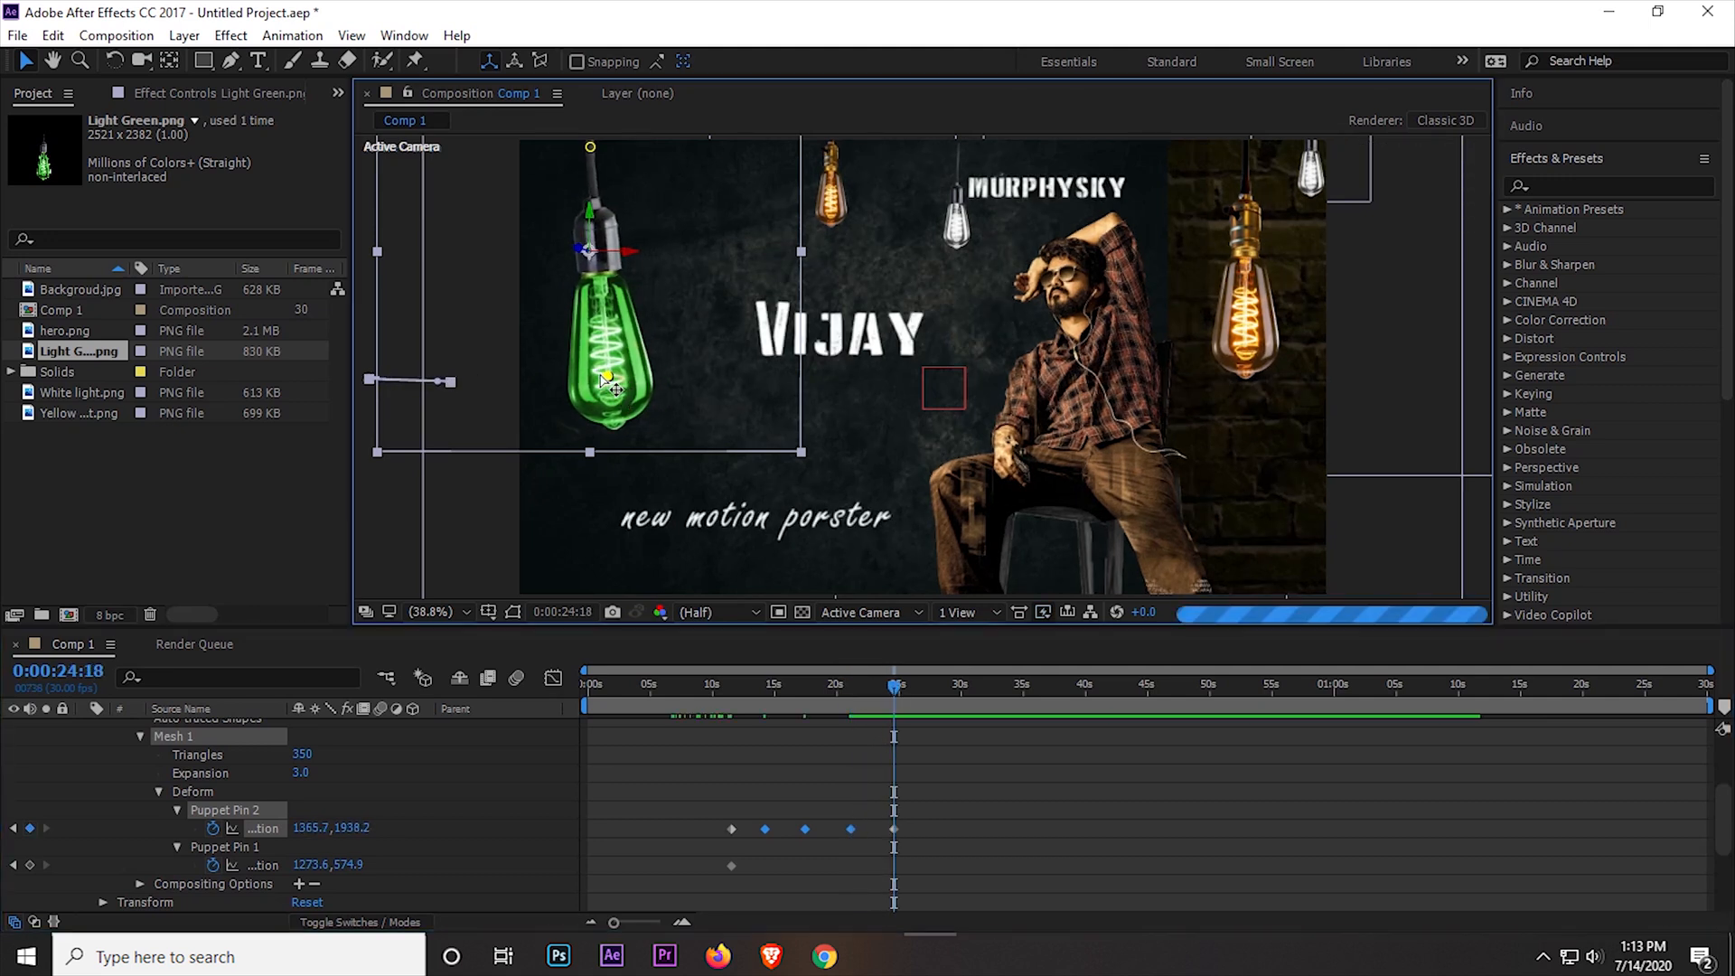
click(699, 683)
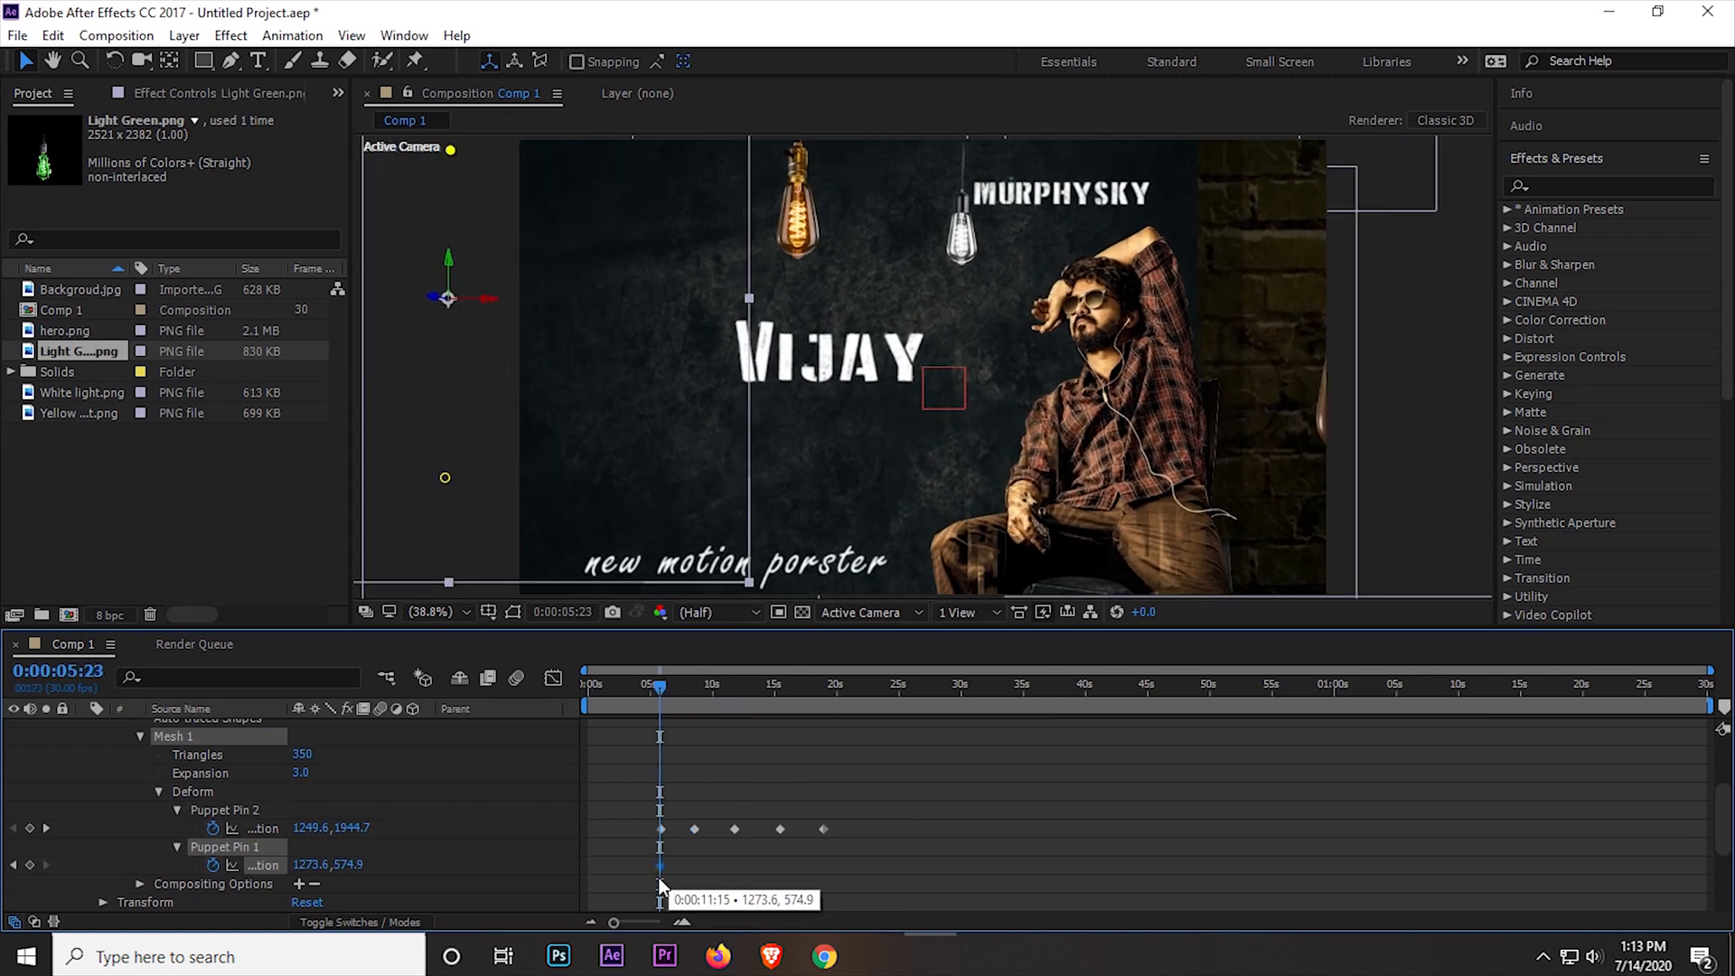
click(723, 683)
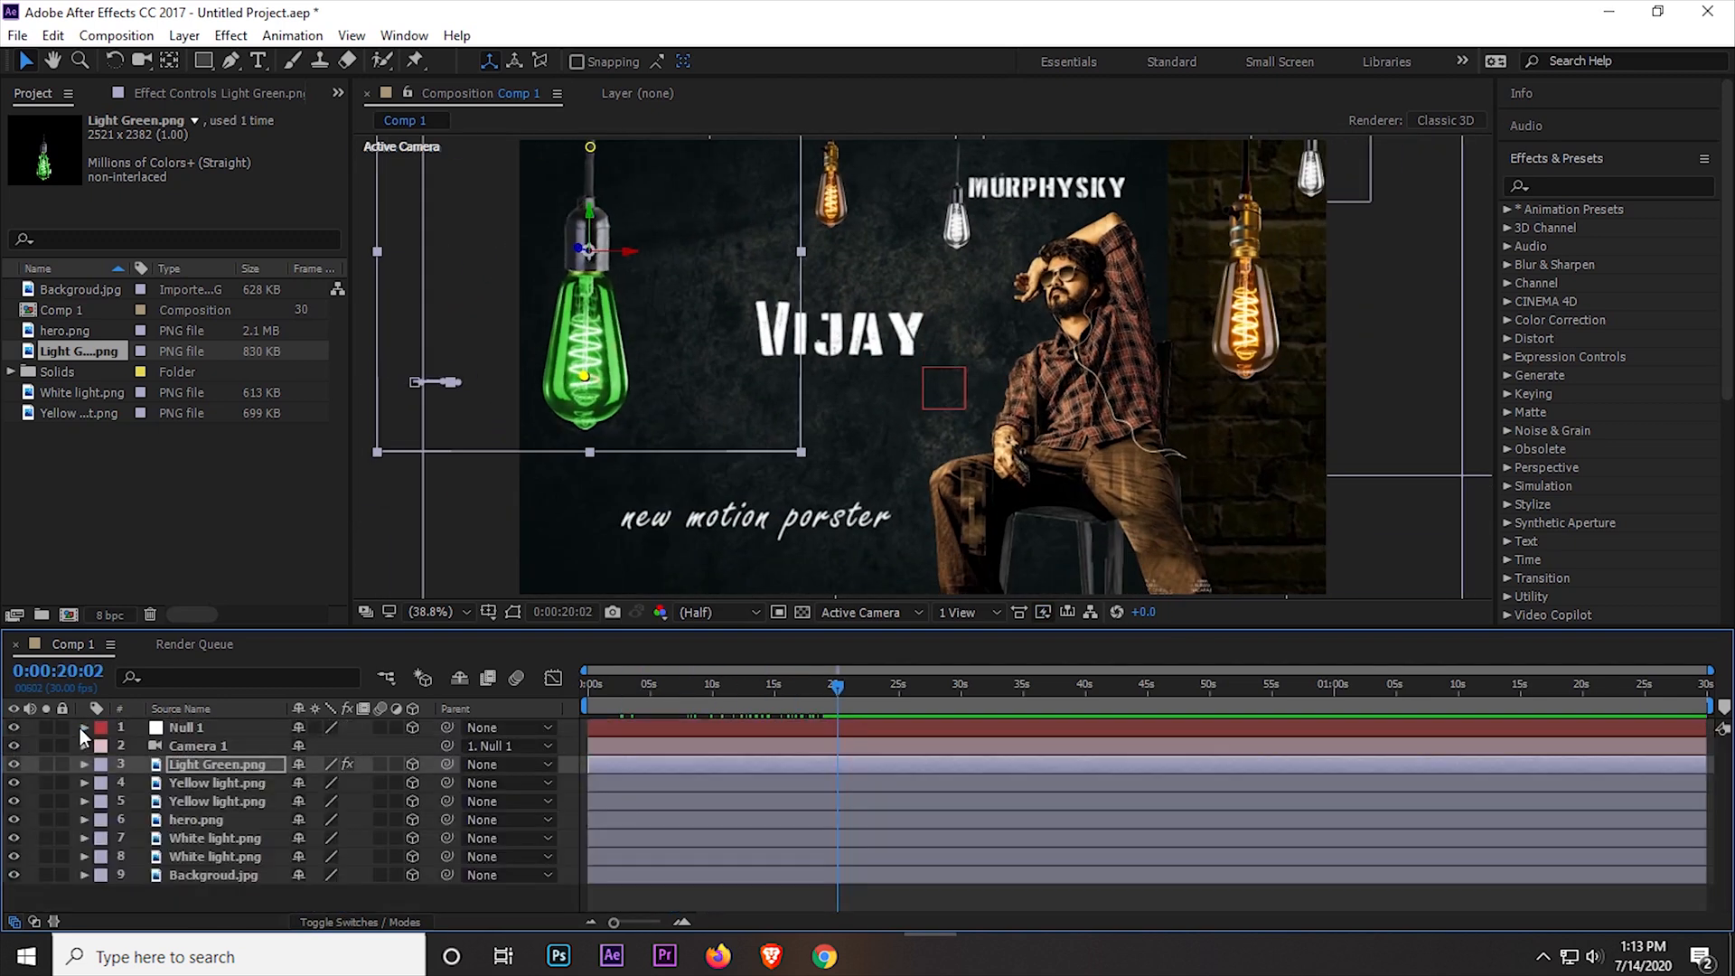
- Collapse the Light Green layer and select the large amber bulb on the right
click(217, 783)
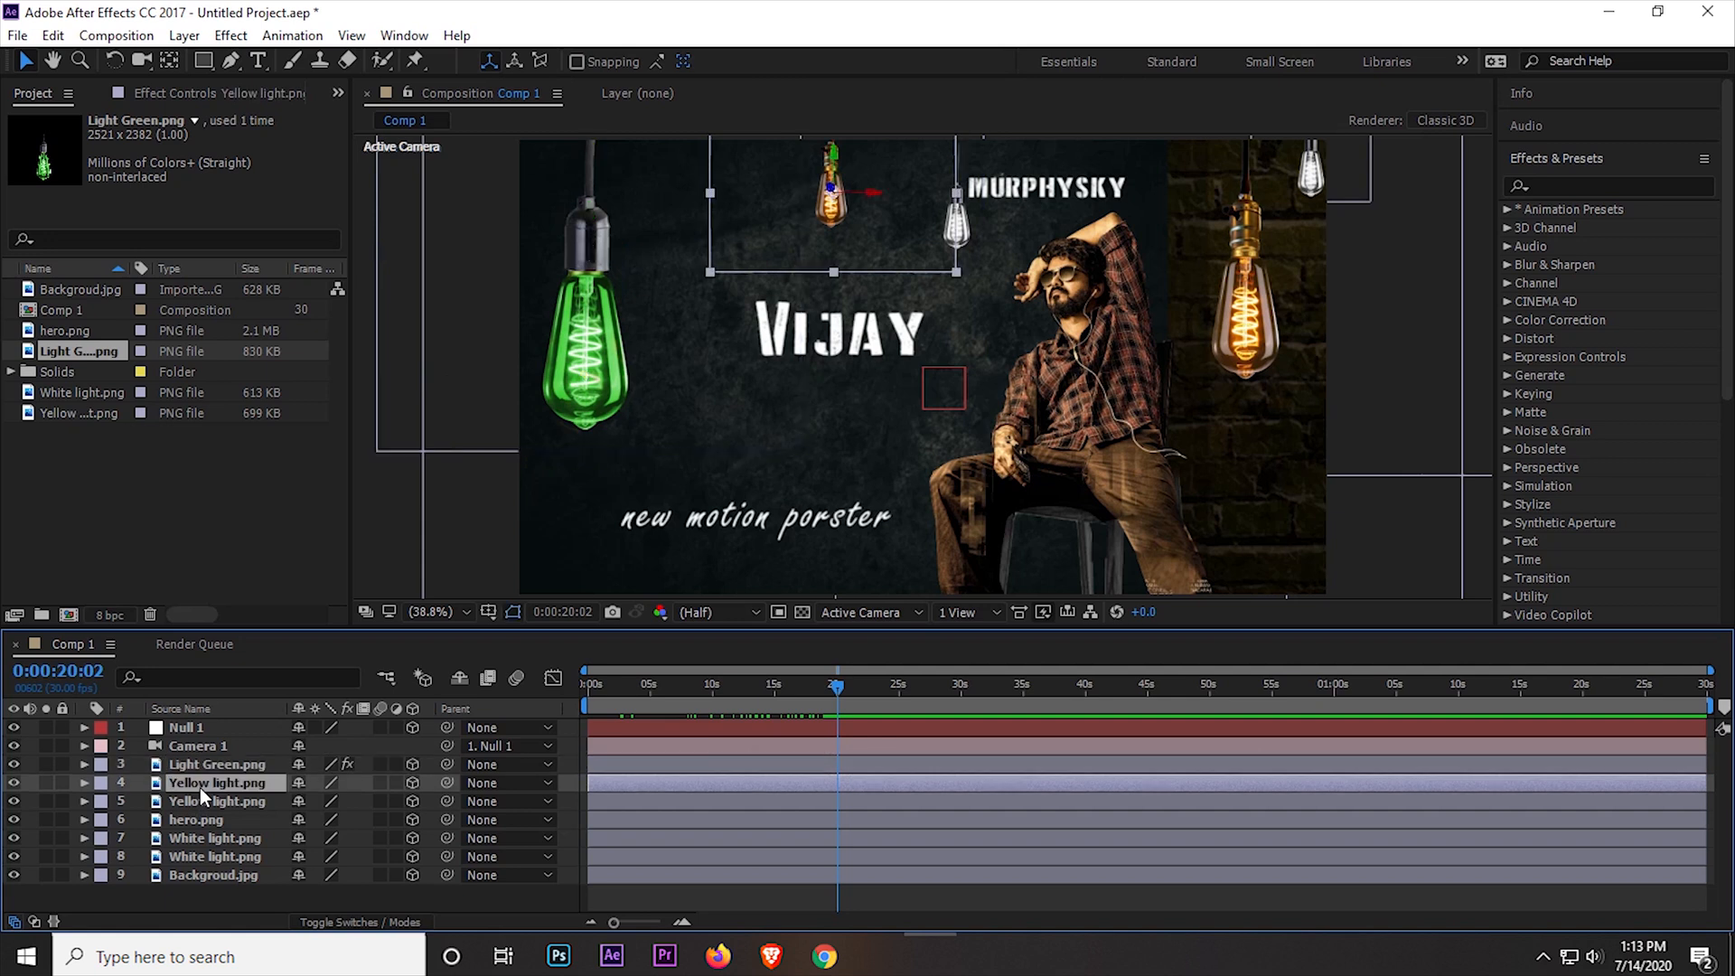
click(218, 802)
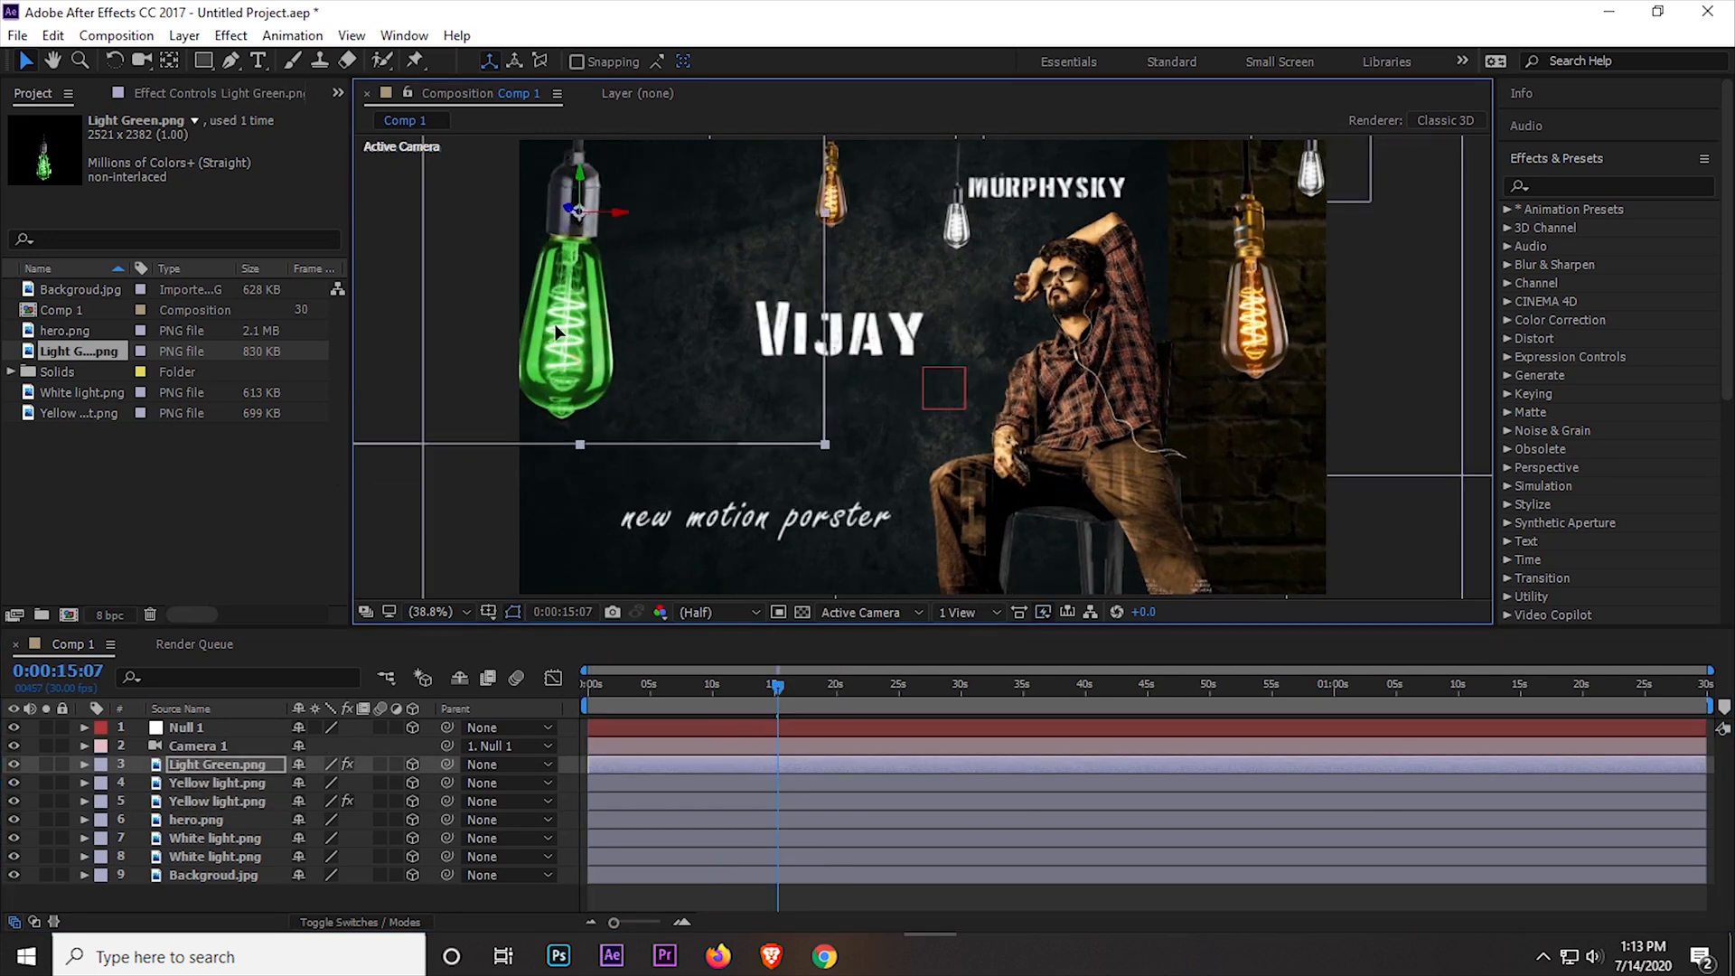
click(697, 684)
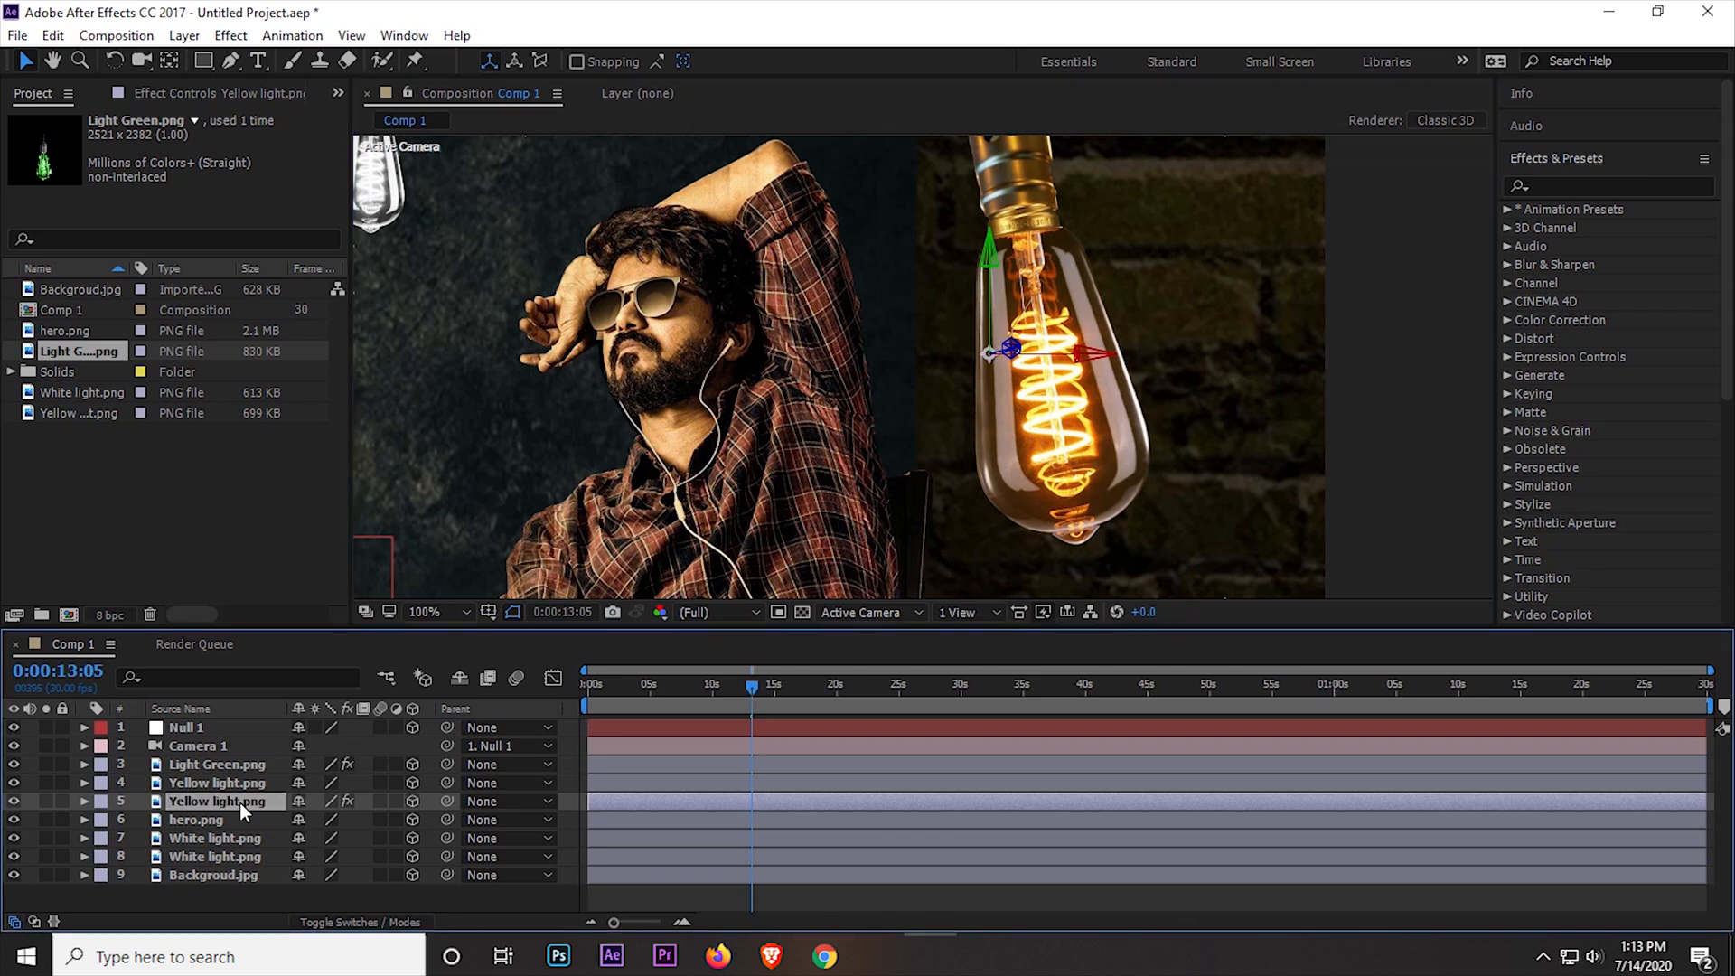
mouse_move(1561, 184)
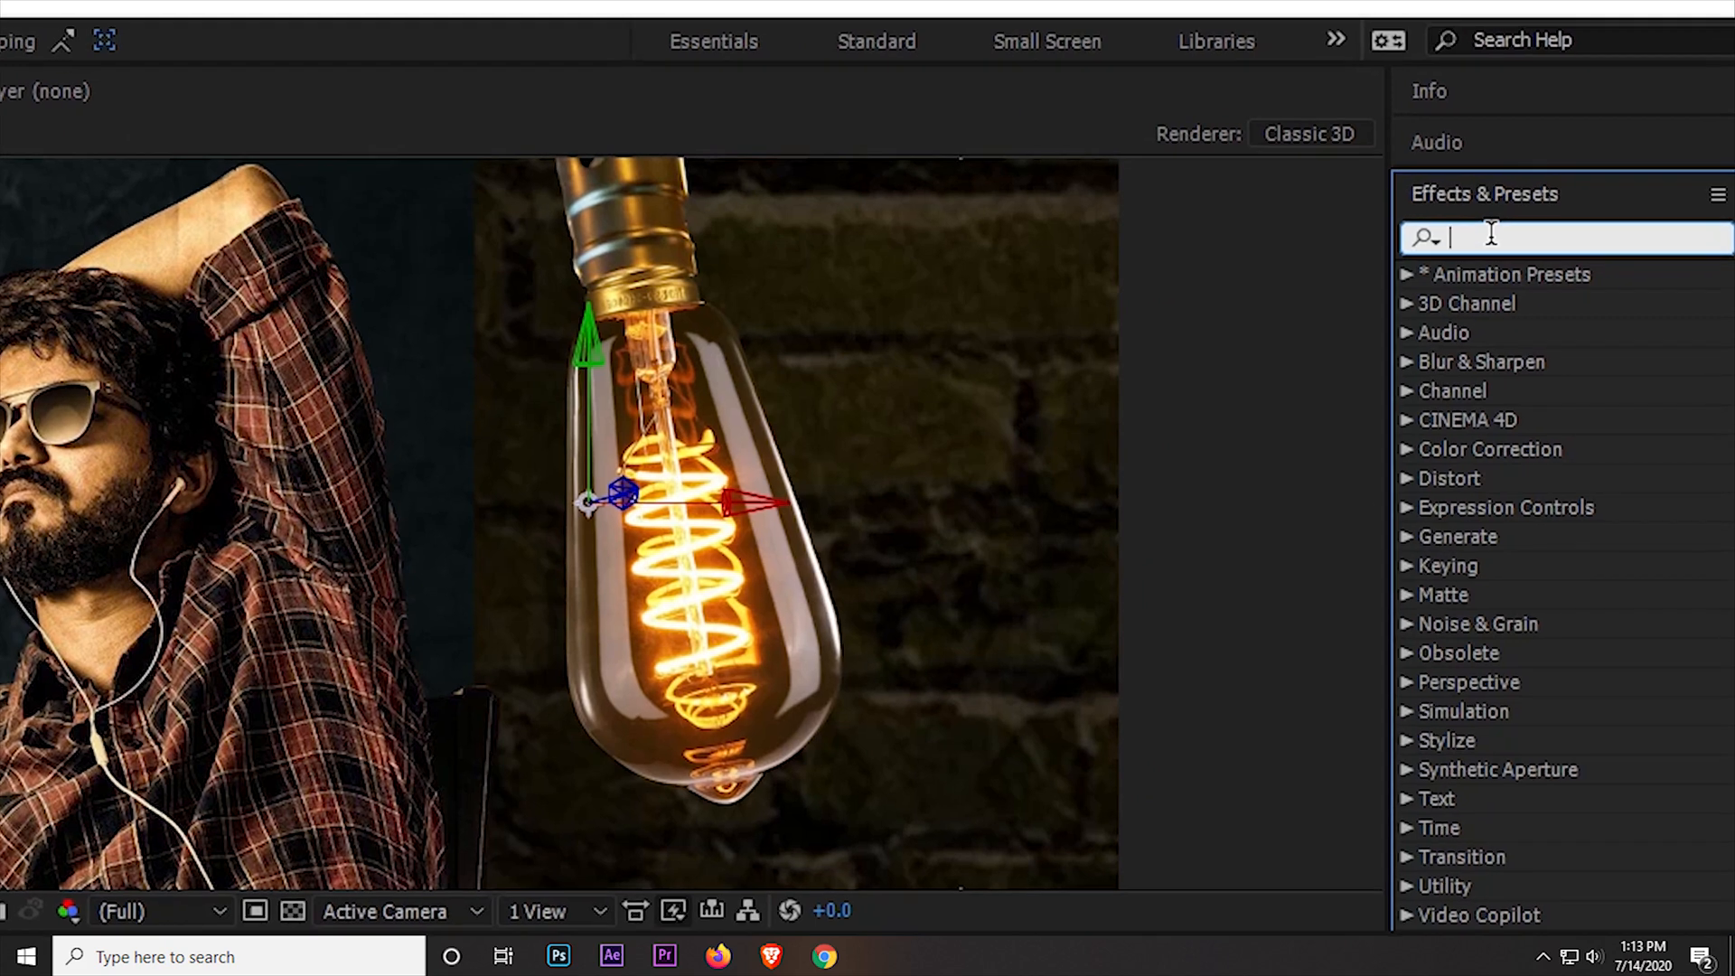
- Search Effects & Presets for 'glow' to reveal Stylize > Glow
text(glow)
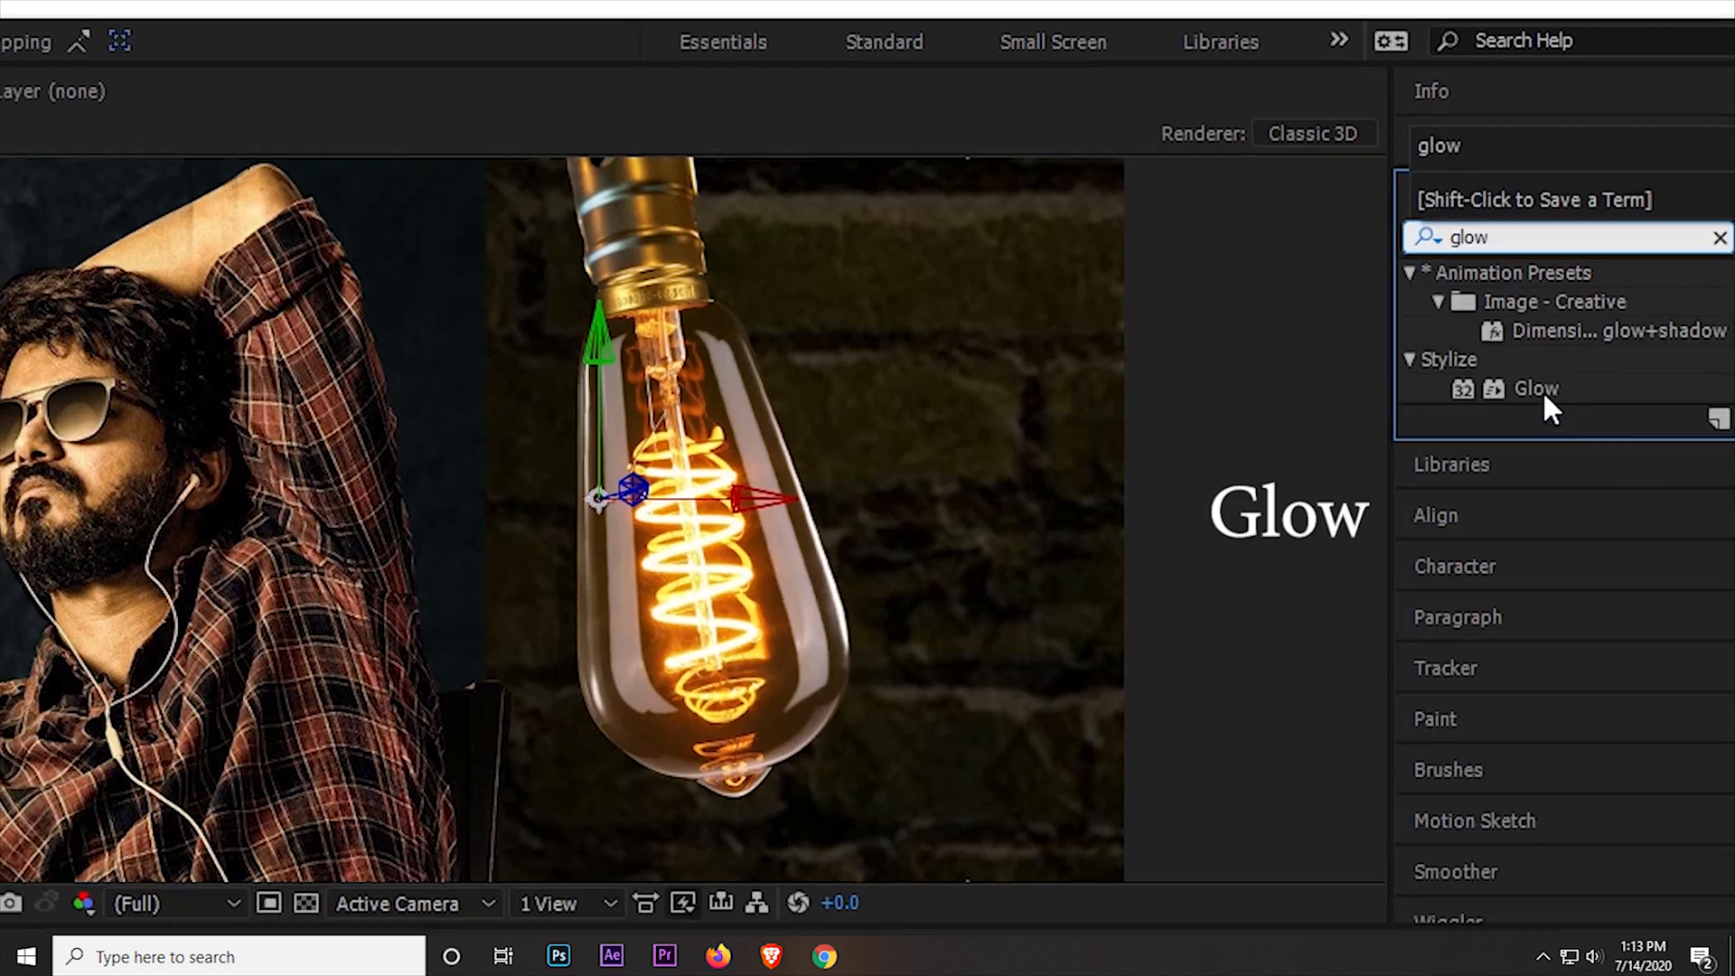